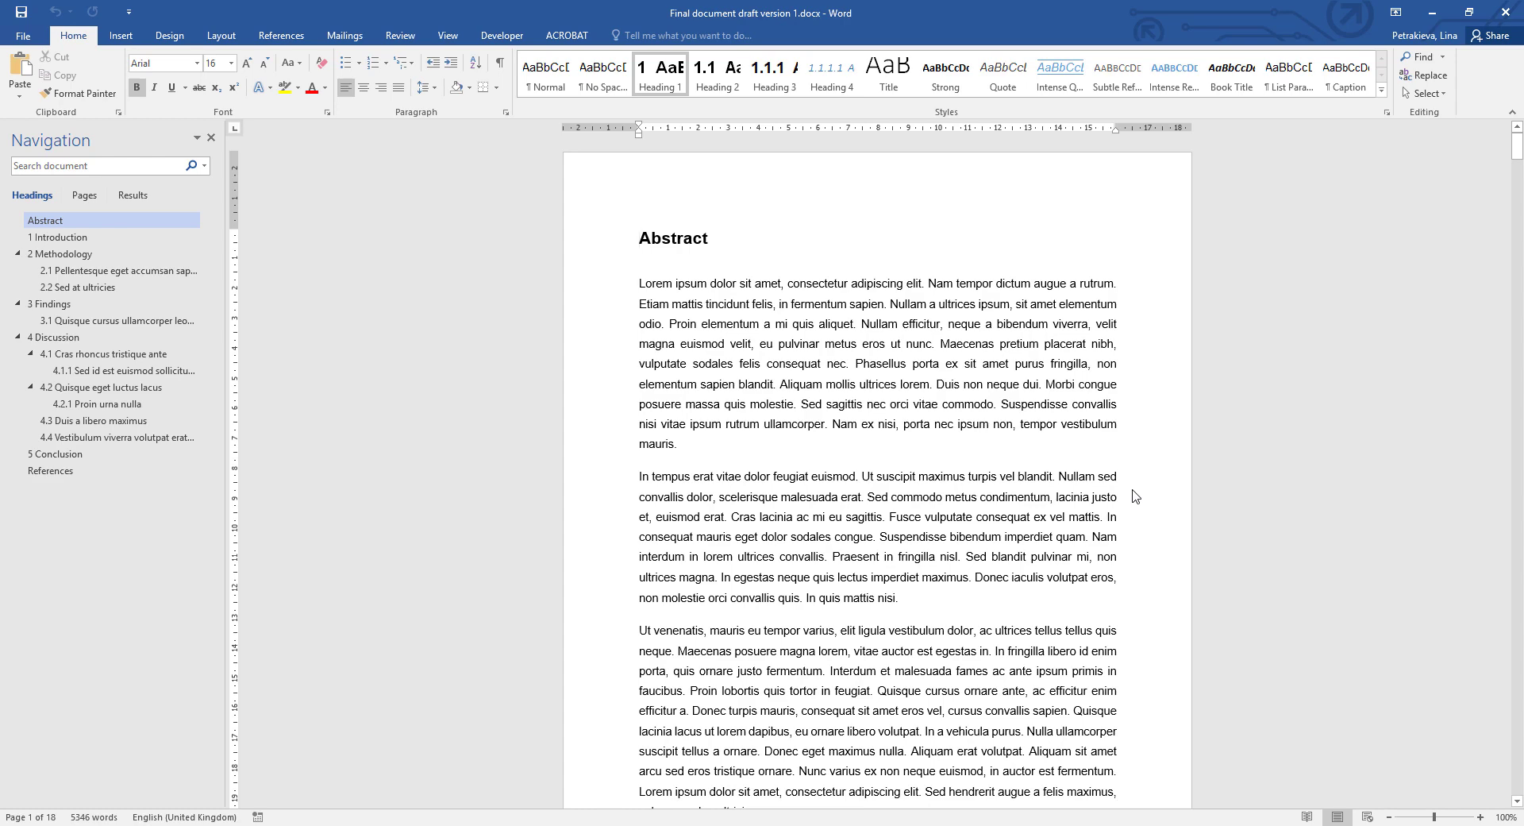
Step: Insert a page break before the Abstract and type 'Cover page' on the new first page
left_click(640, 238)
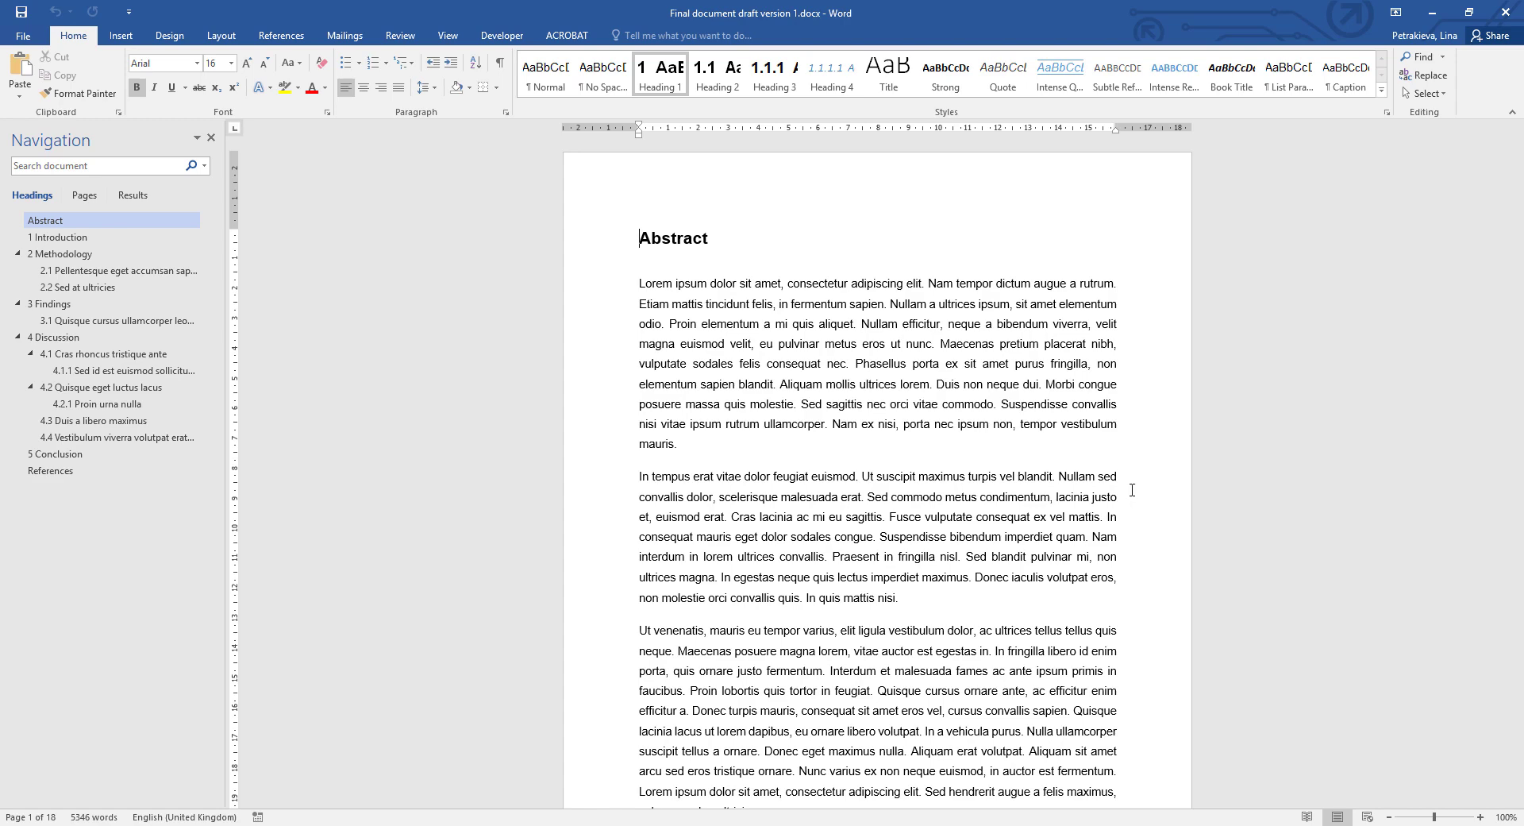
mouse_move(1145, 491)
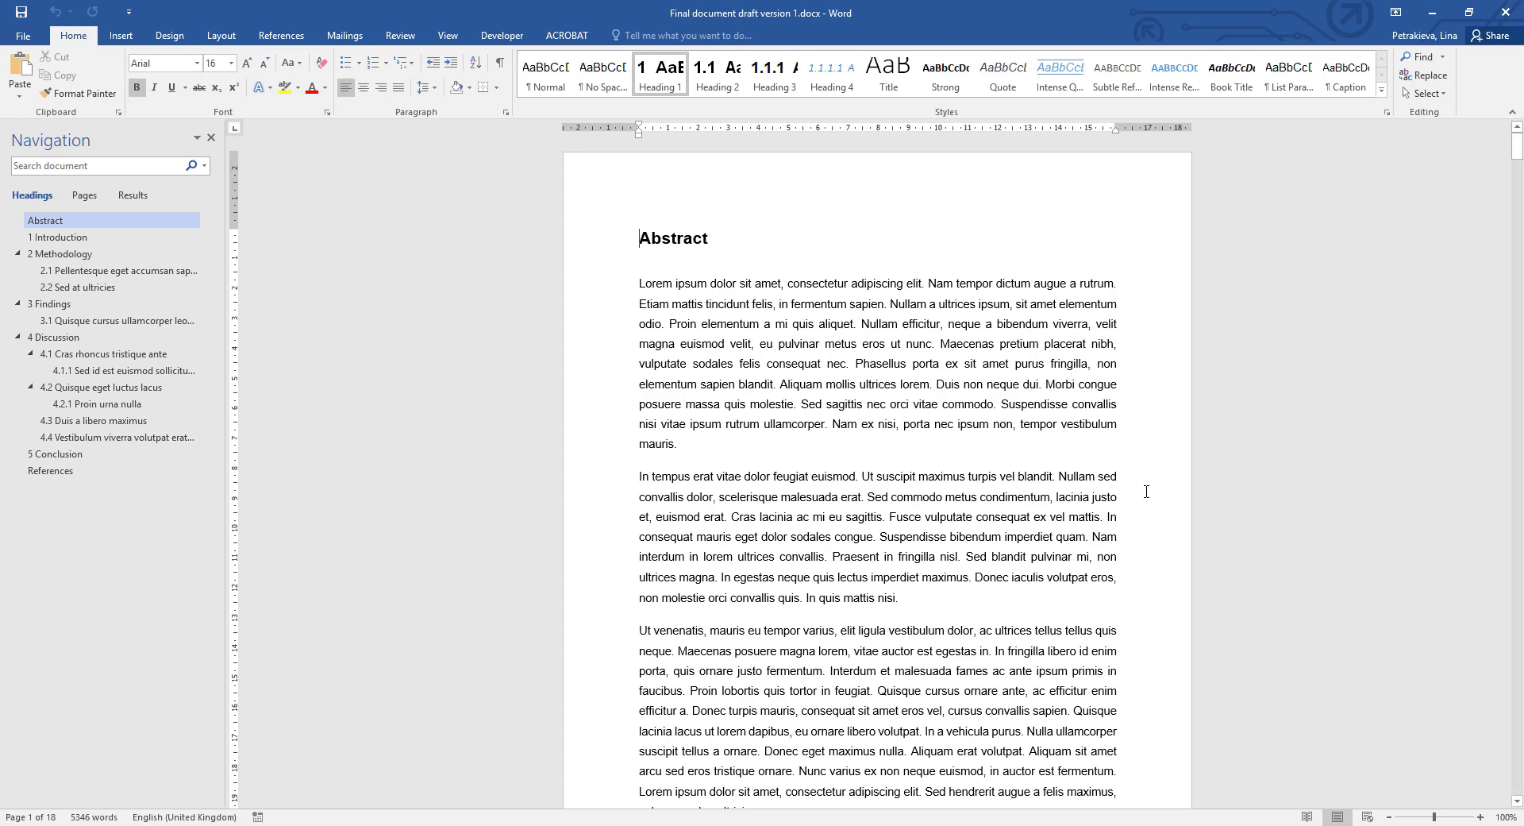
mouse_move(1373, 560)
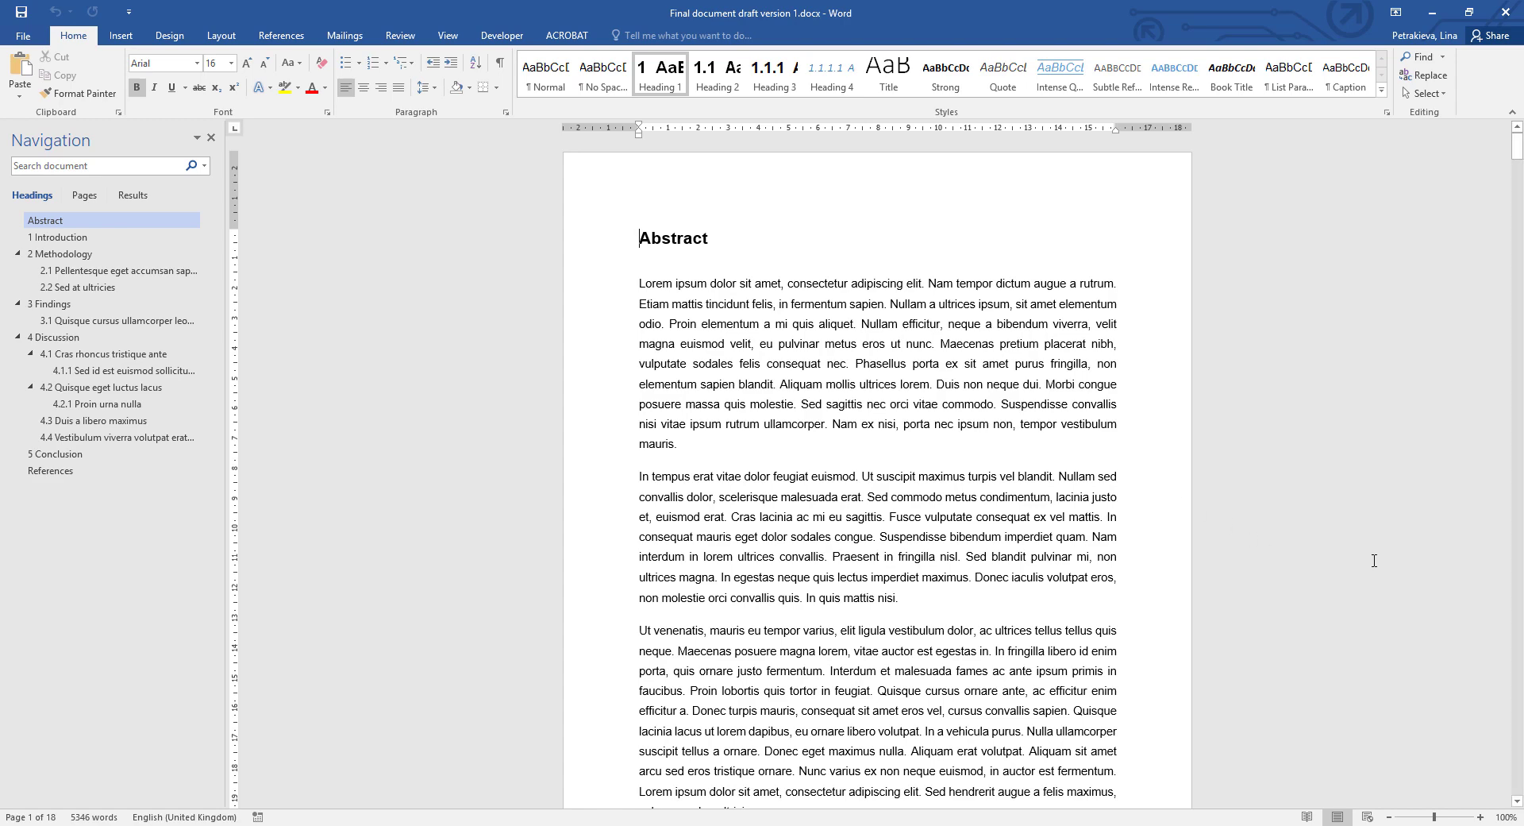
mouse_move(628, 238)
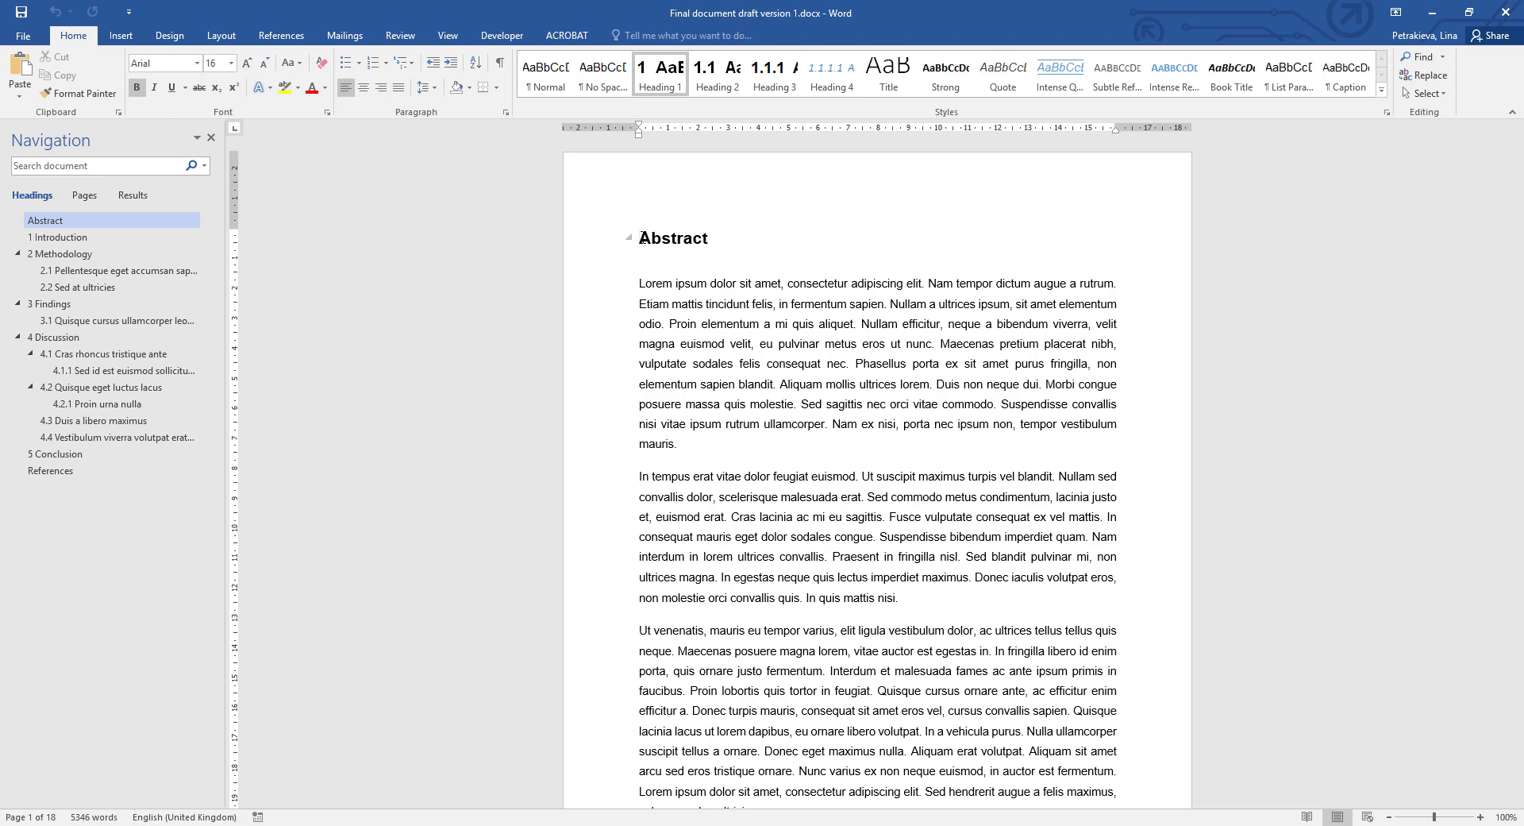
mouse_move(120, 35)
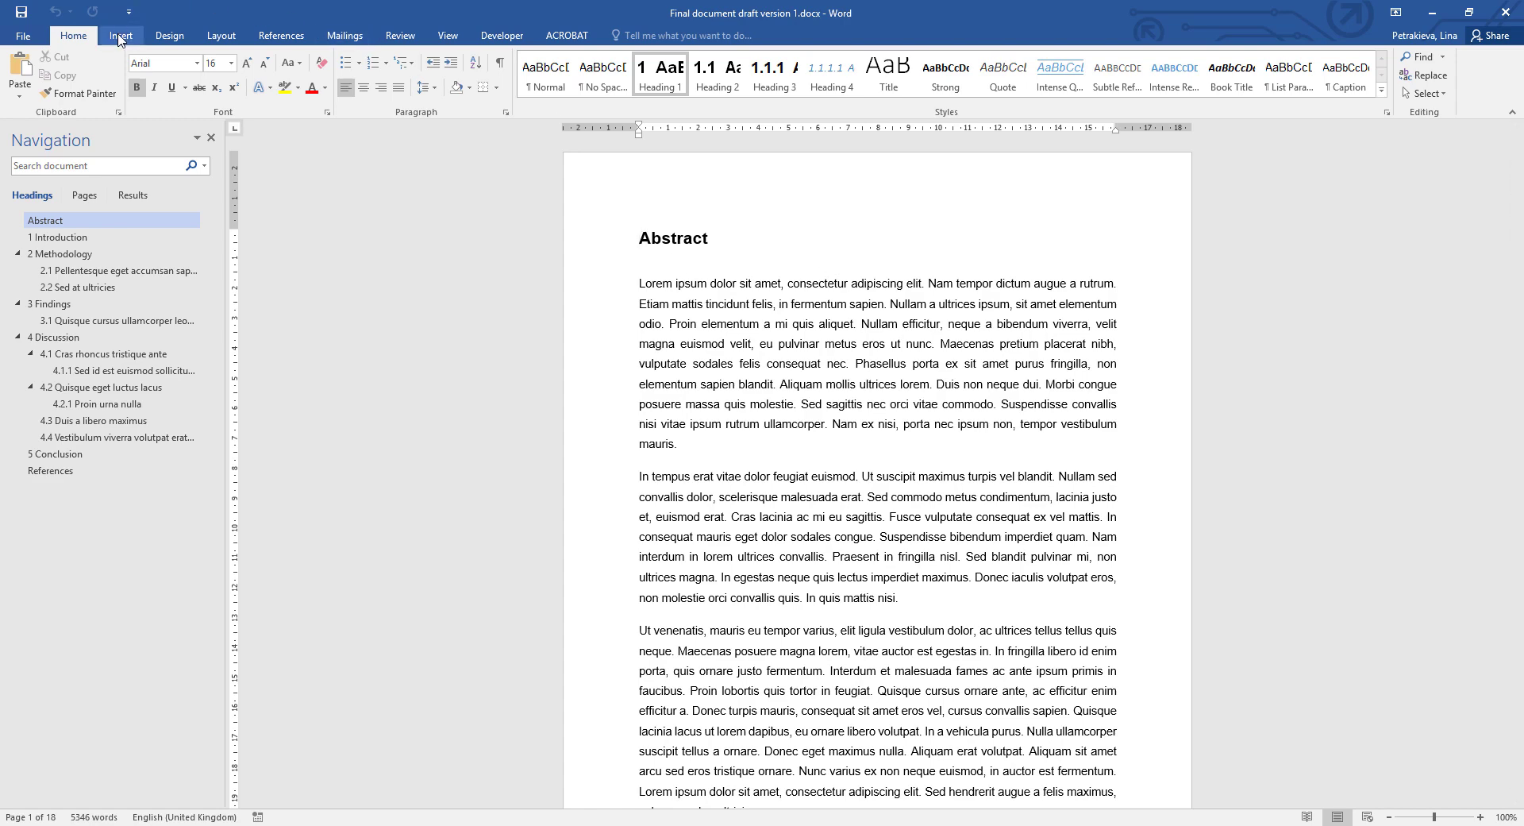
left_click(120, 35)
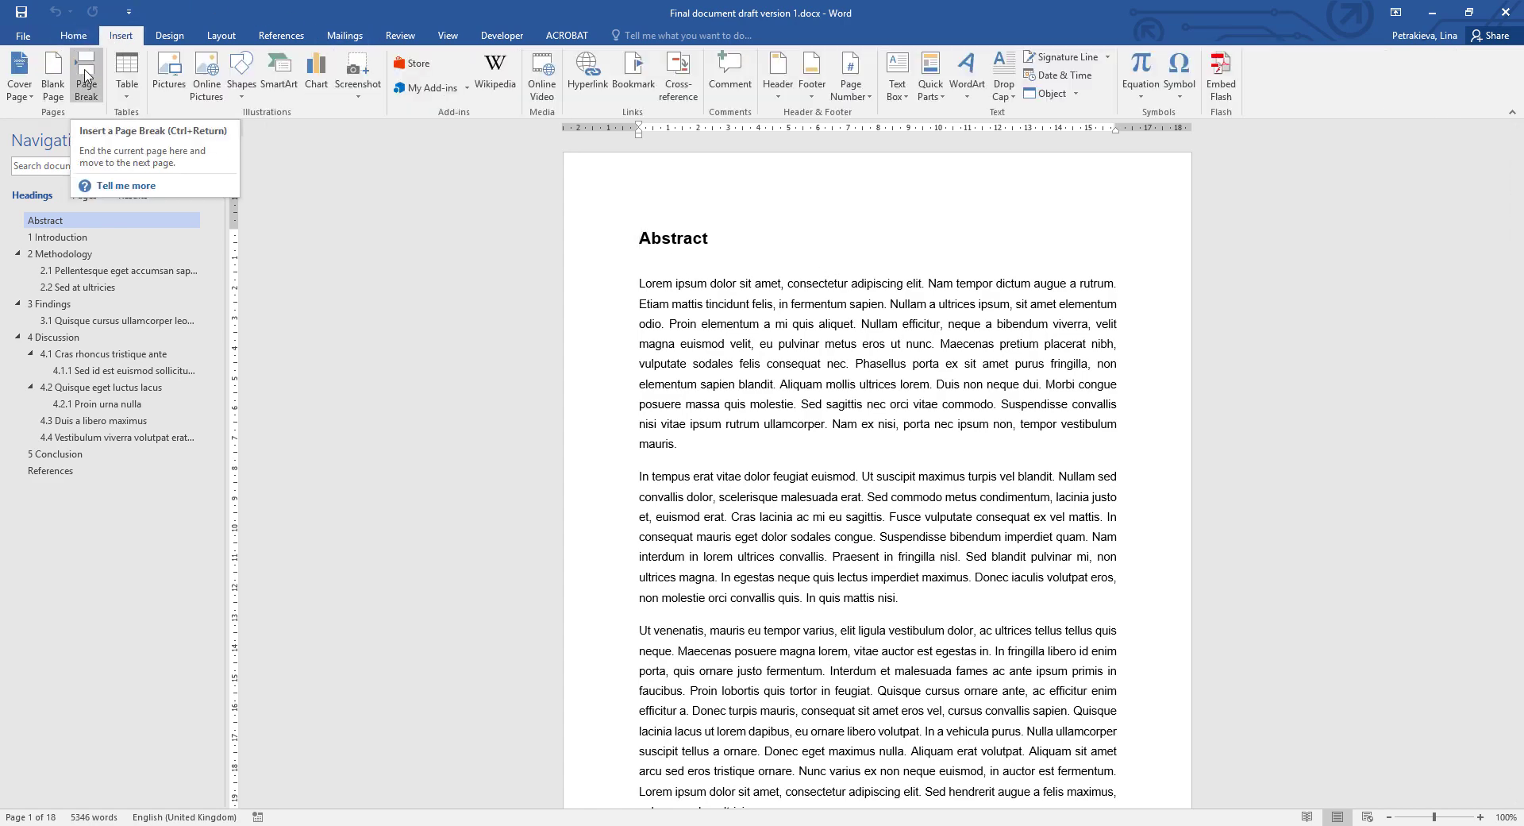
left_click(86, 77)
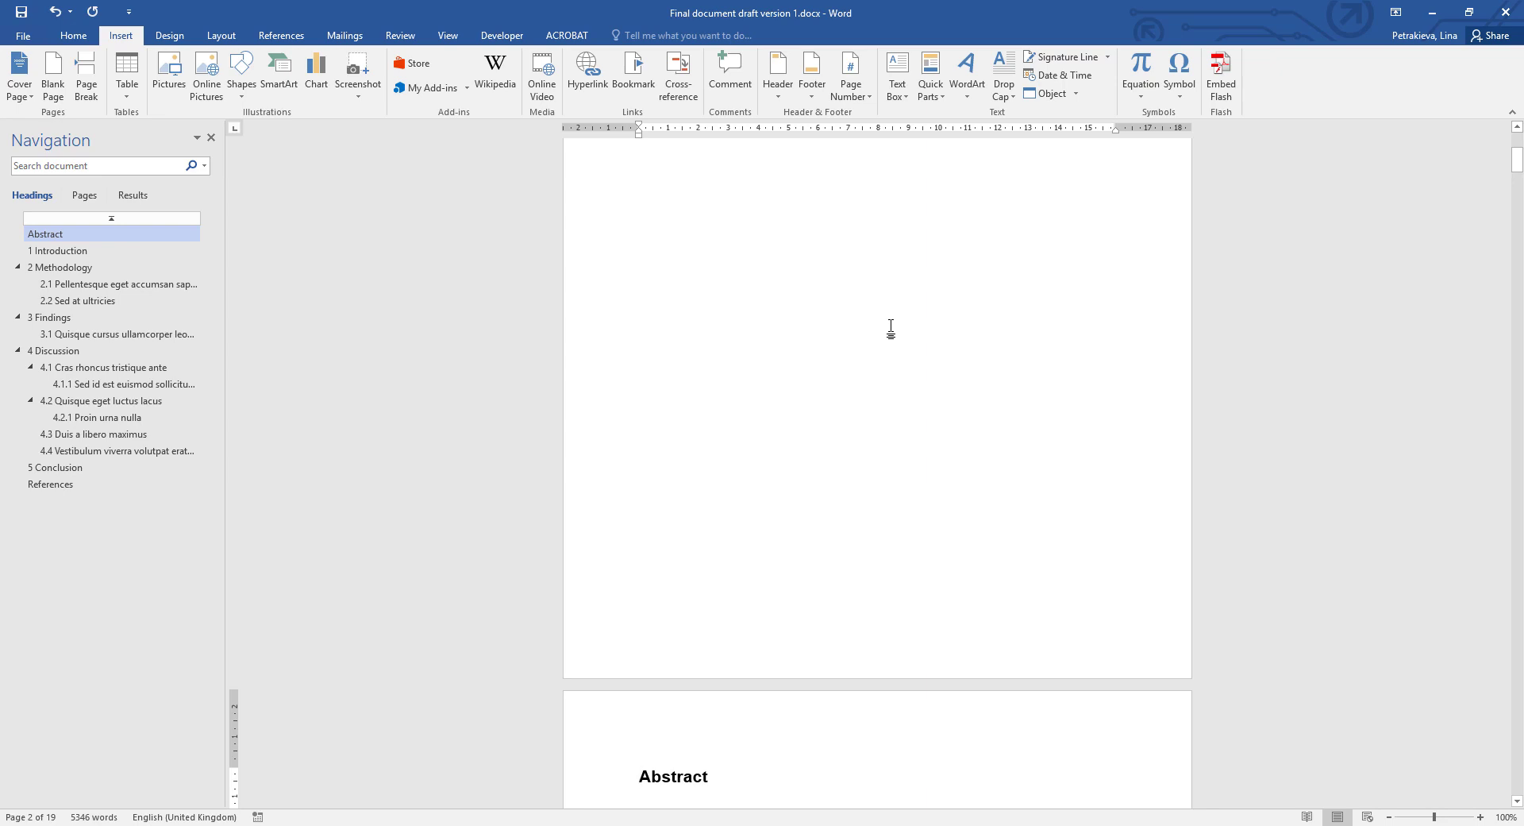
left_click(638, 777)
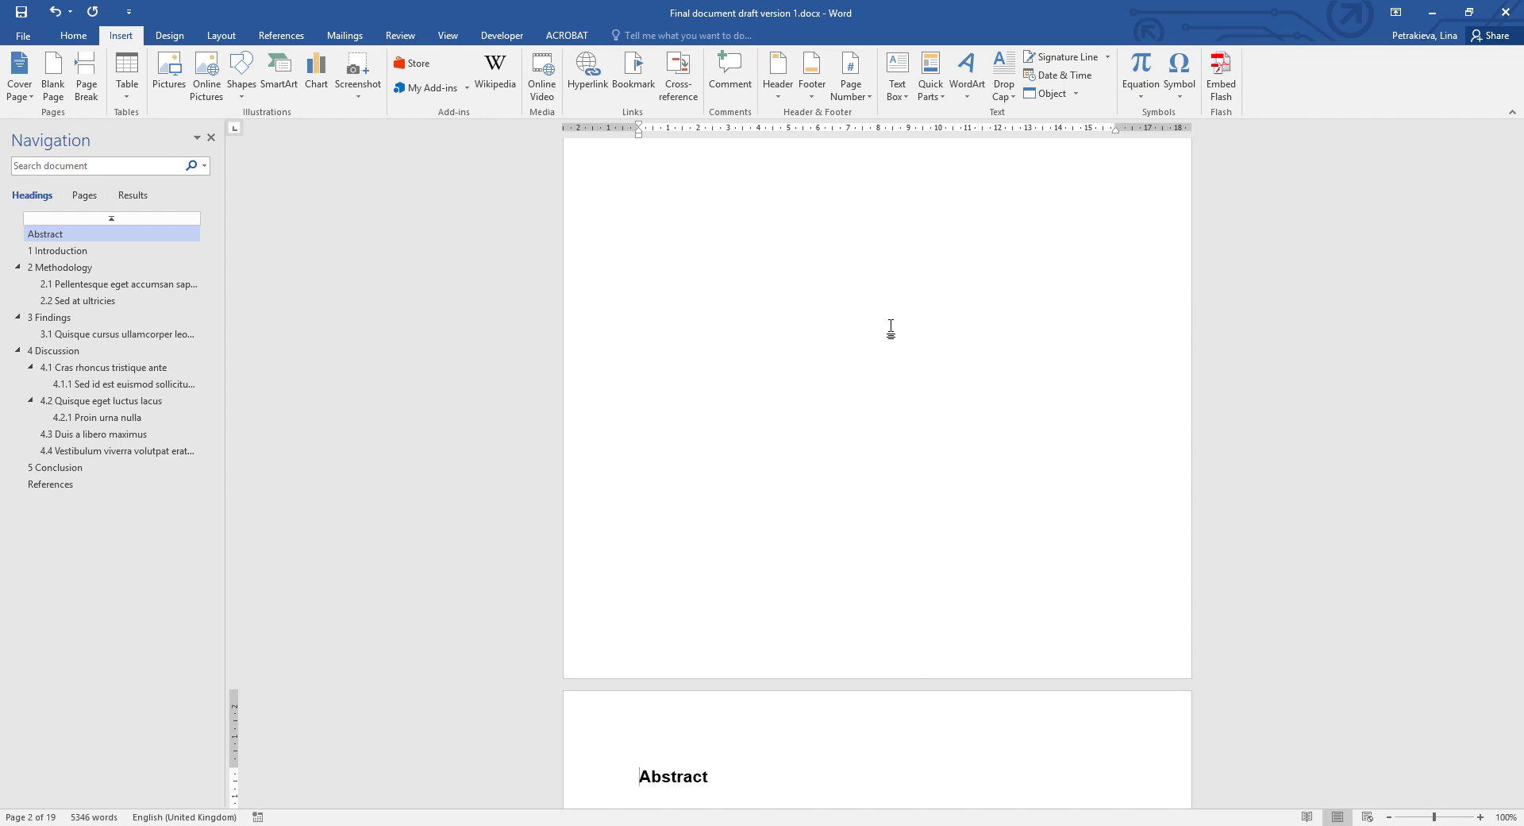
mouse_move(892, 343)
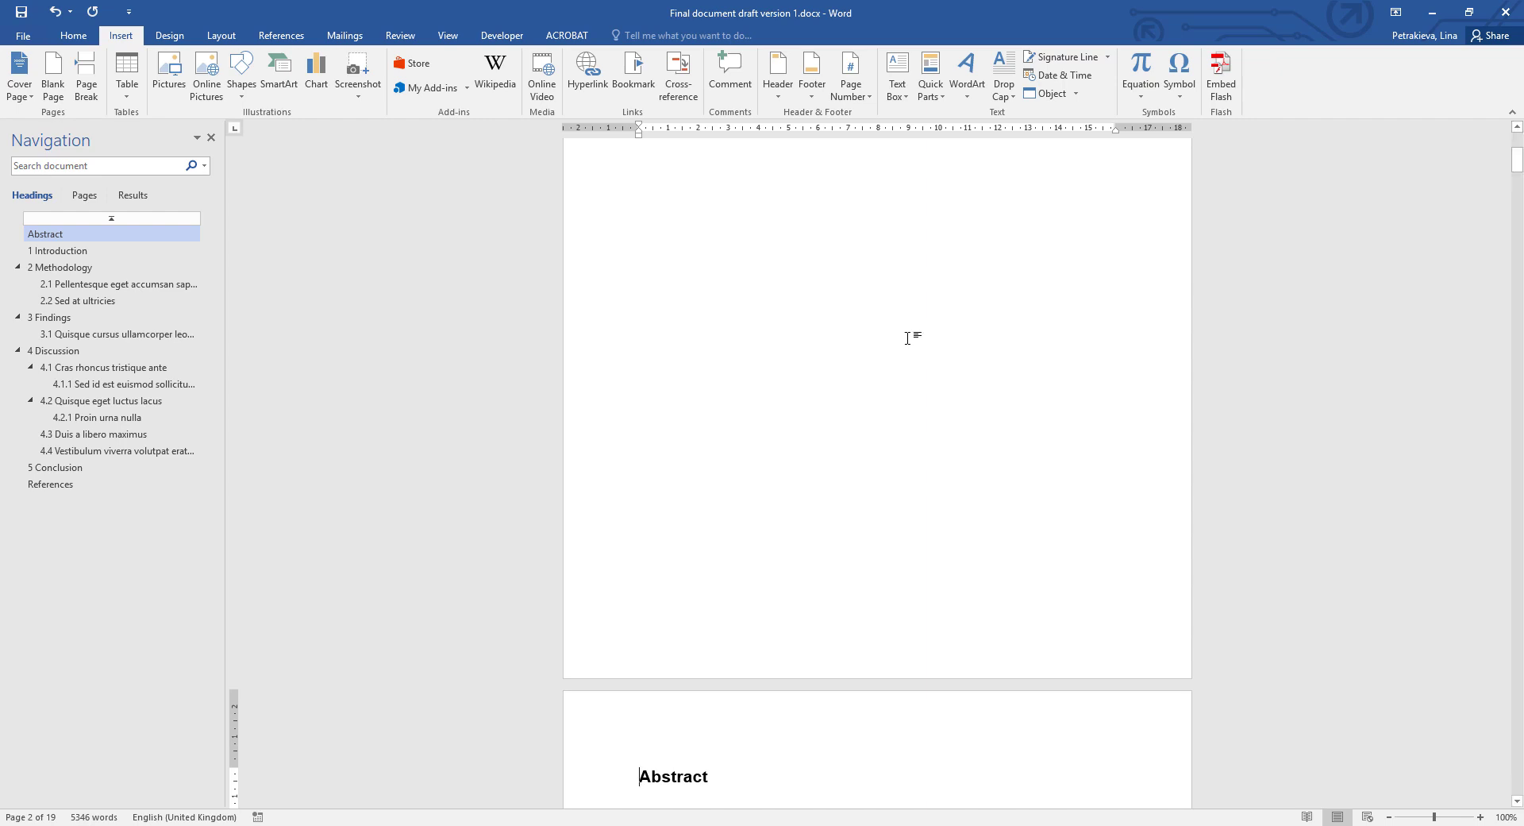
type("cov")
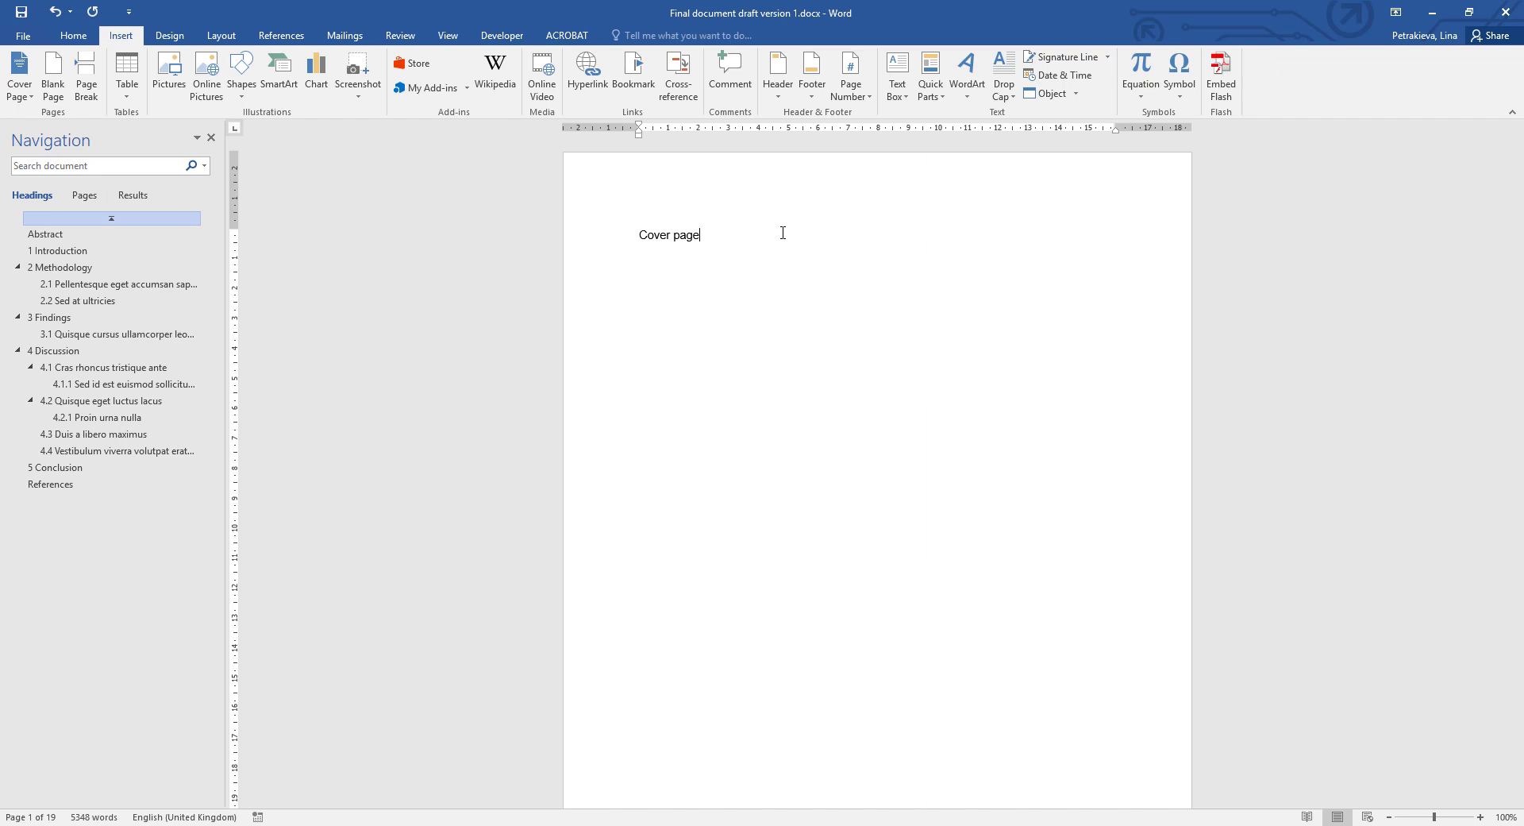
left_click(45, 234)
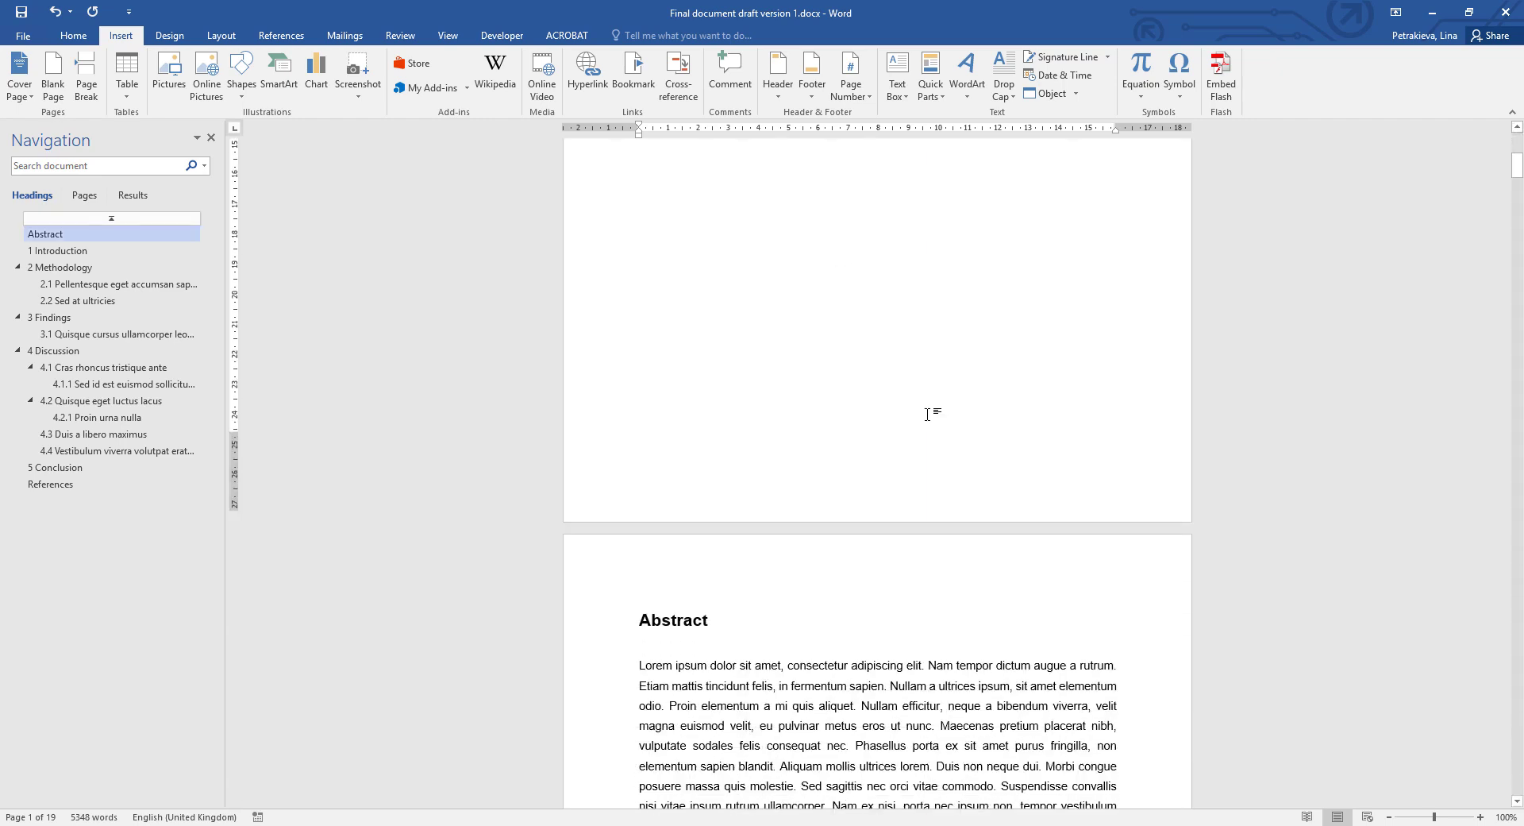
scroll("down", 3)
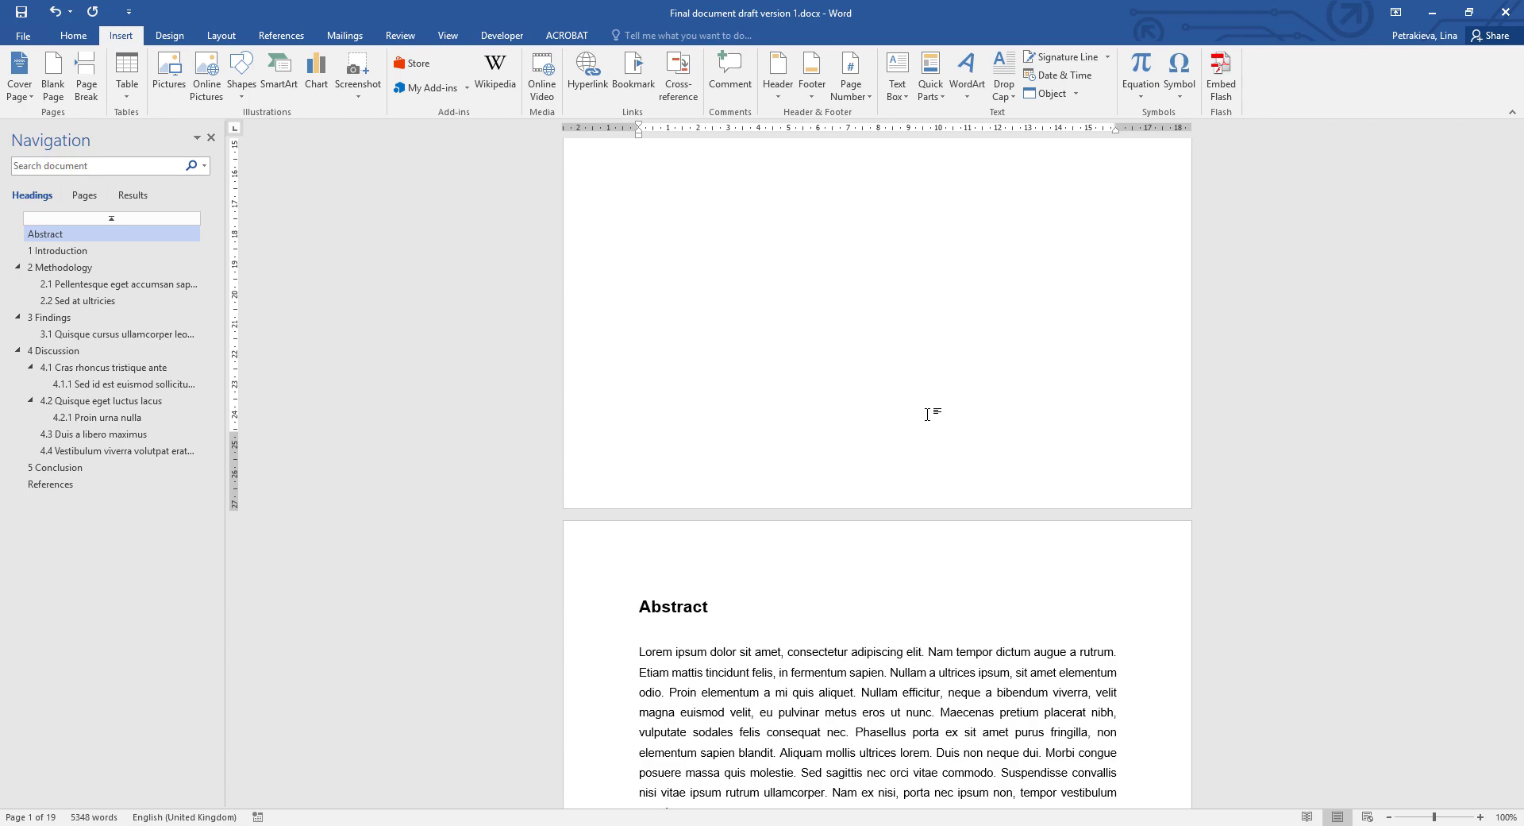
left_click(73, 34)
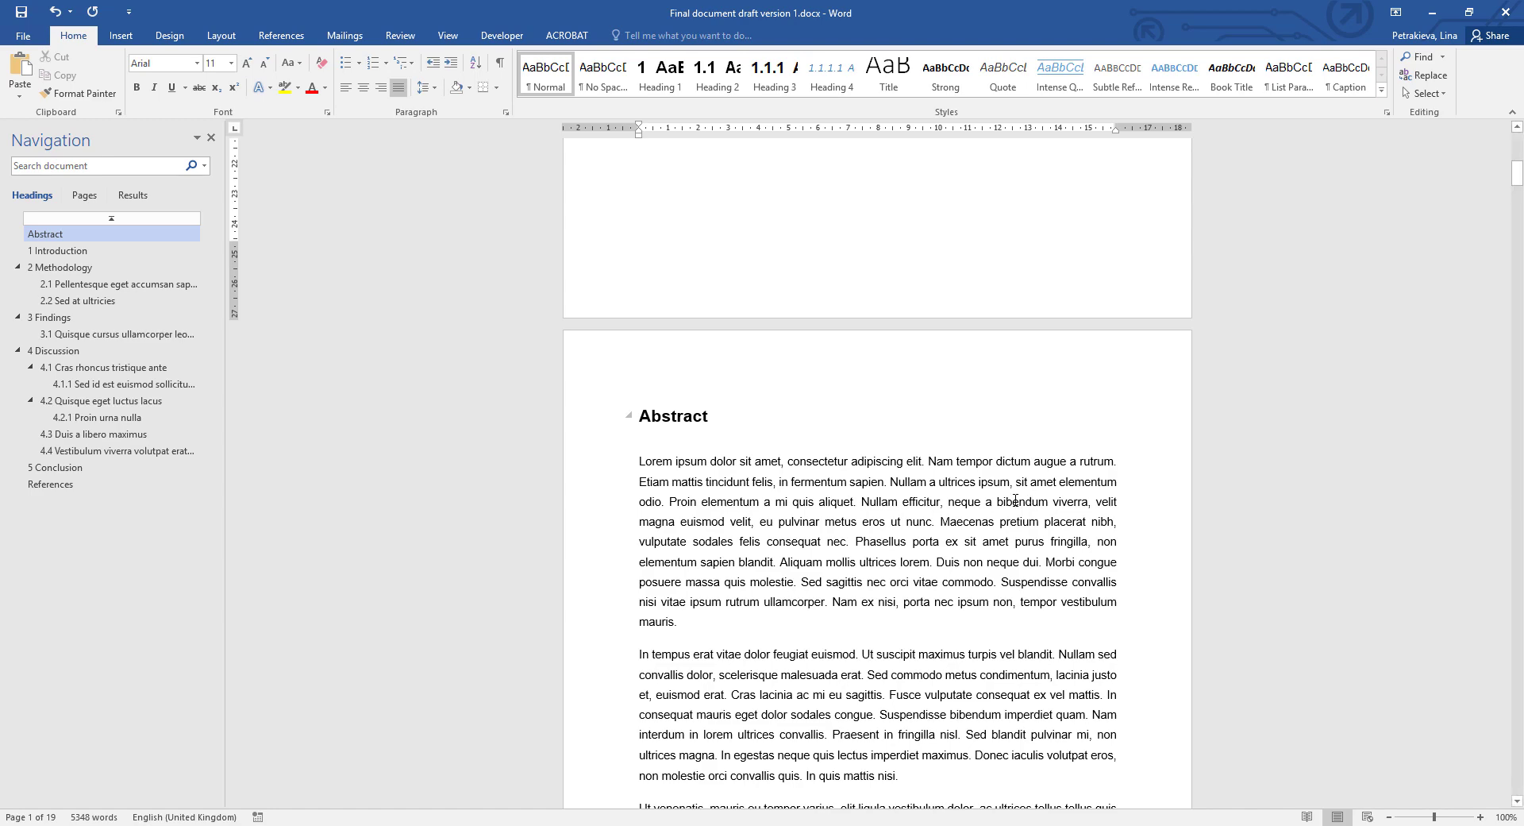
Step: Type 'Table of contents' after the Abstract and style it as Heading 1
scroll("up", 3)
type("Table of conte")
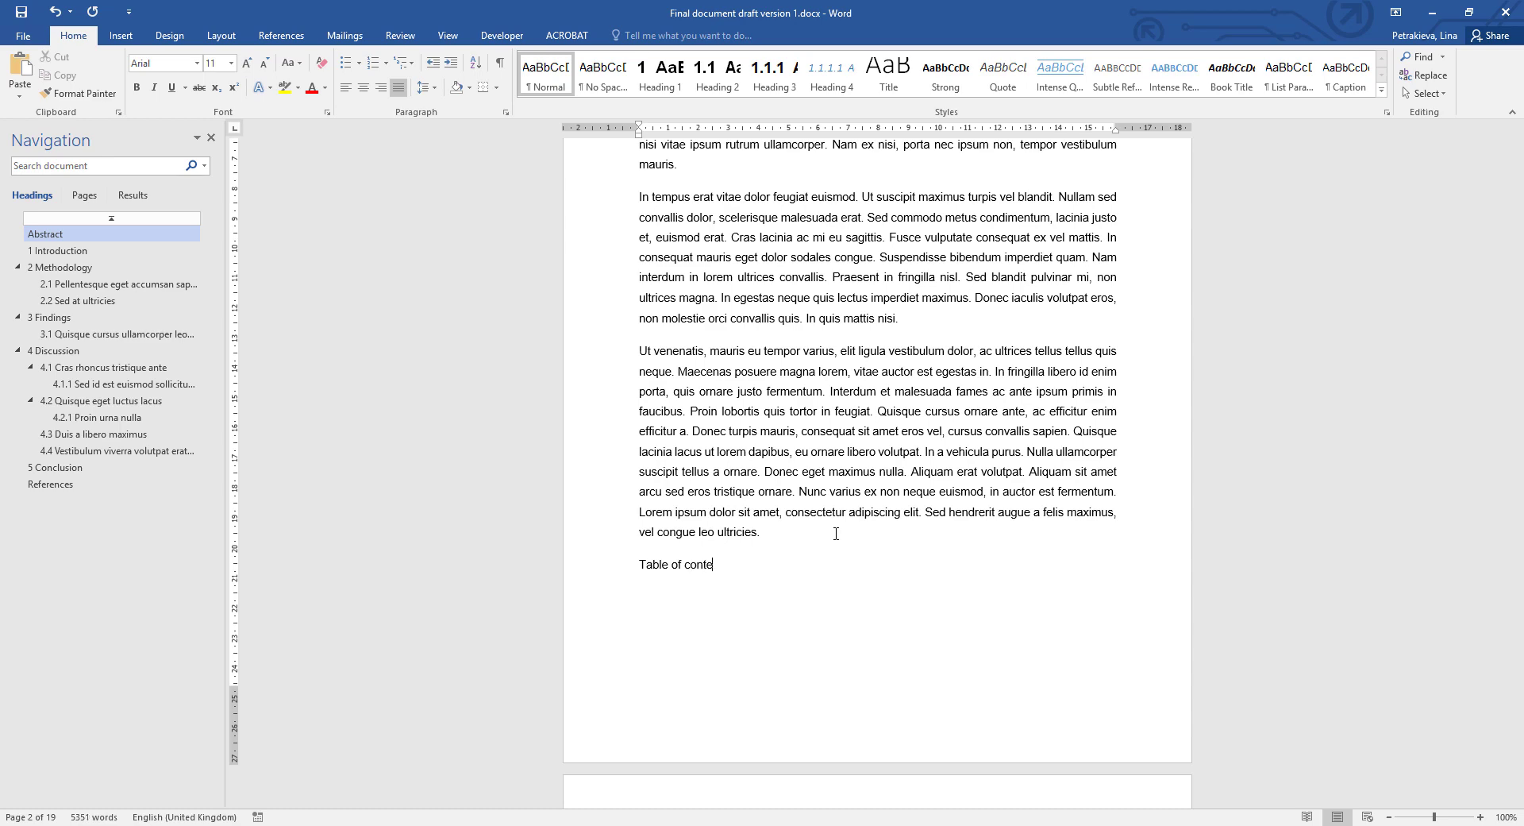
type("nts")
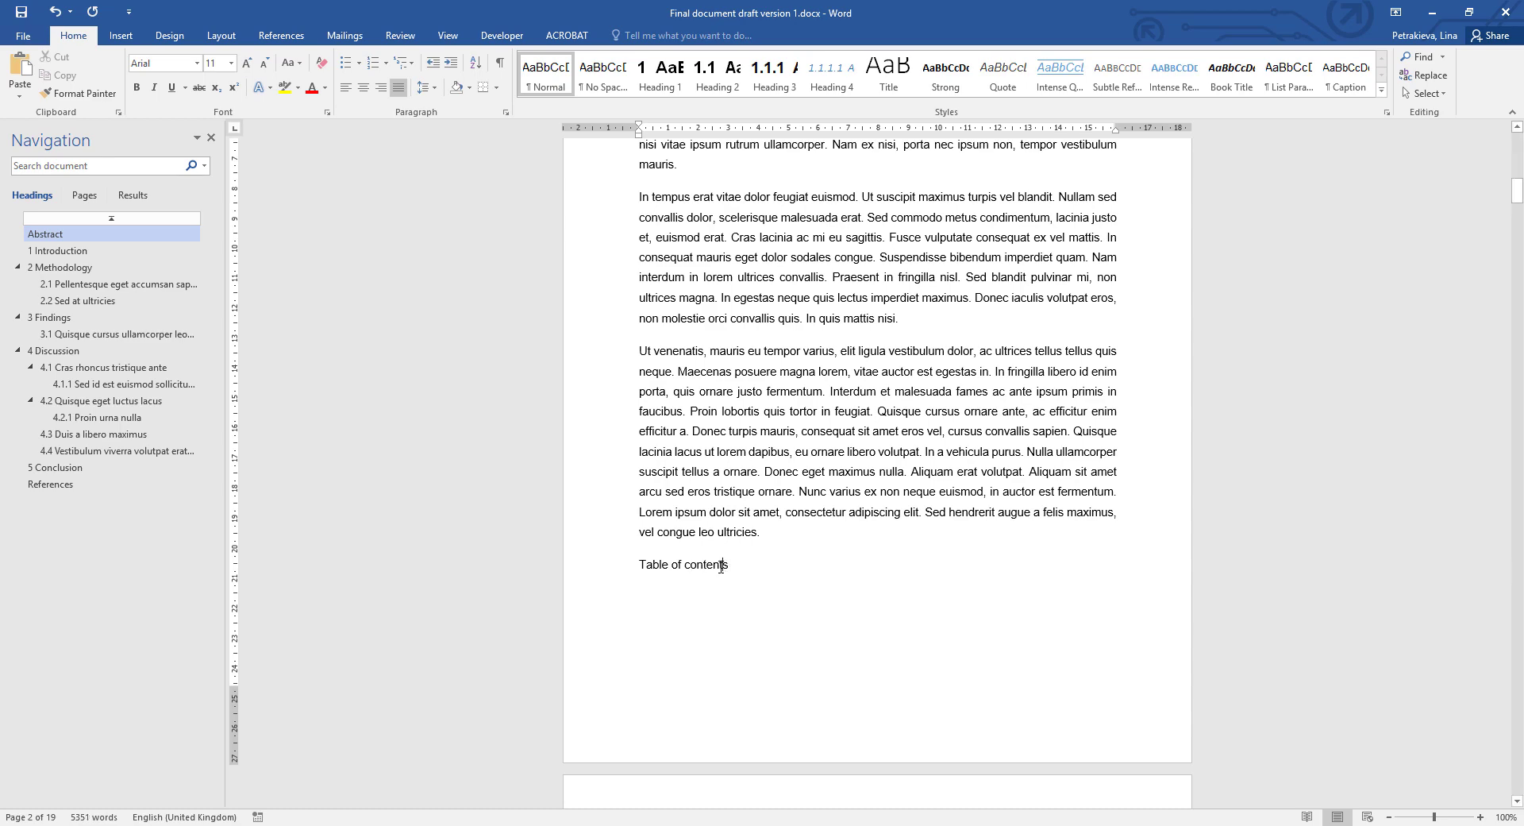
mouse_move(659, 76)
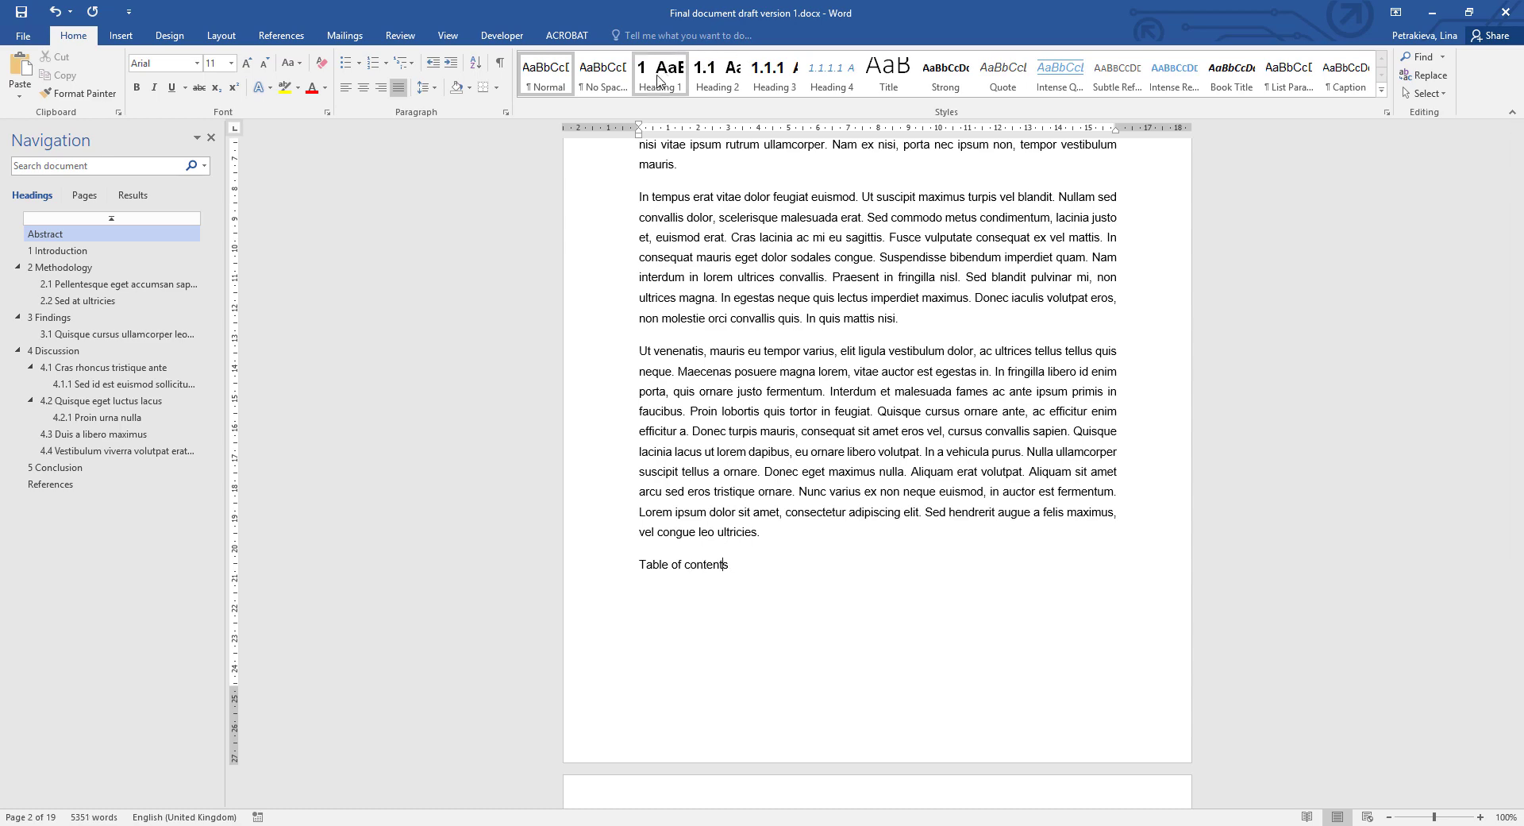
left_click(659, 75)
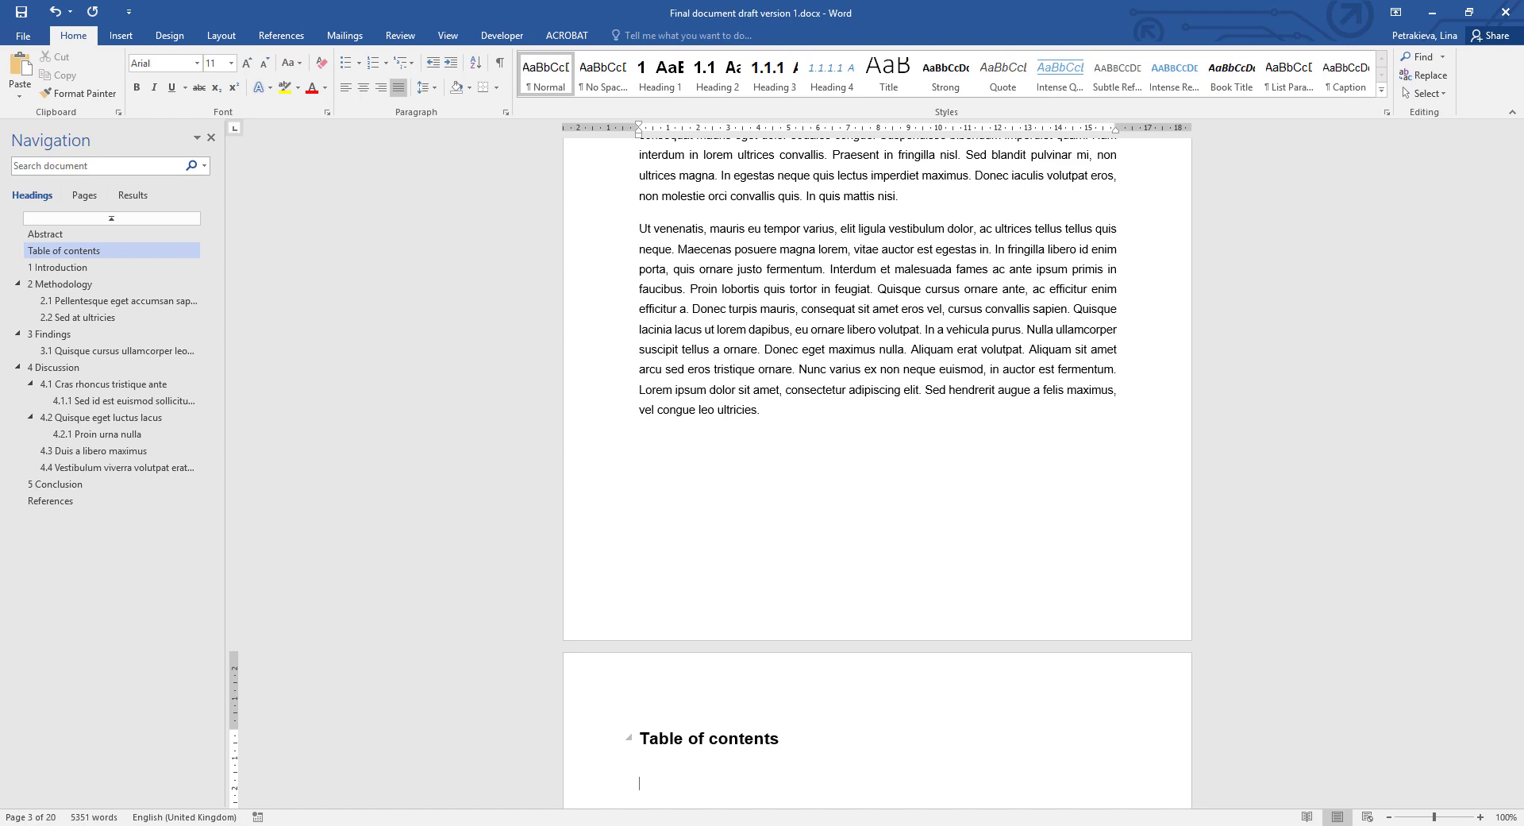
mouse_move(281, 35)
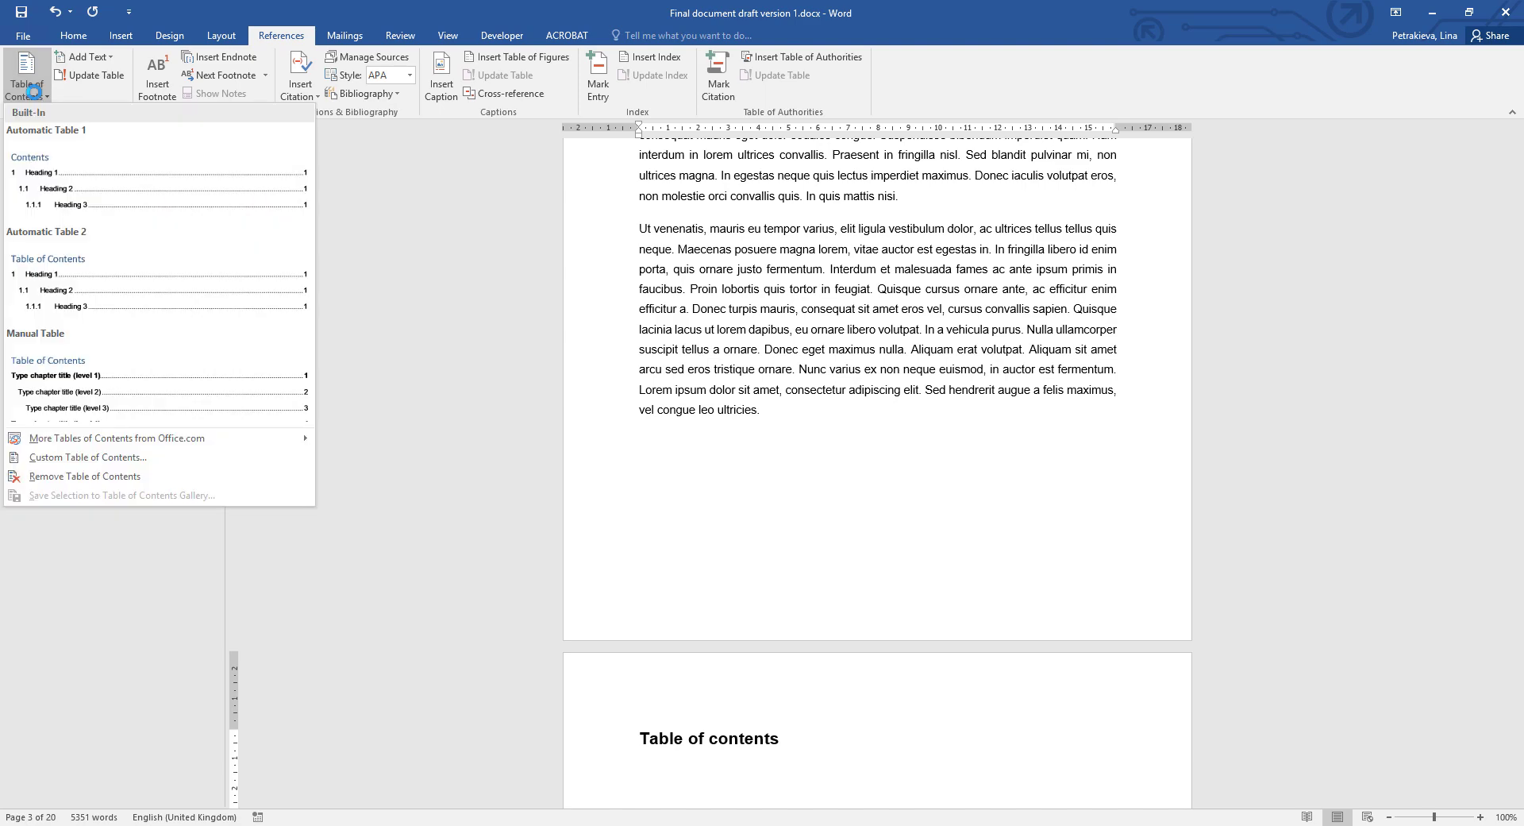
mouse_move(94, 458)
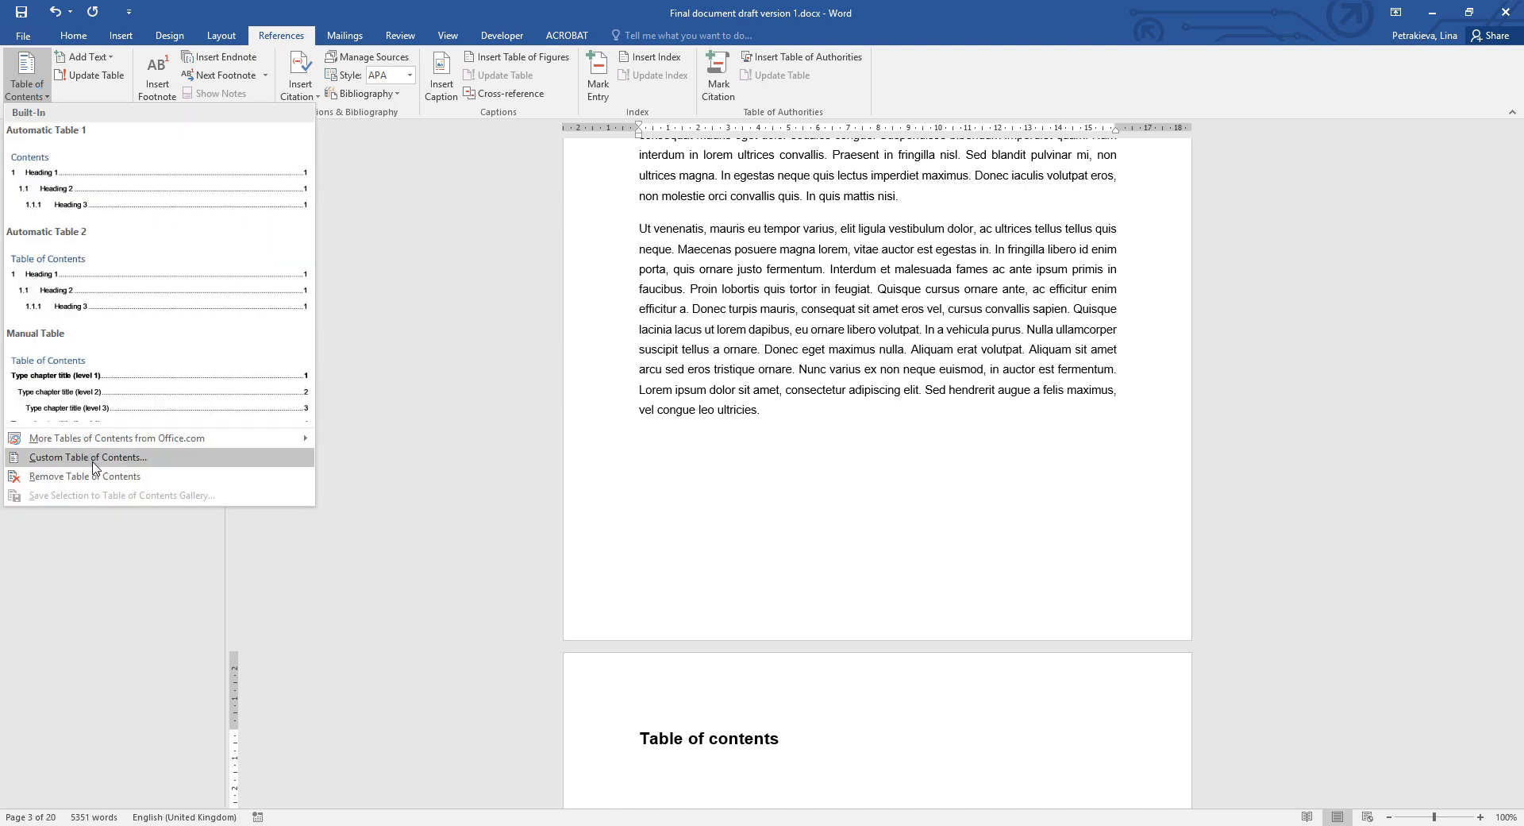
Step: Open Custom Table of Contents, showing page numbers and three heading levels
left_click(88, 458)
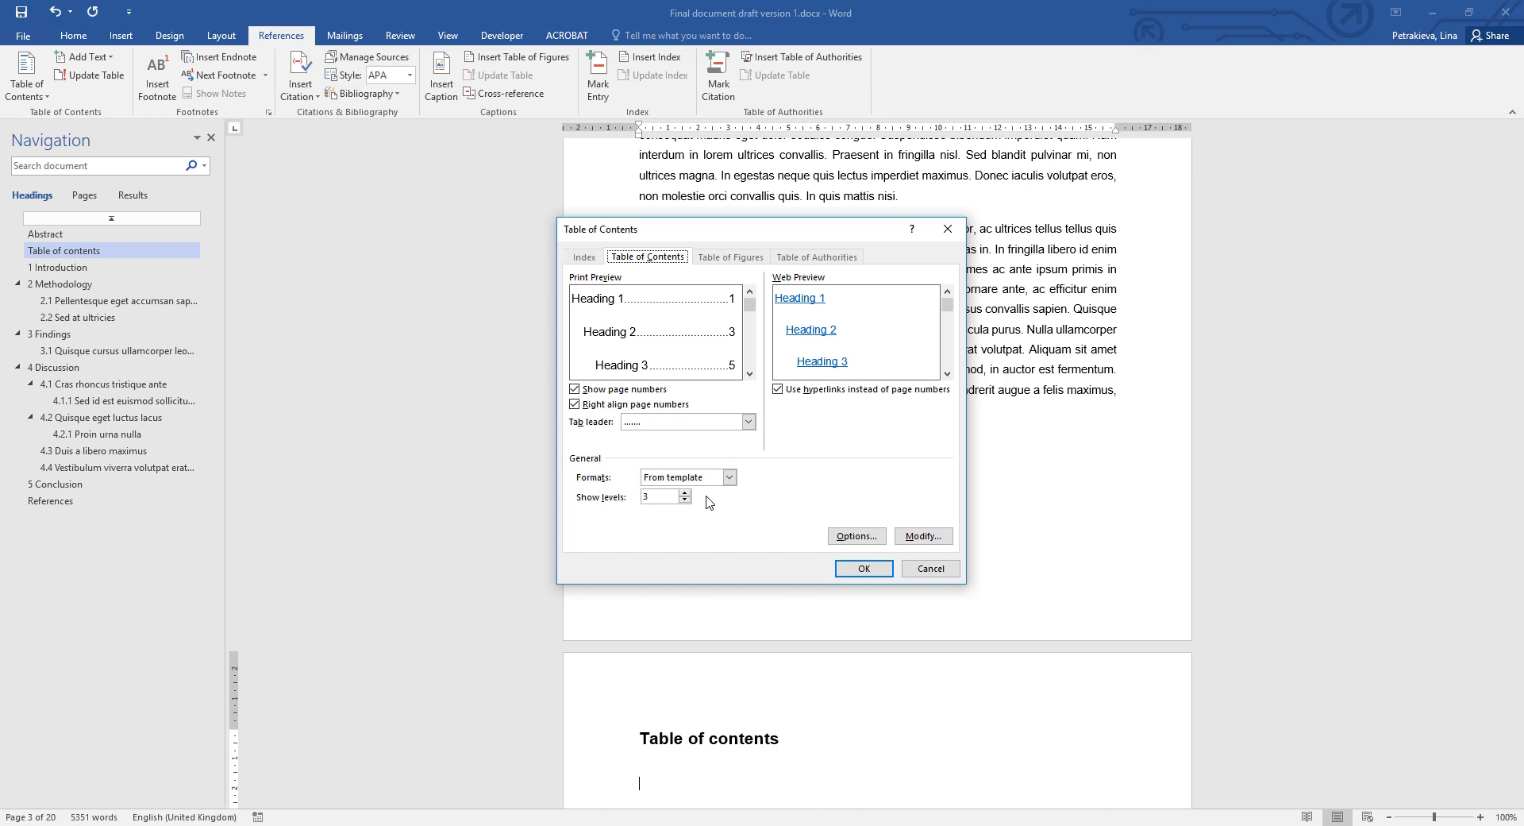
mouse_move(709, 501)
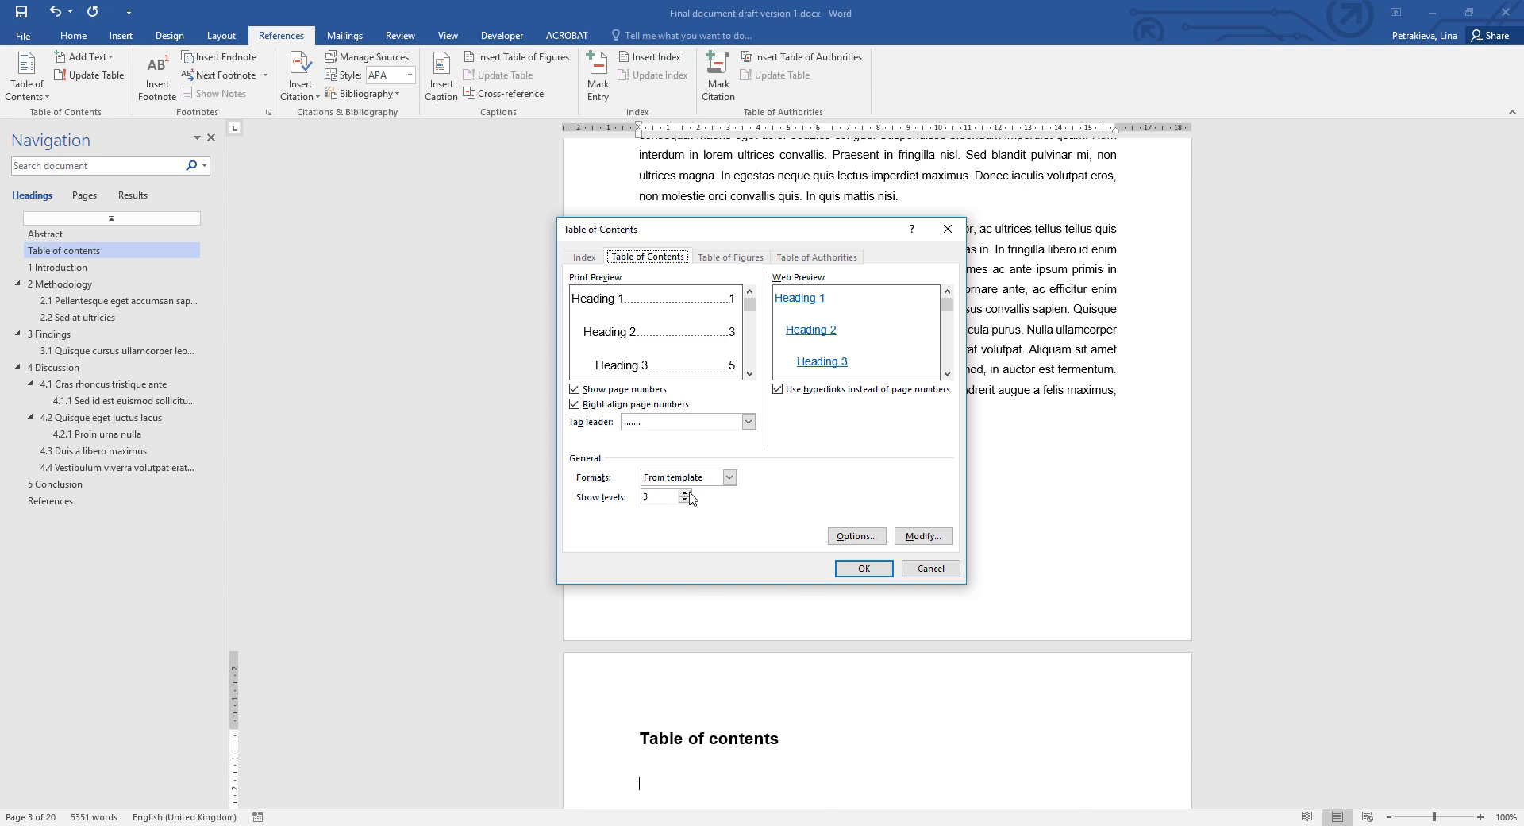
mouse_move(706, 518)
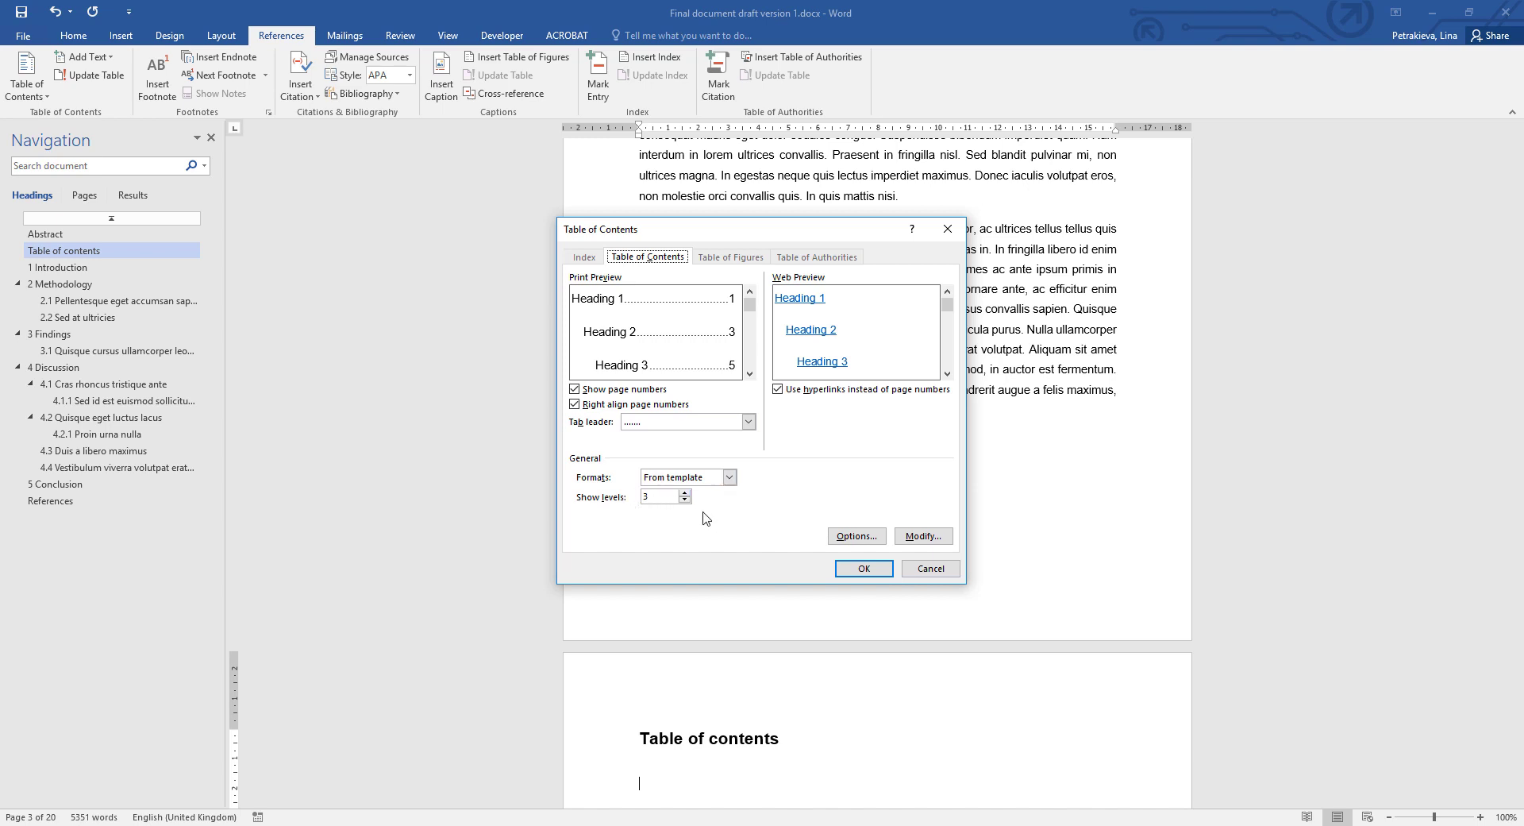
mouse_move(707, 513)
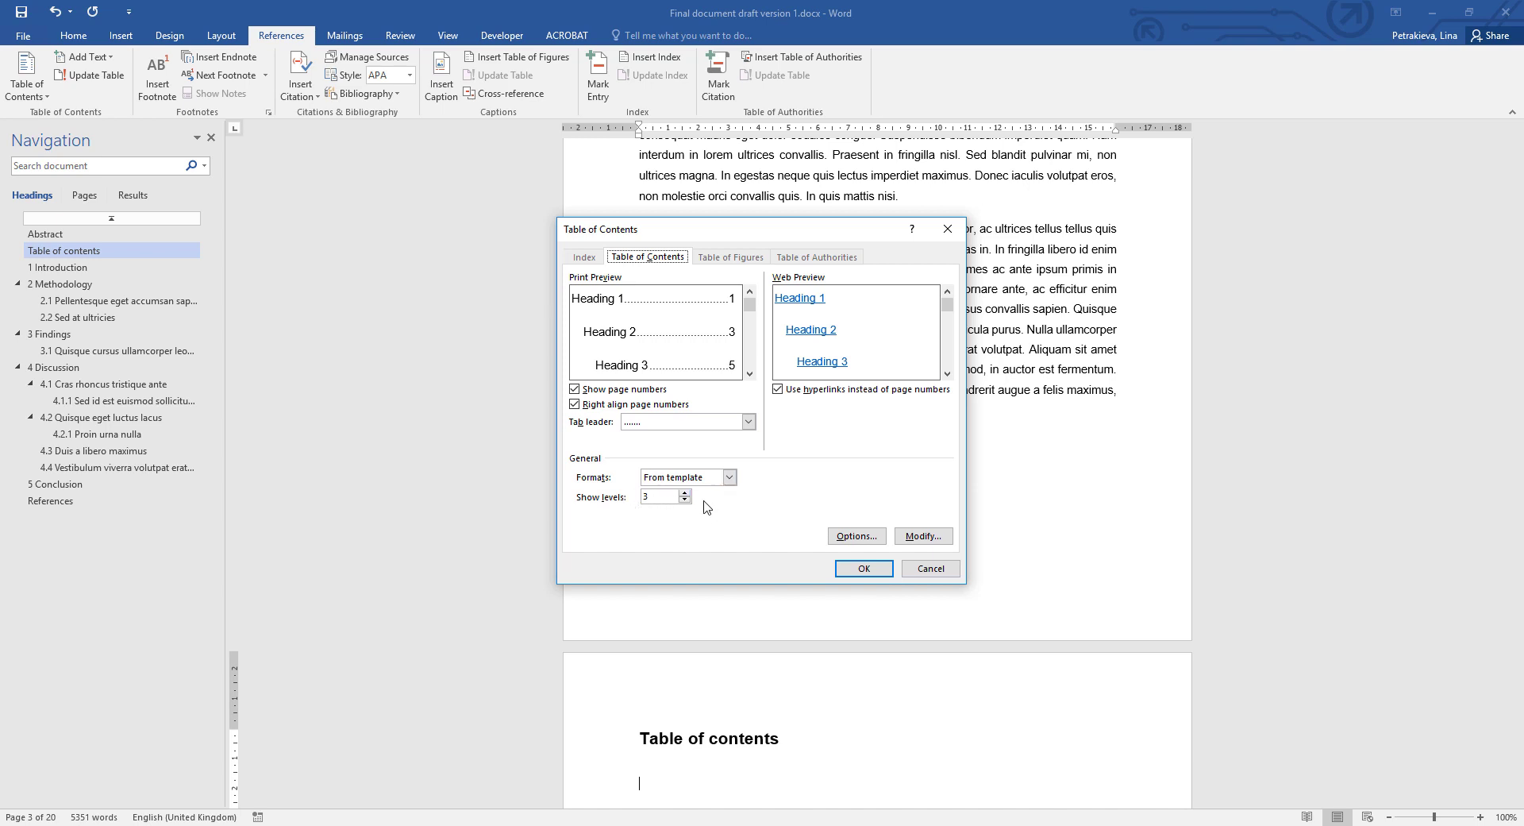
Step: Insert the table of contents, listing Abstract through References with page numbers
left_click(862, 568)
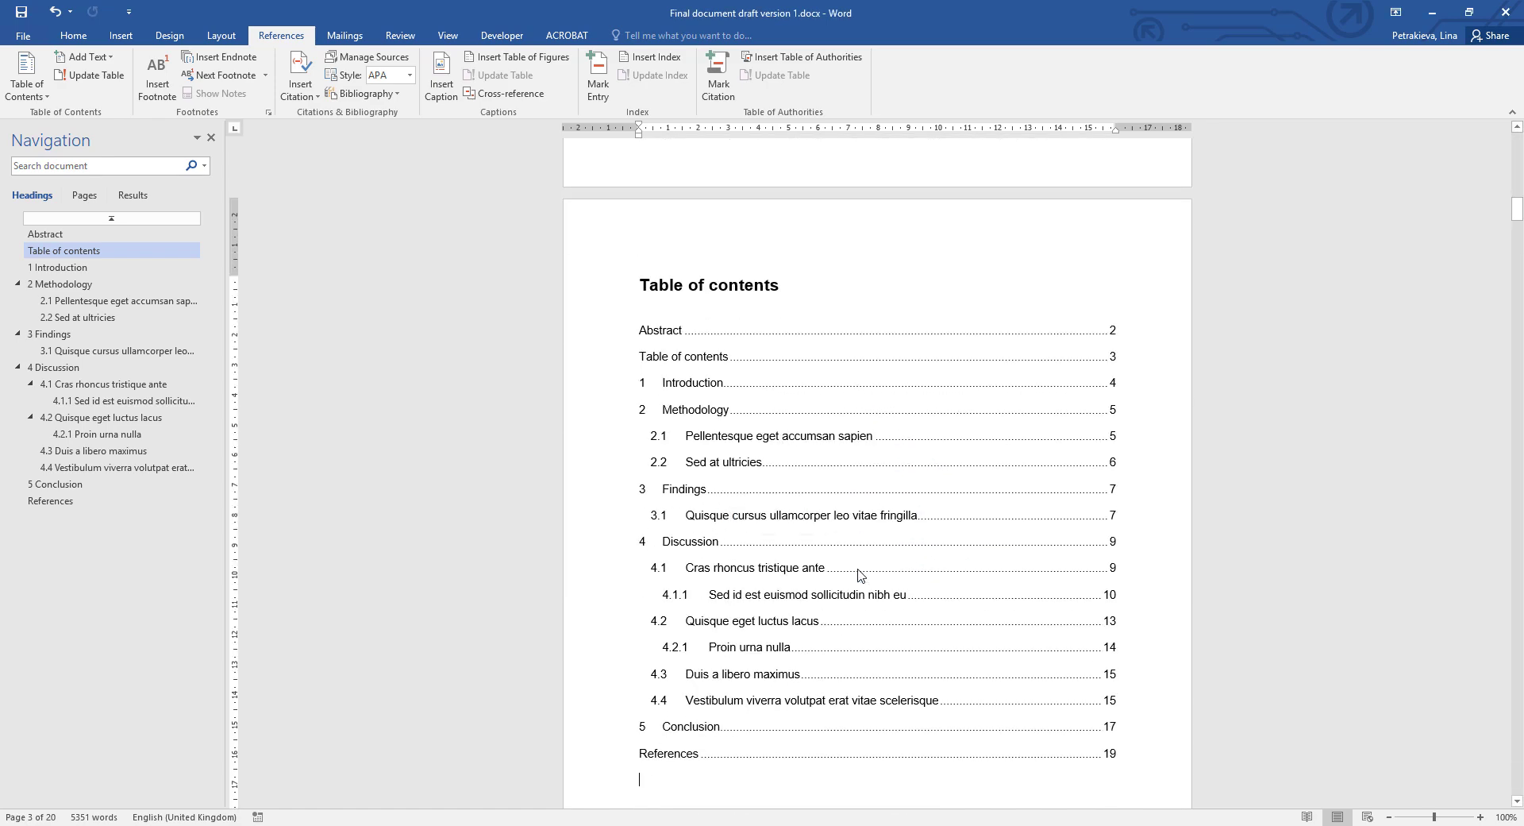
mouse_move(902, 554)
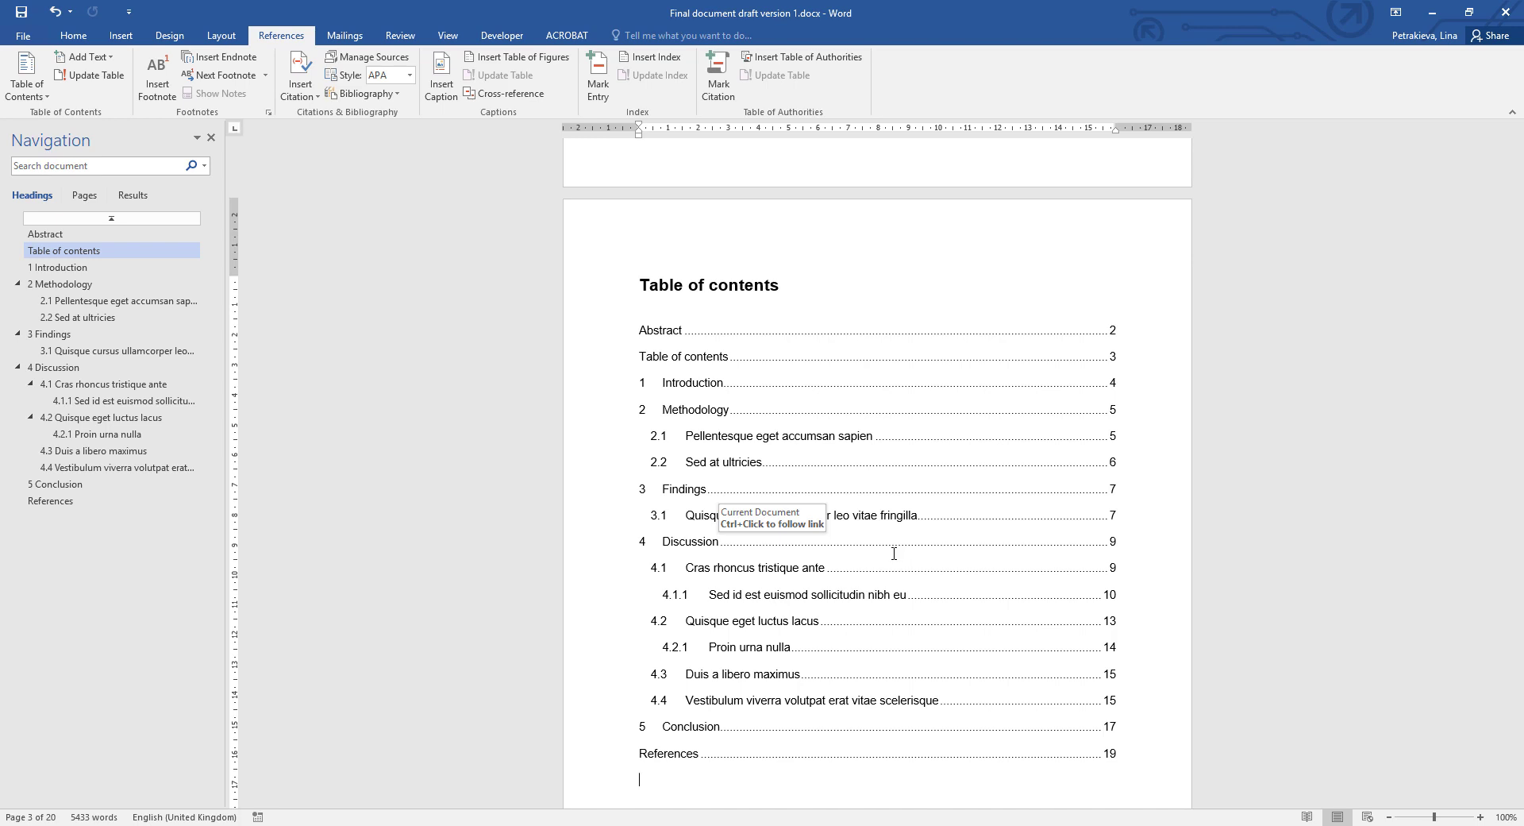
mouse_move(888, 553)
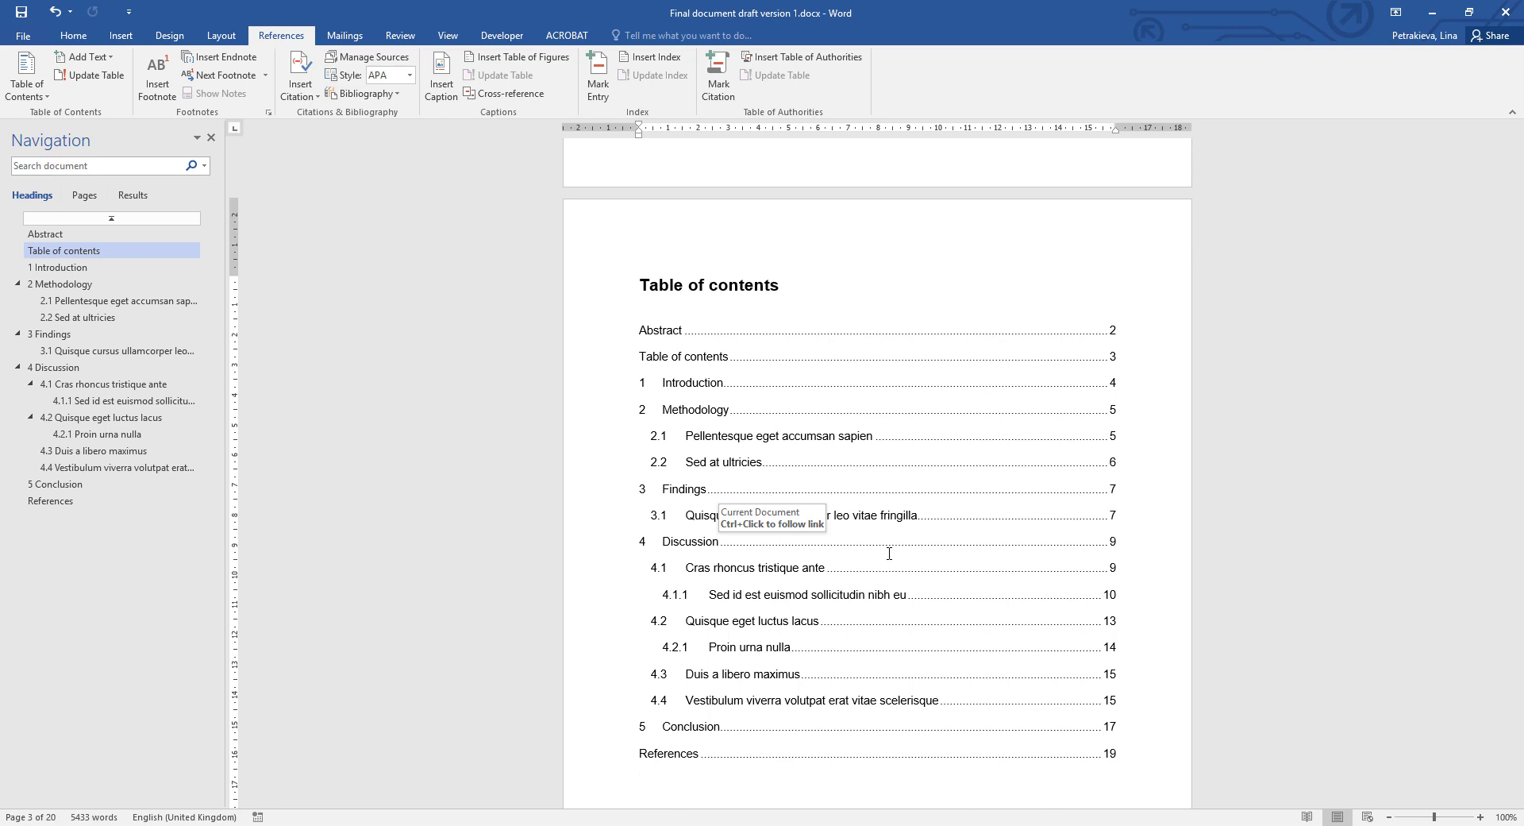
left_click(640, 779)
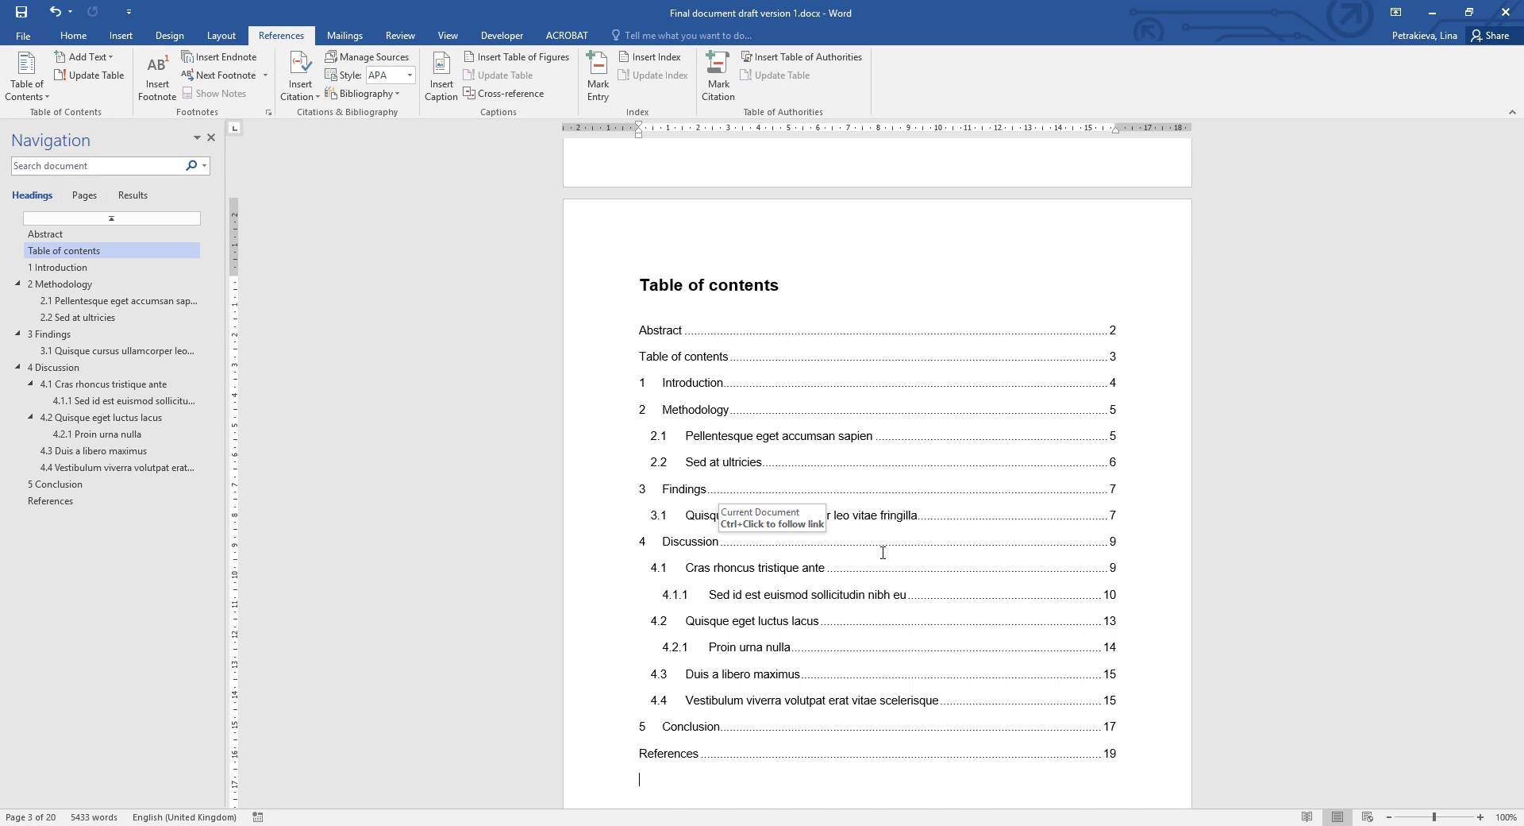
mouse_move(863, 532)
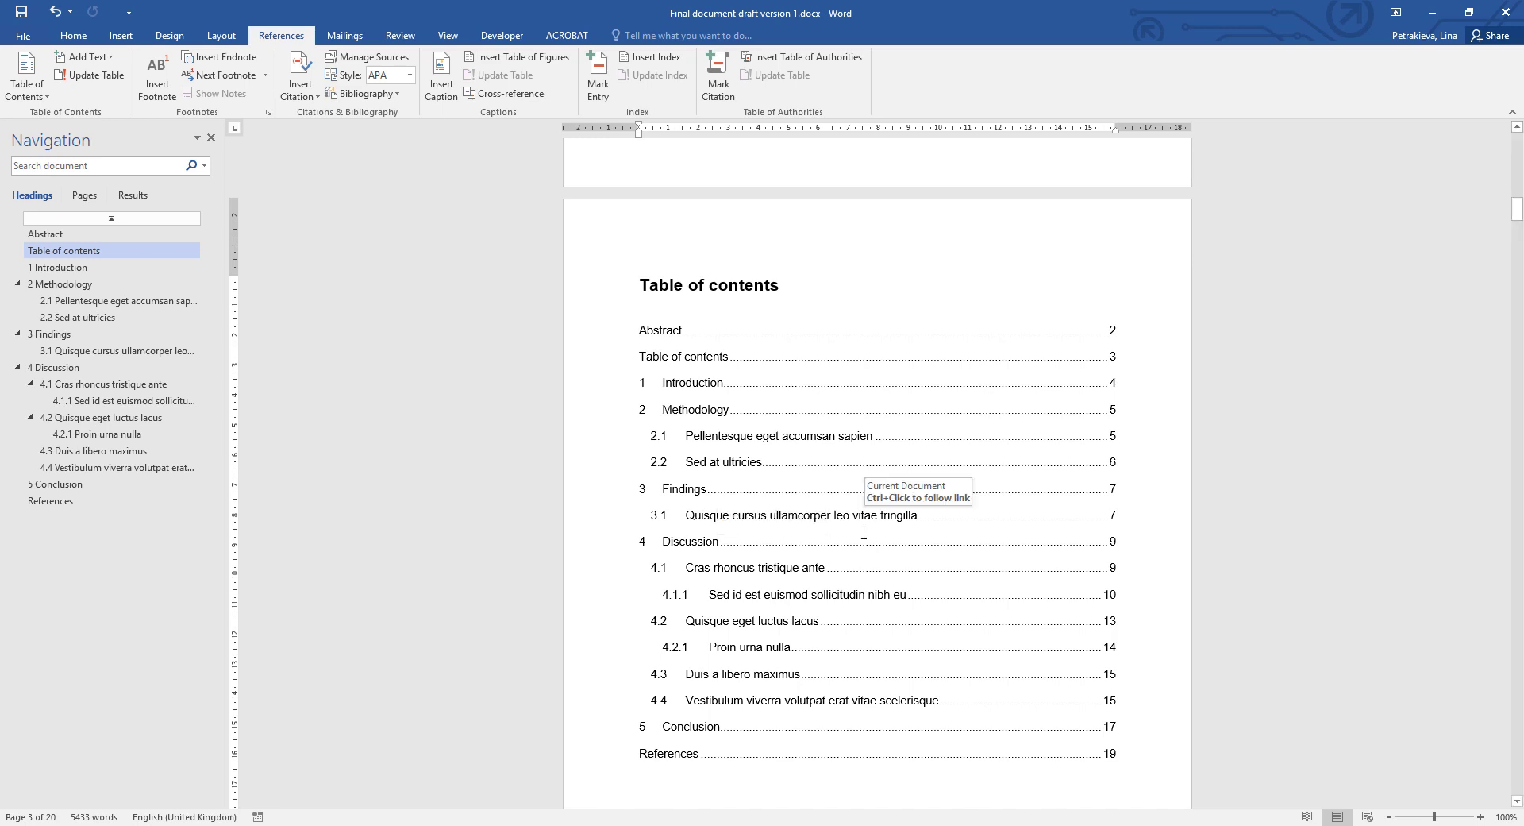
scroll("up", 3)
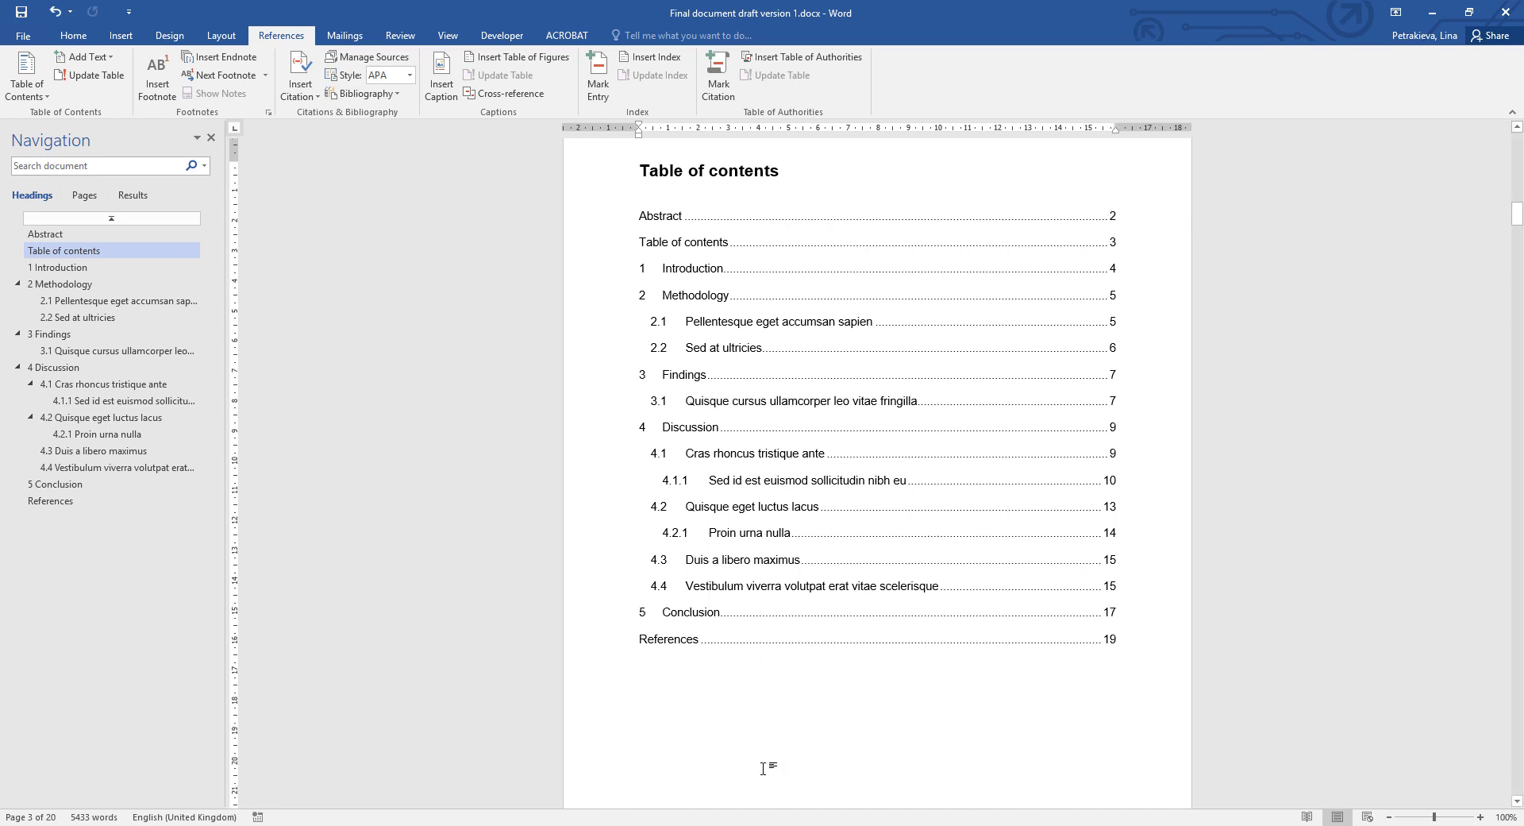
Step: Type a 'List of figures' heading below the table of contents and style it Heading 1
left_click(640, 664)
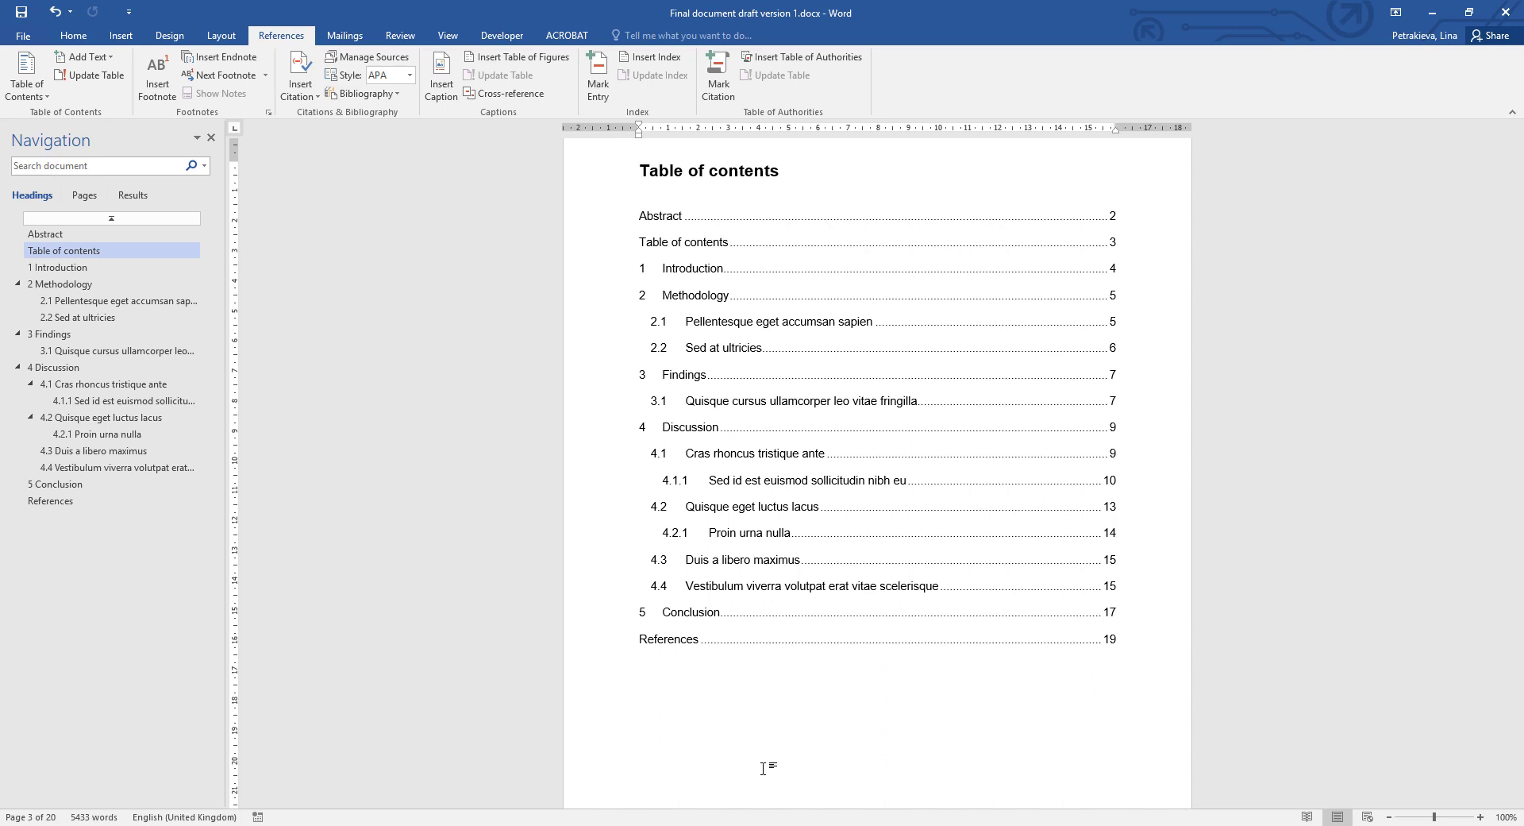
type("List o")
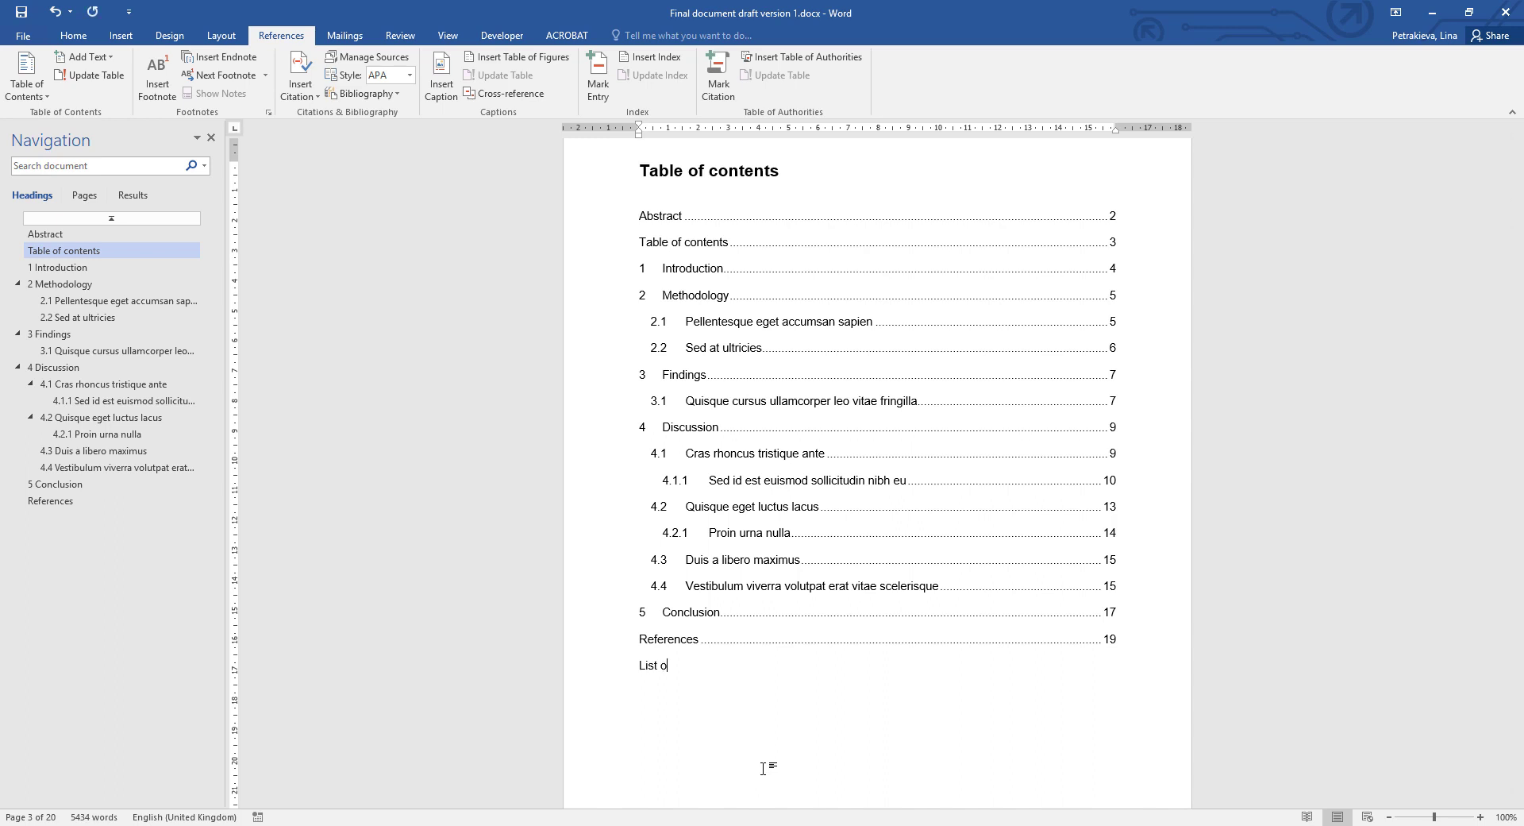
type("f figures")
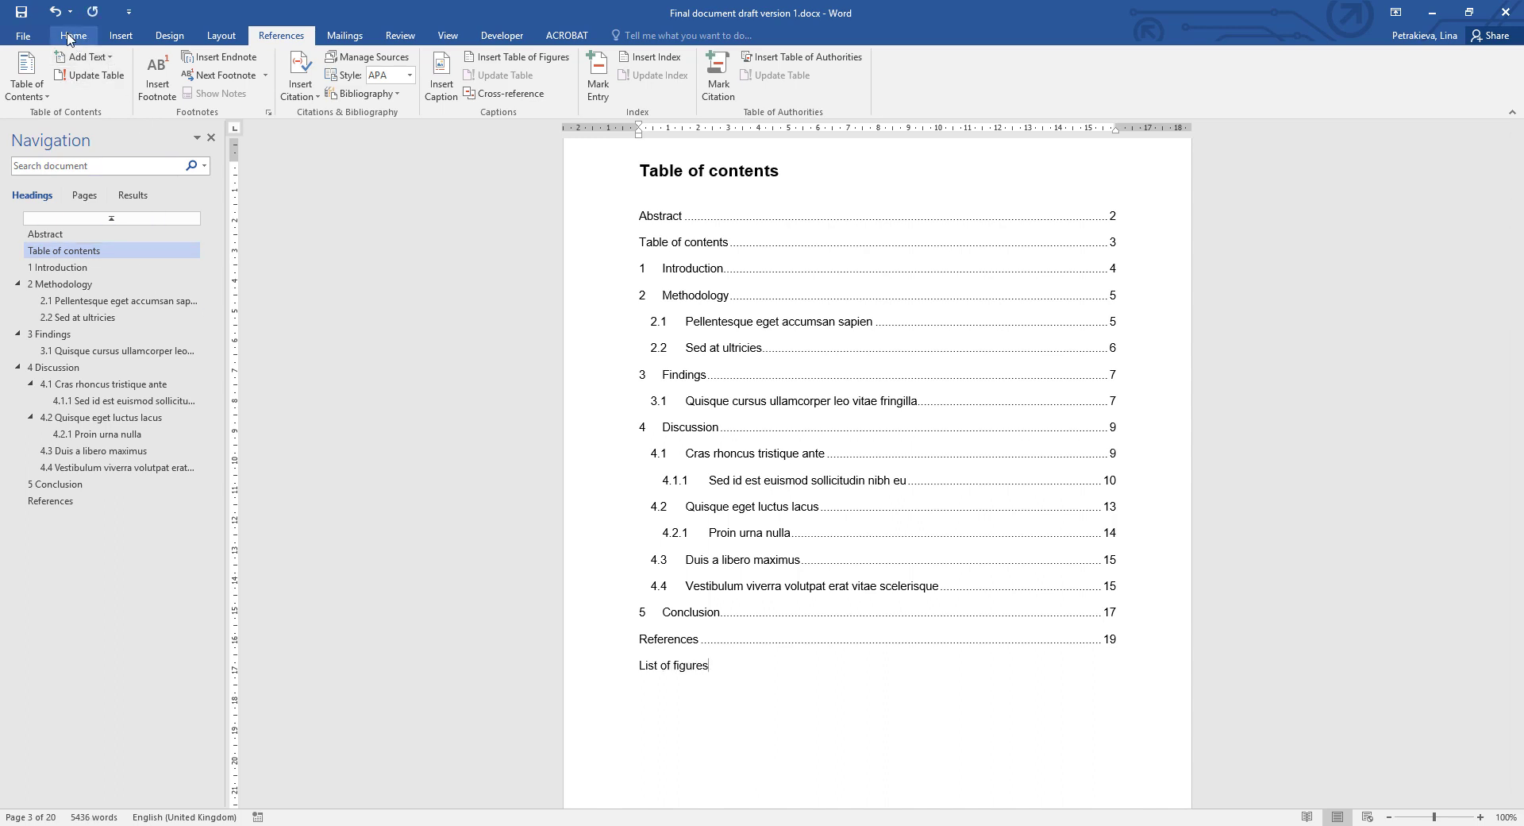
left_click(73, 35)
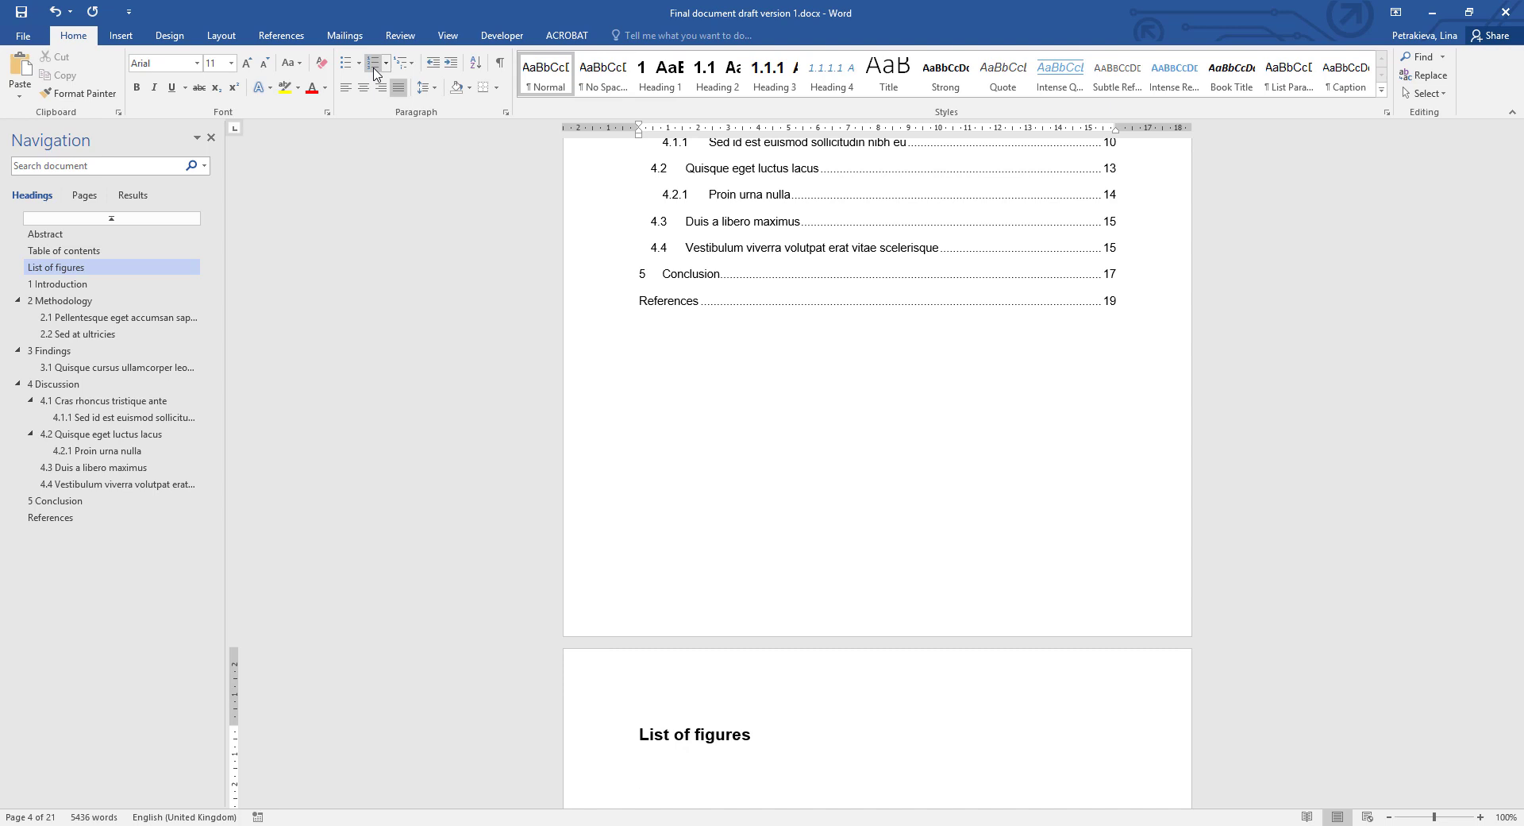
left_click(281, 35)
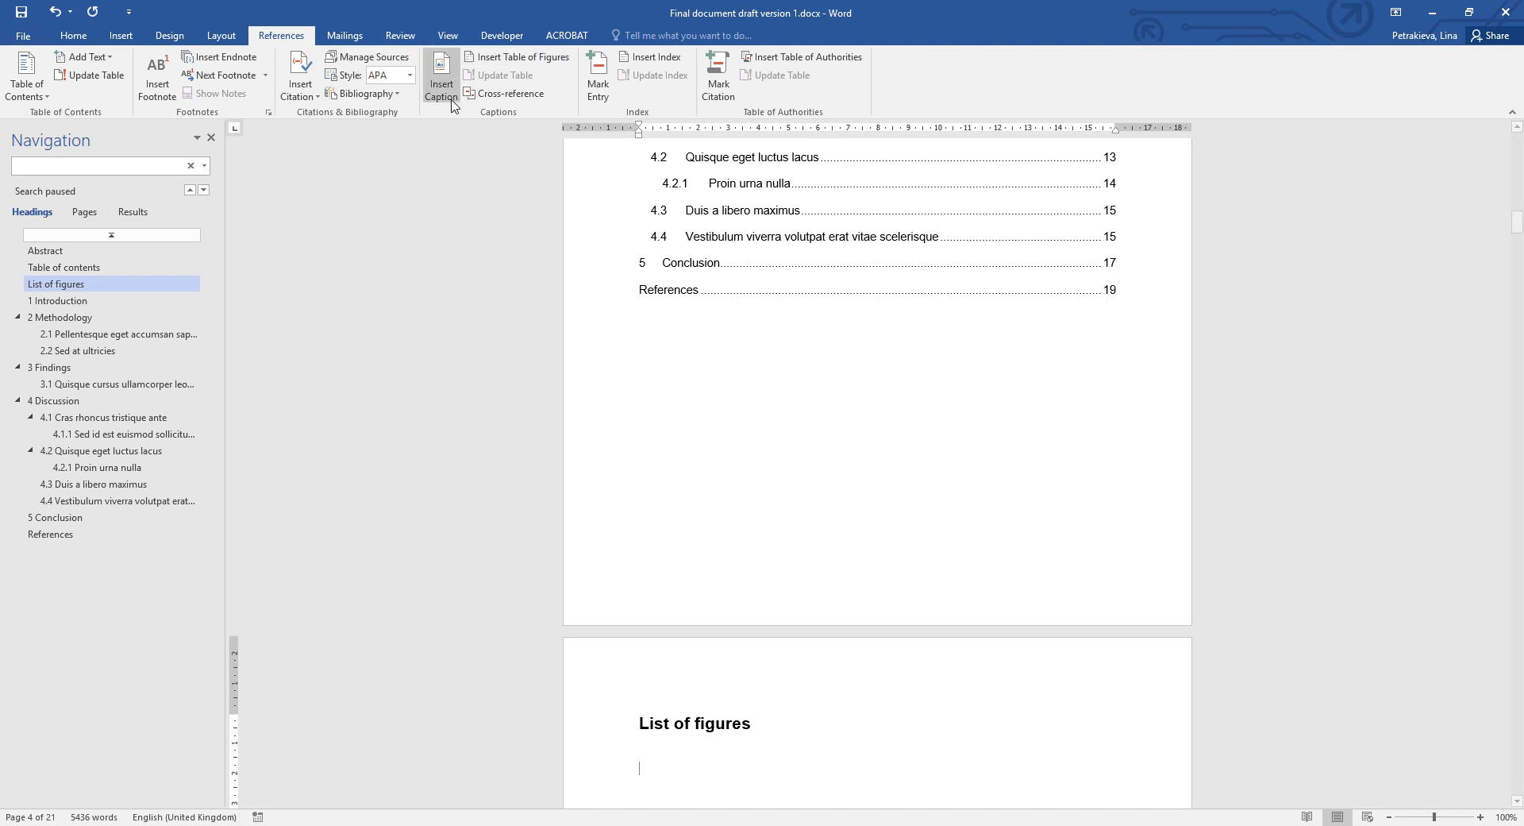
mouse_move(509, 94)
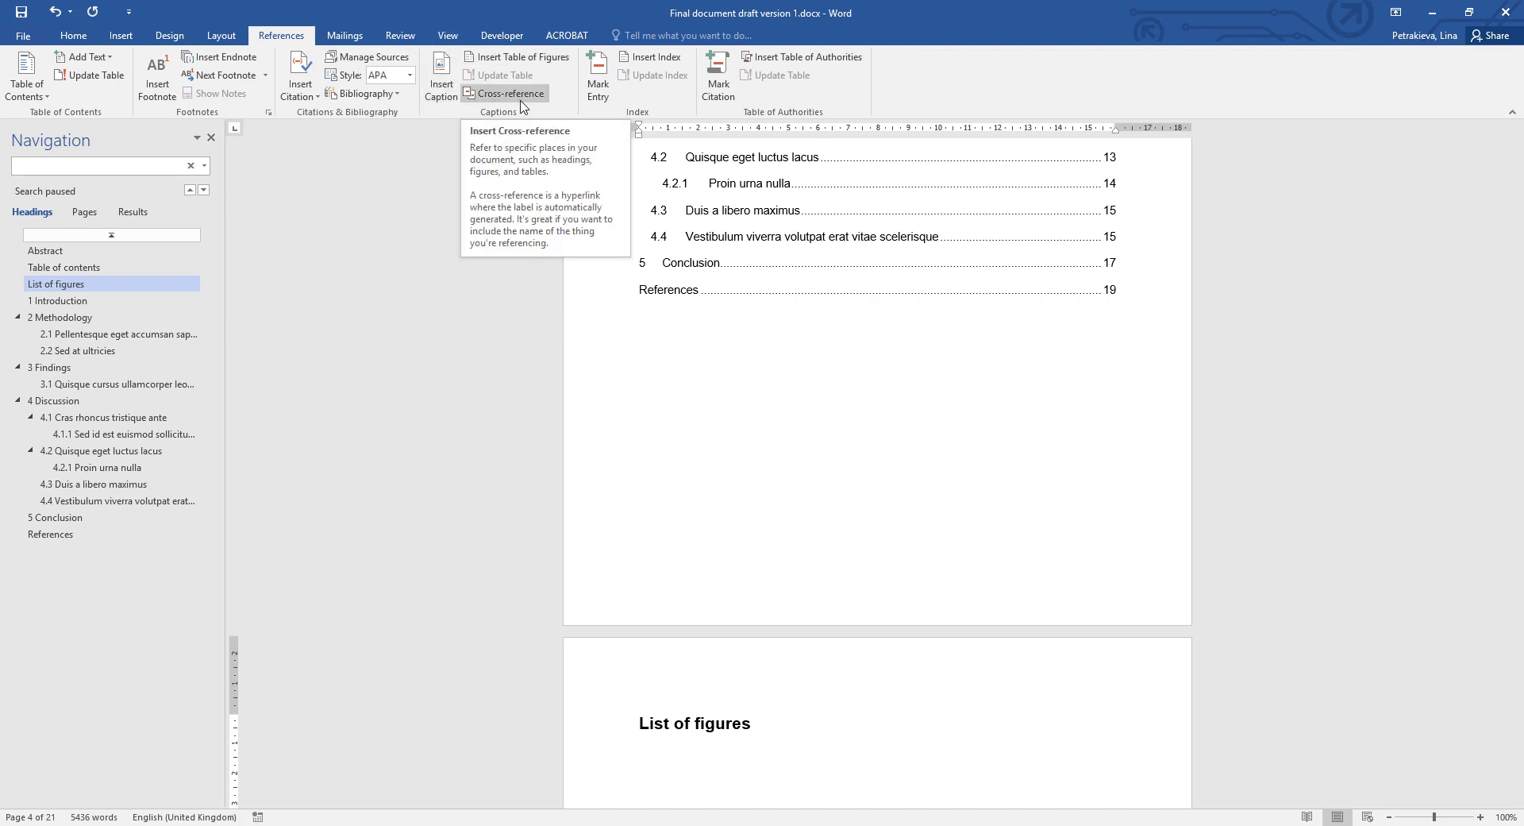
mouse_move(523, 56)
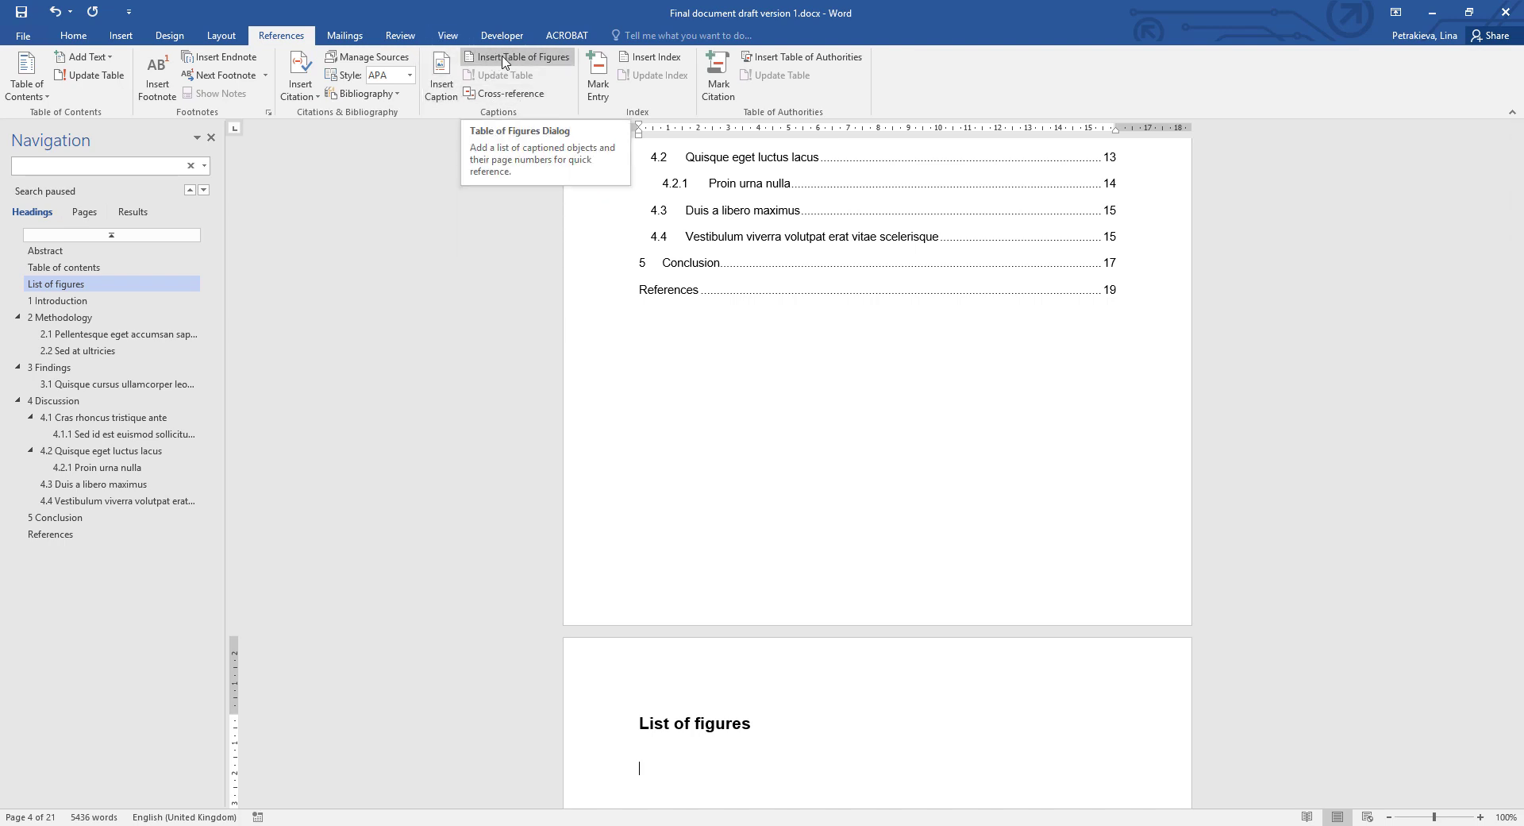
Step: Insert a table of figures with caption label 'Figure', listing Figures 1 and 2
left_click(518, 57)
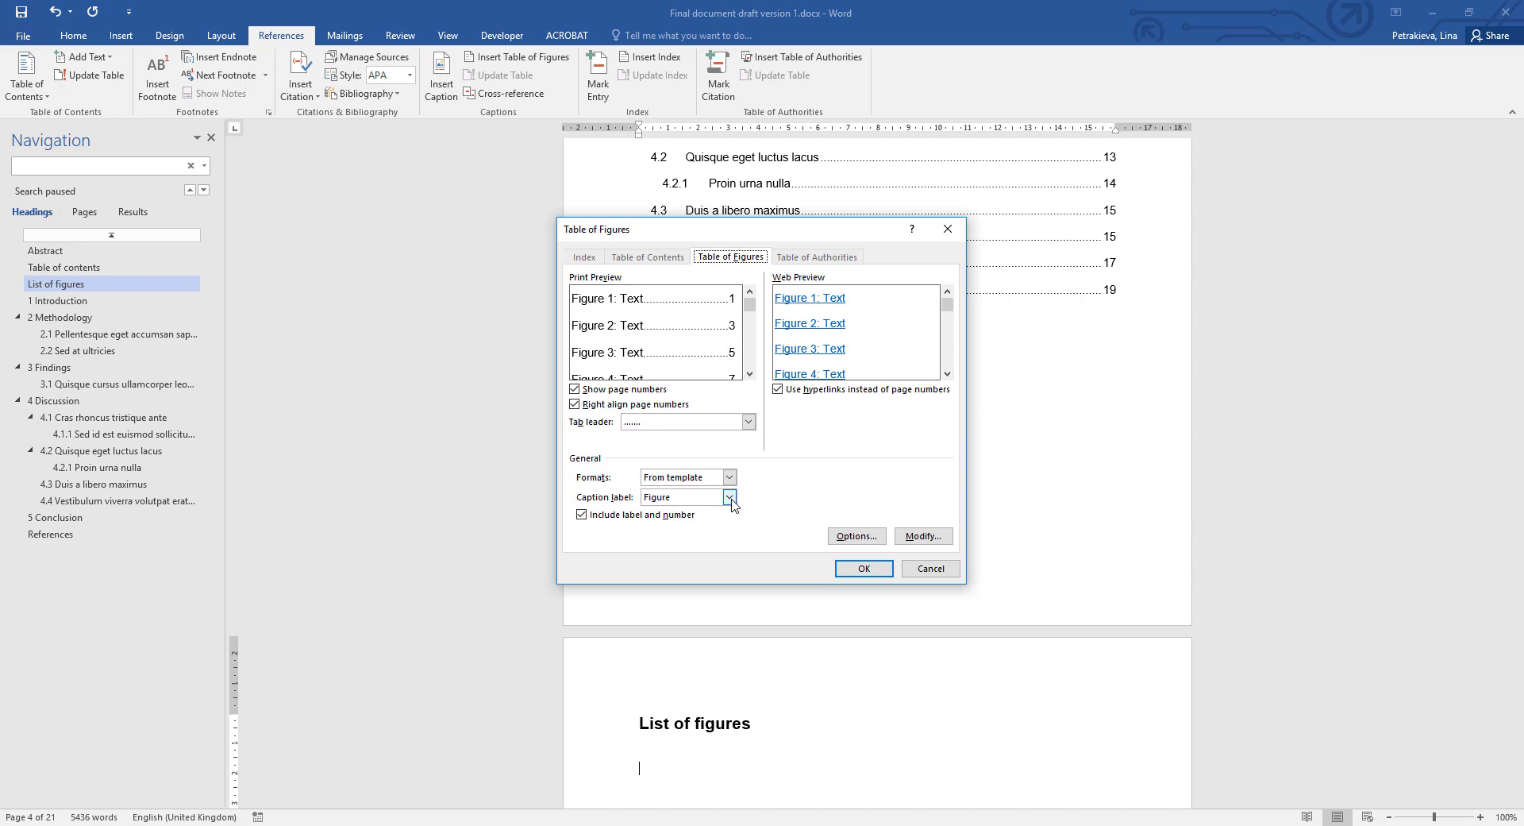
left_click(730, 497)
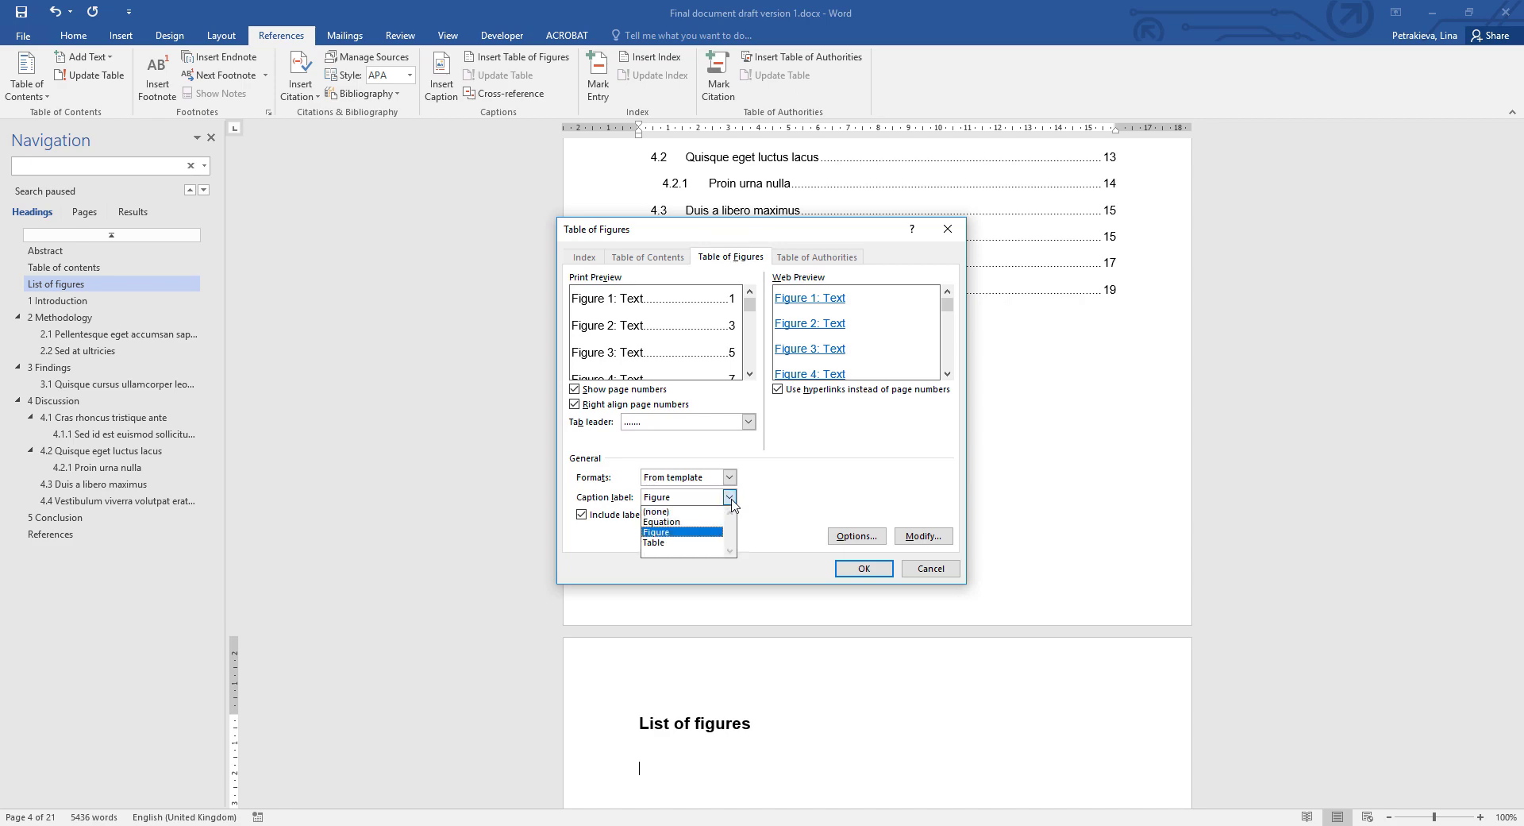
left_click(658, 532)
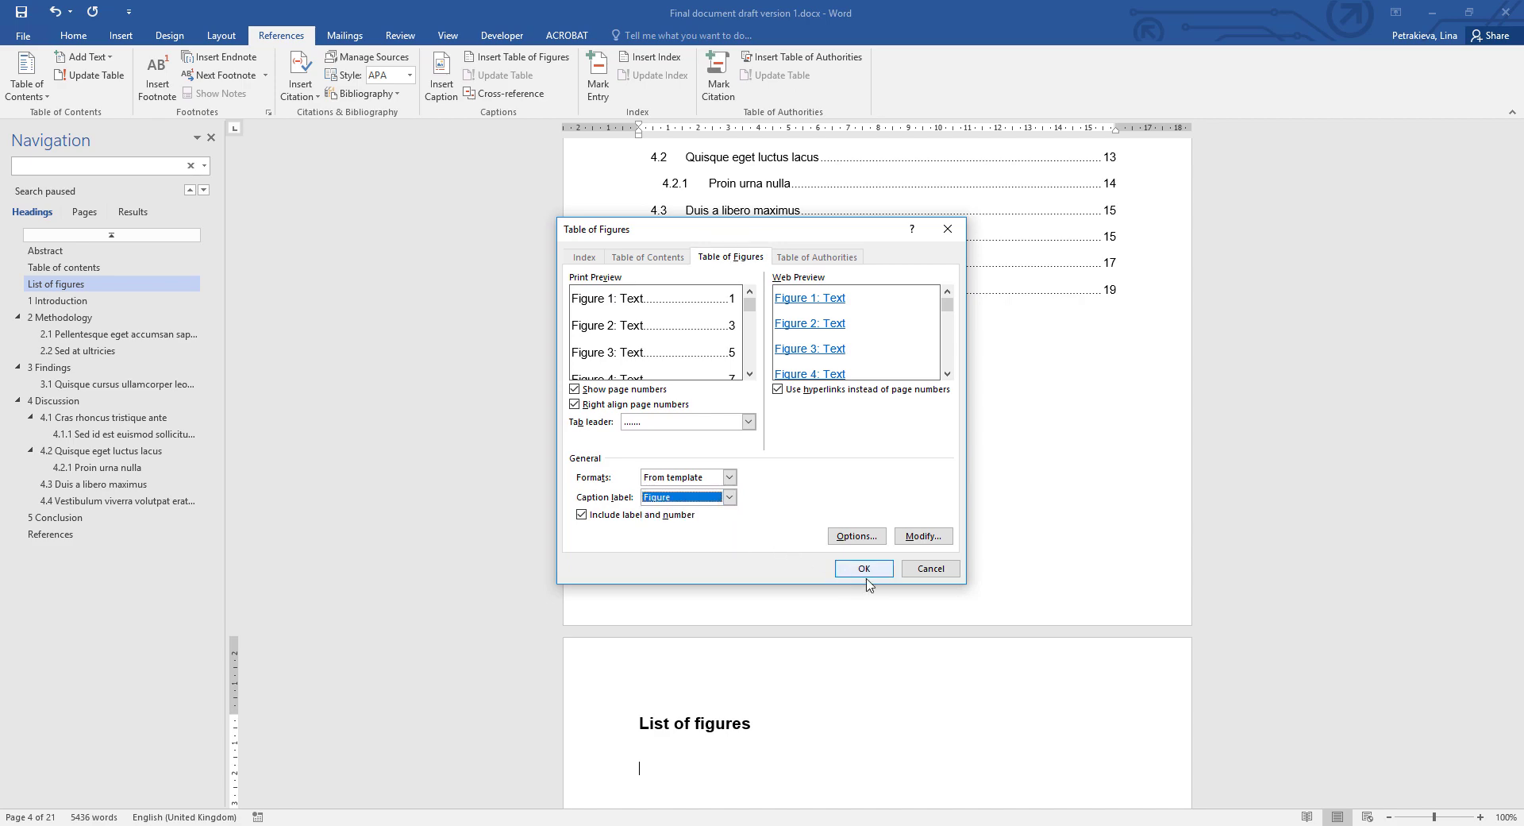
left_click(863, 568)
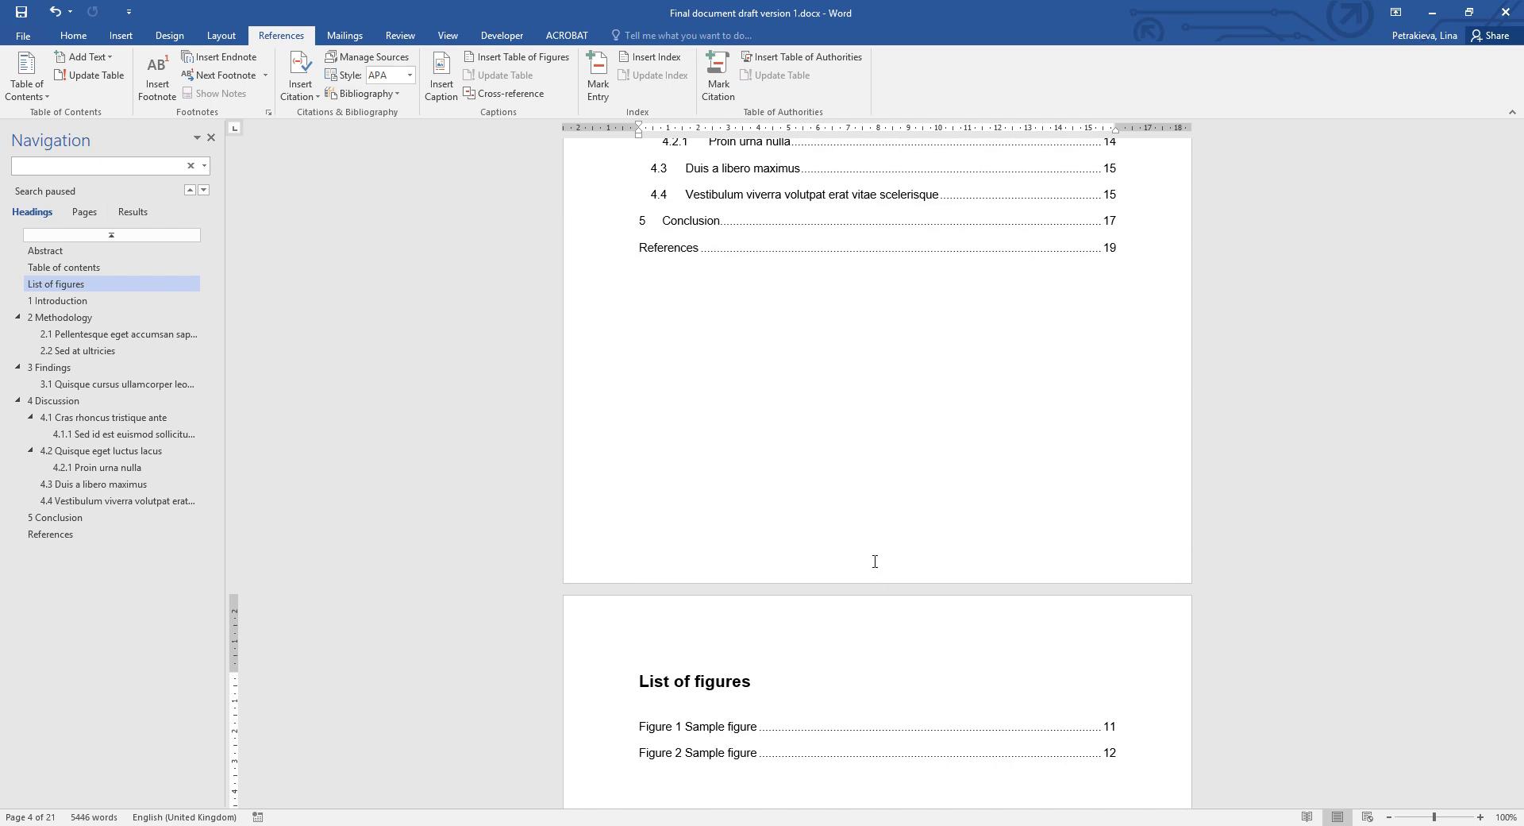
Step: Type a 'List of tables' heading below the figures list and apply a Heading style
left_click(638, 778)
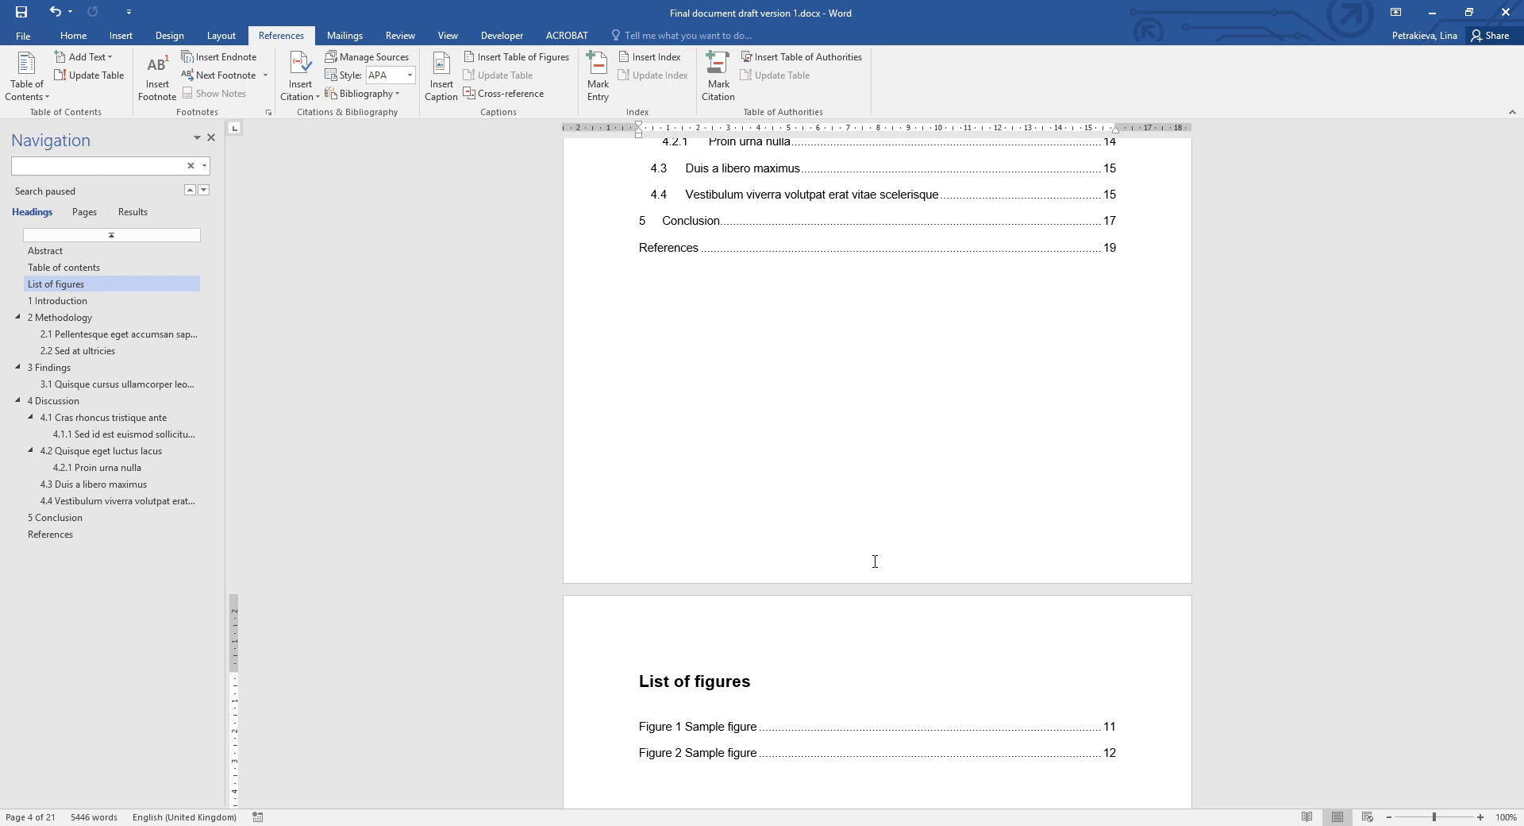
left_click(640, 779)
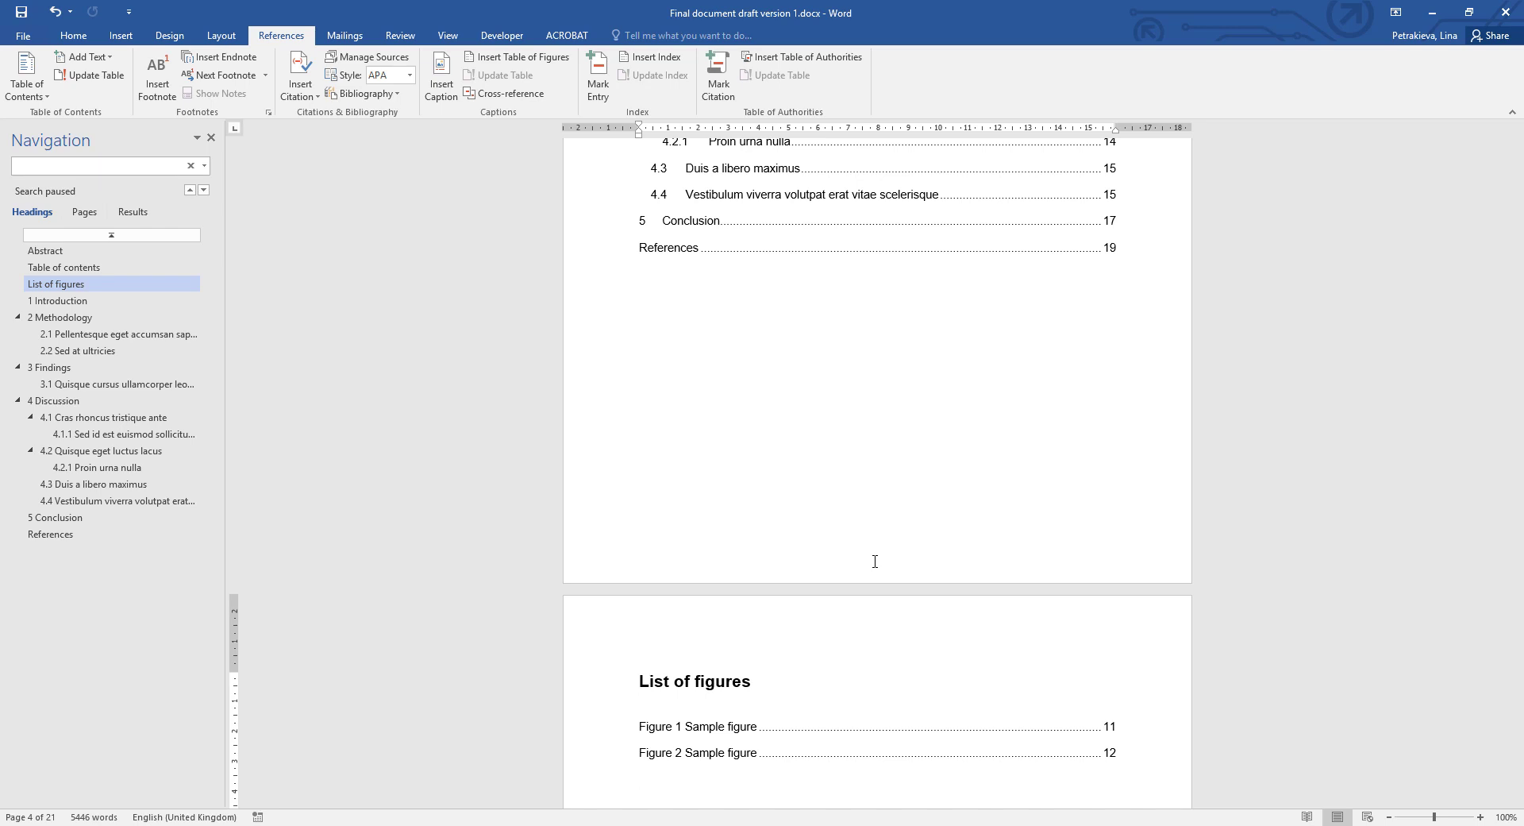
left_click(638, 779)
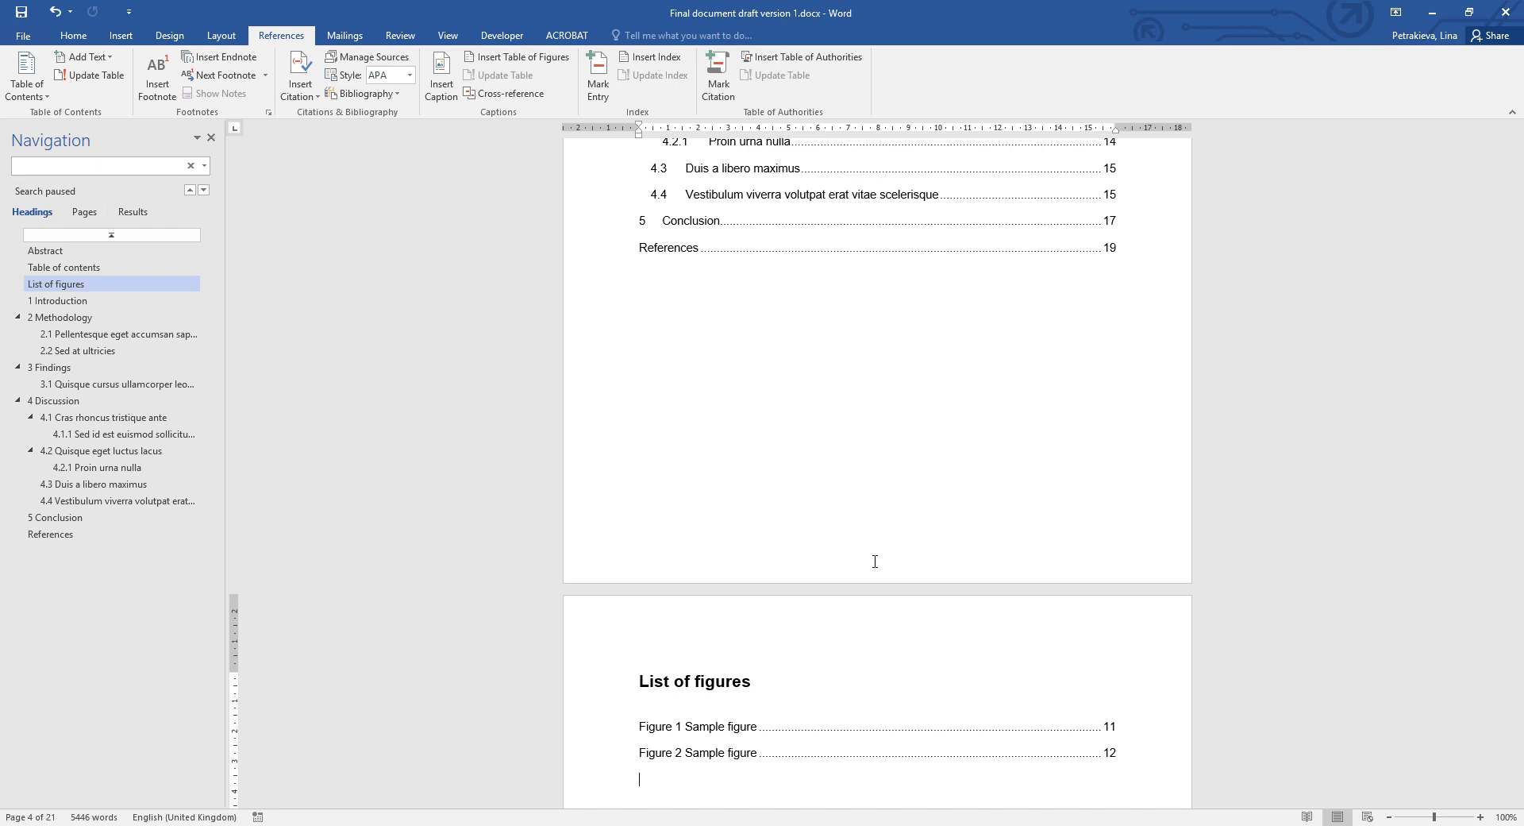
type("List of tab")
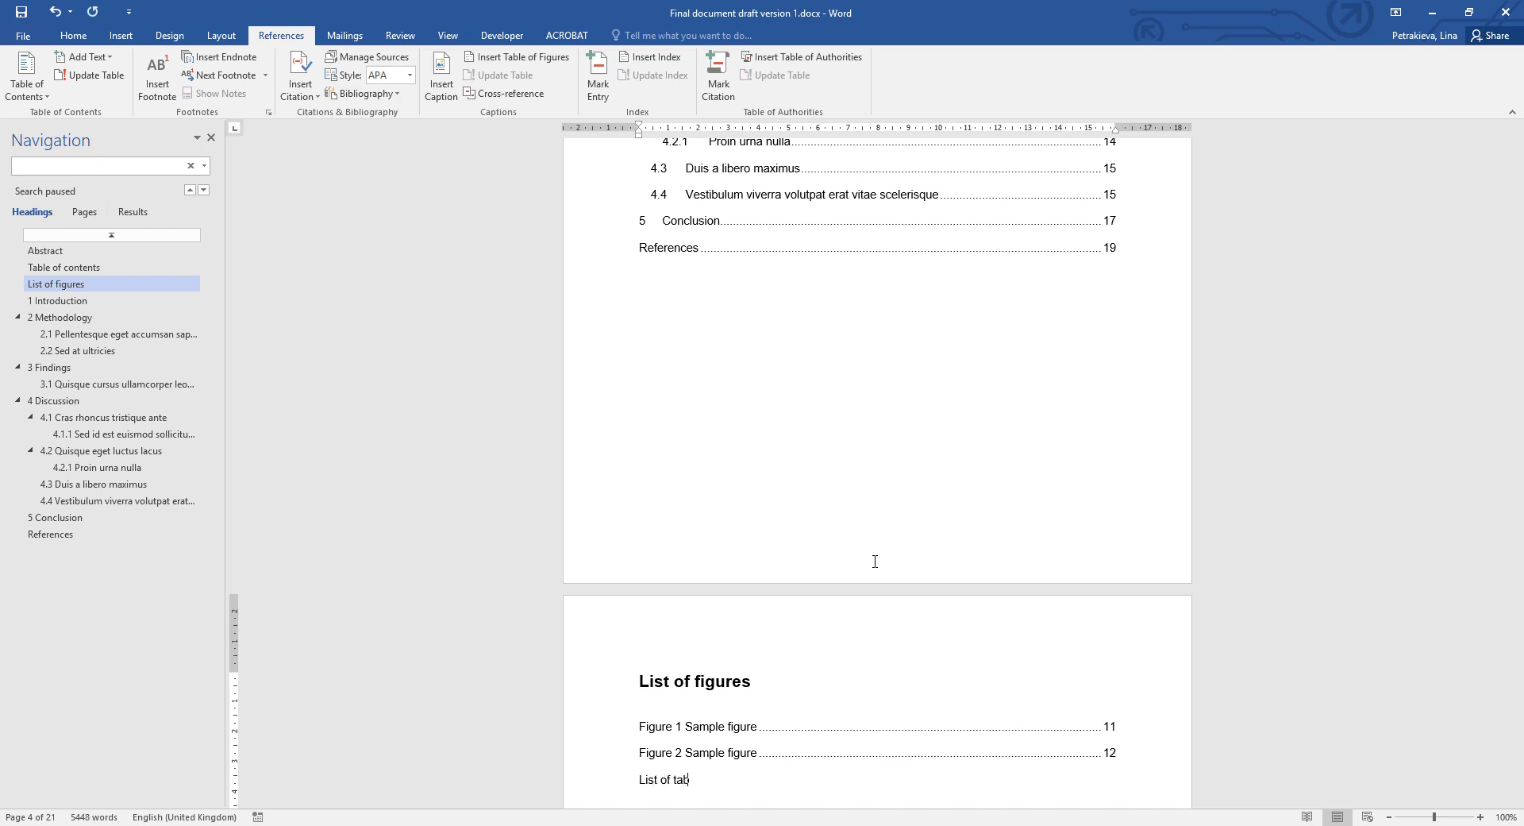
left_click(72, 35)
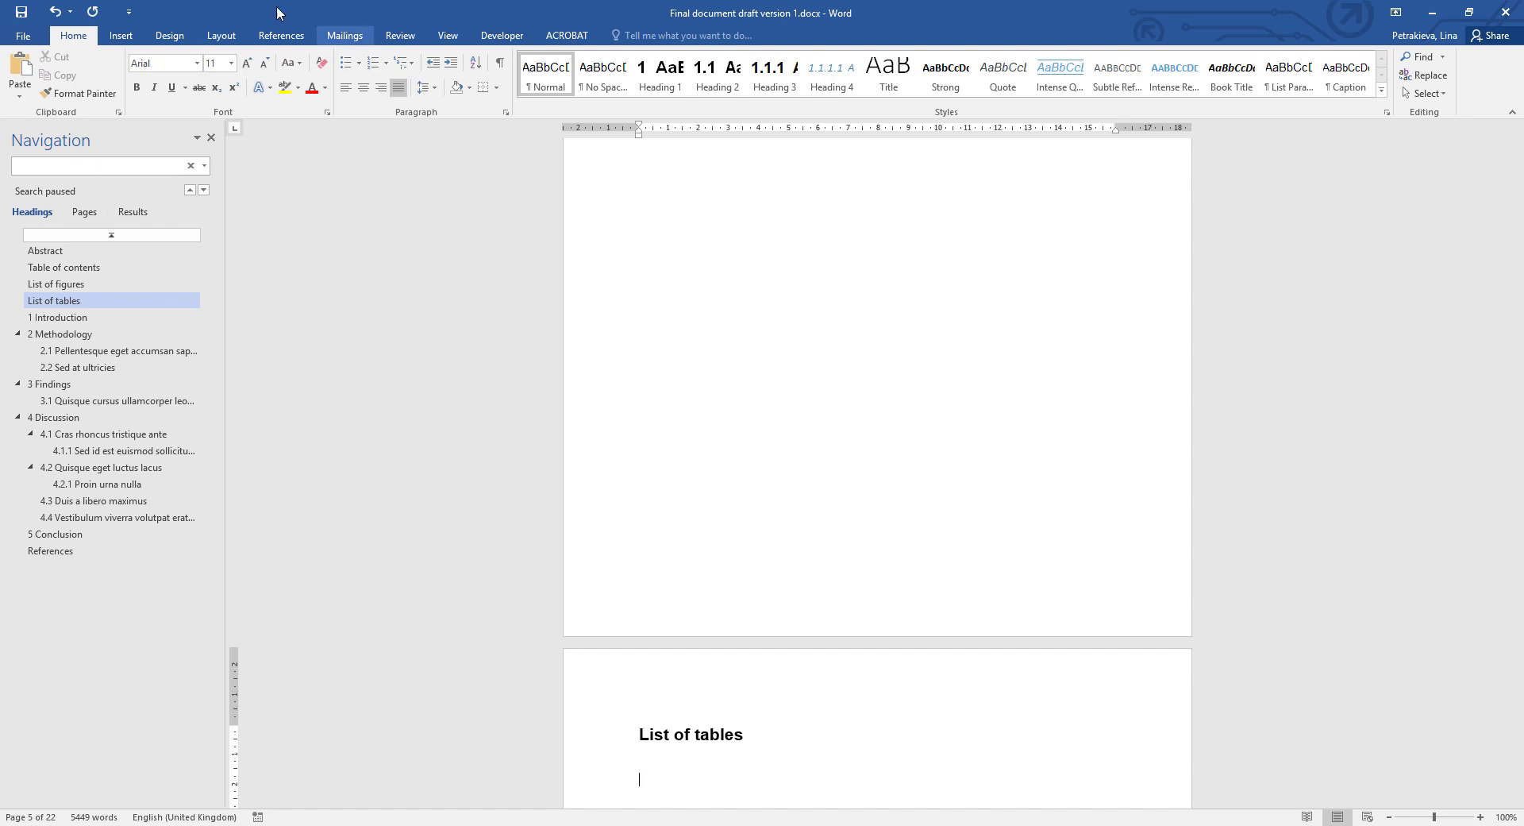
mouse_move(281, 34)
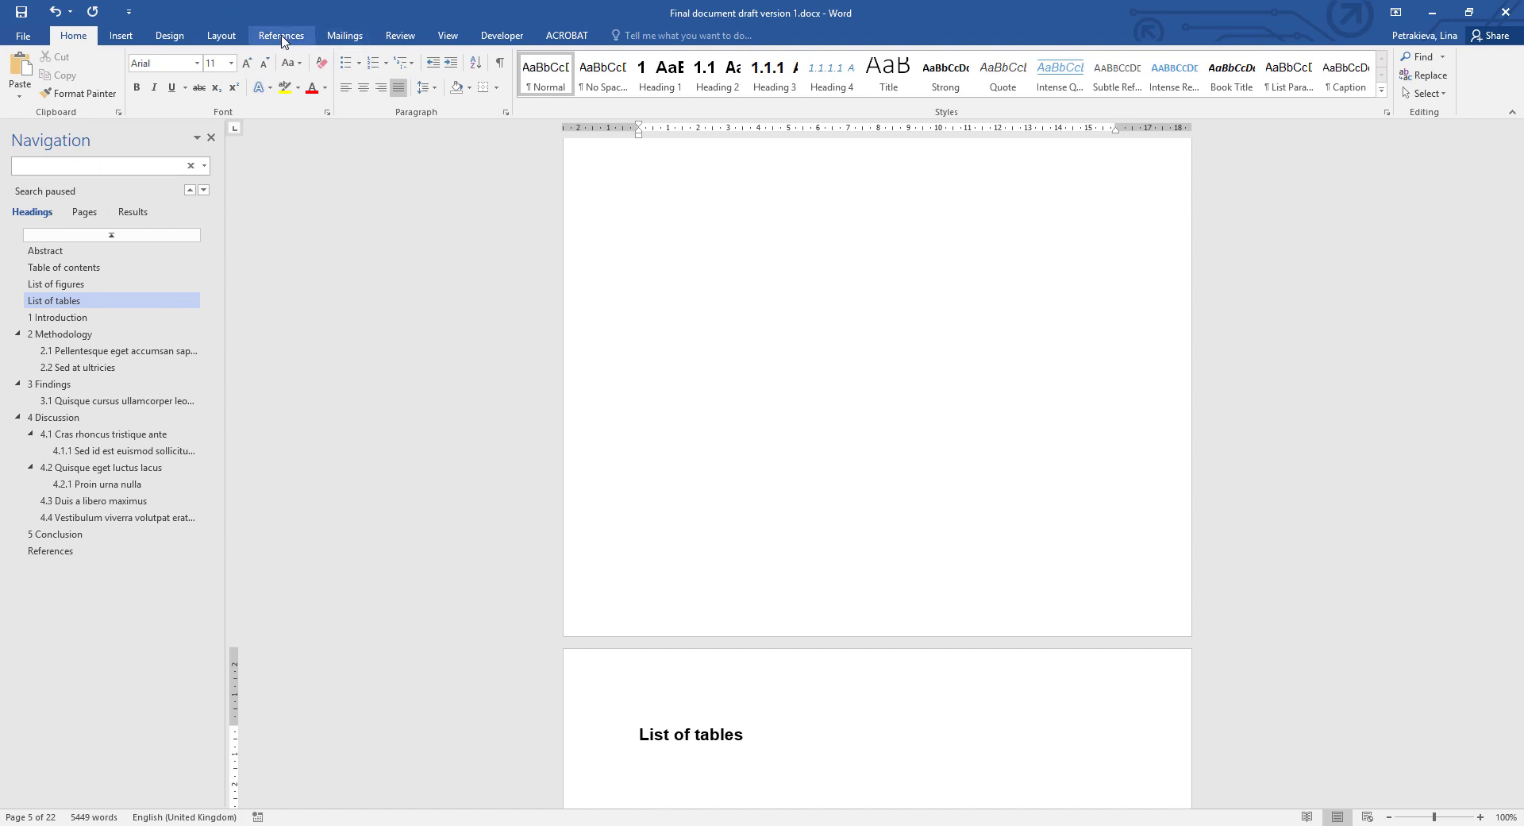
Step: Insert a table of figures with caption label 'Table', listing Tables 1 and 2 on page 14
left_click(281, 35)
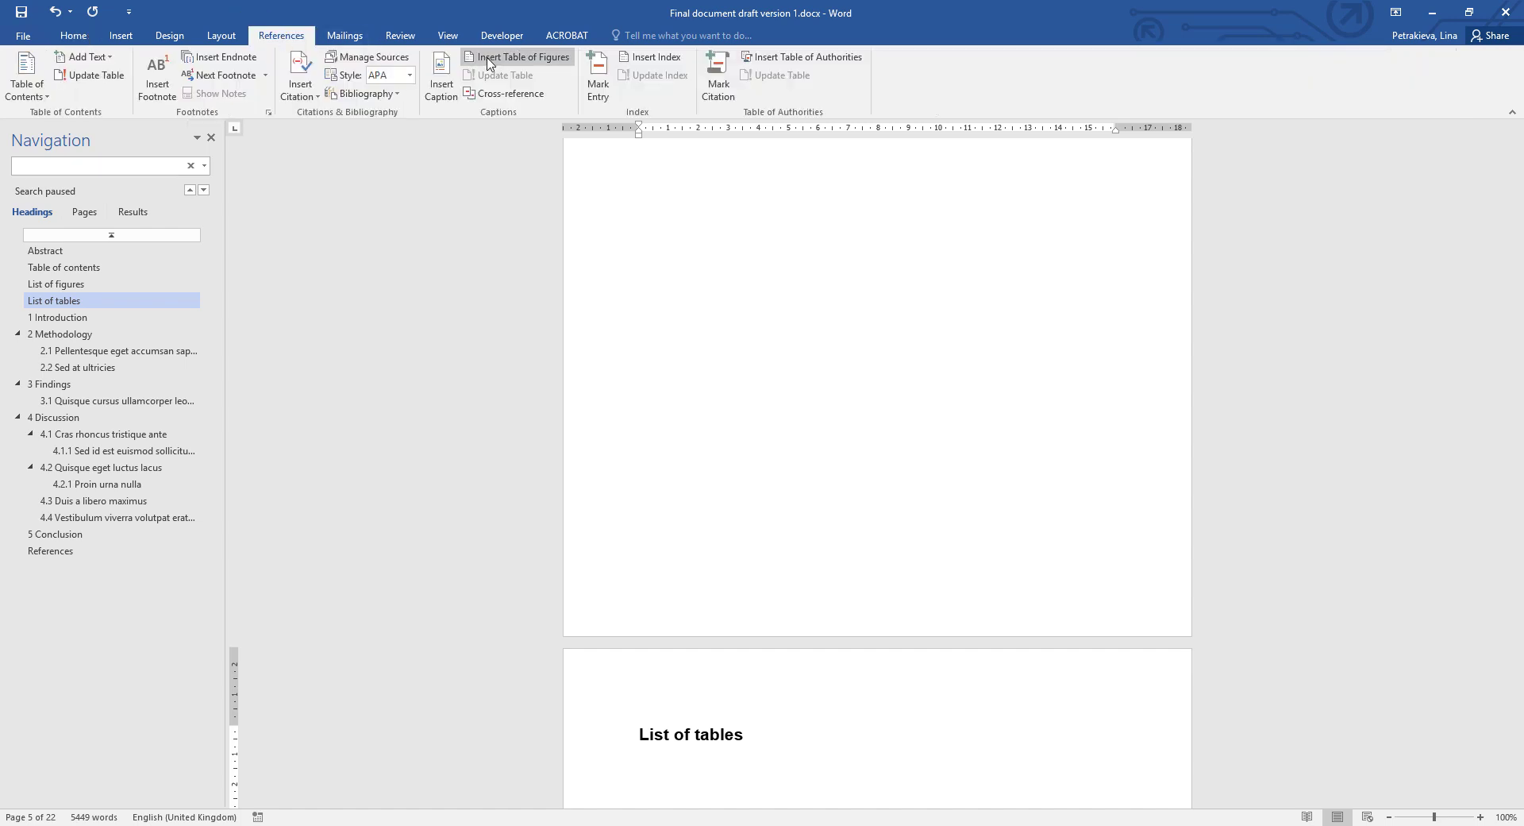
left_click(518, 56)
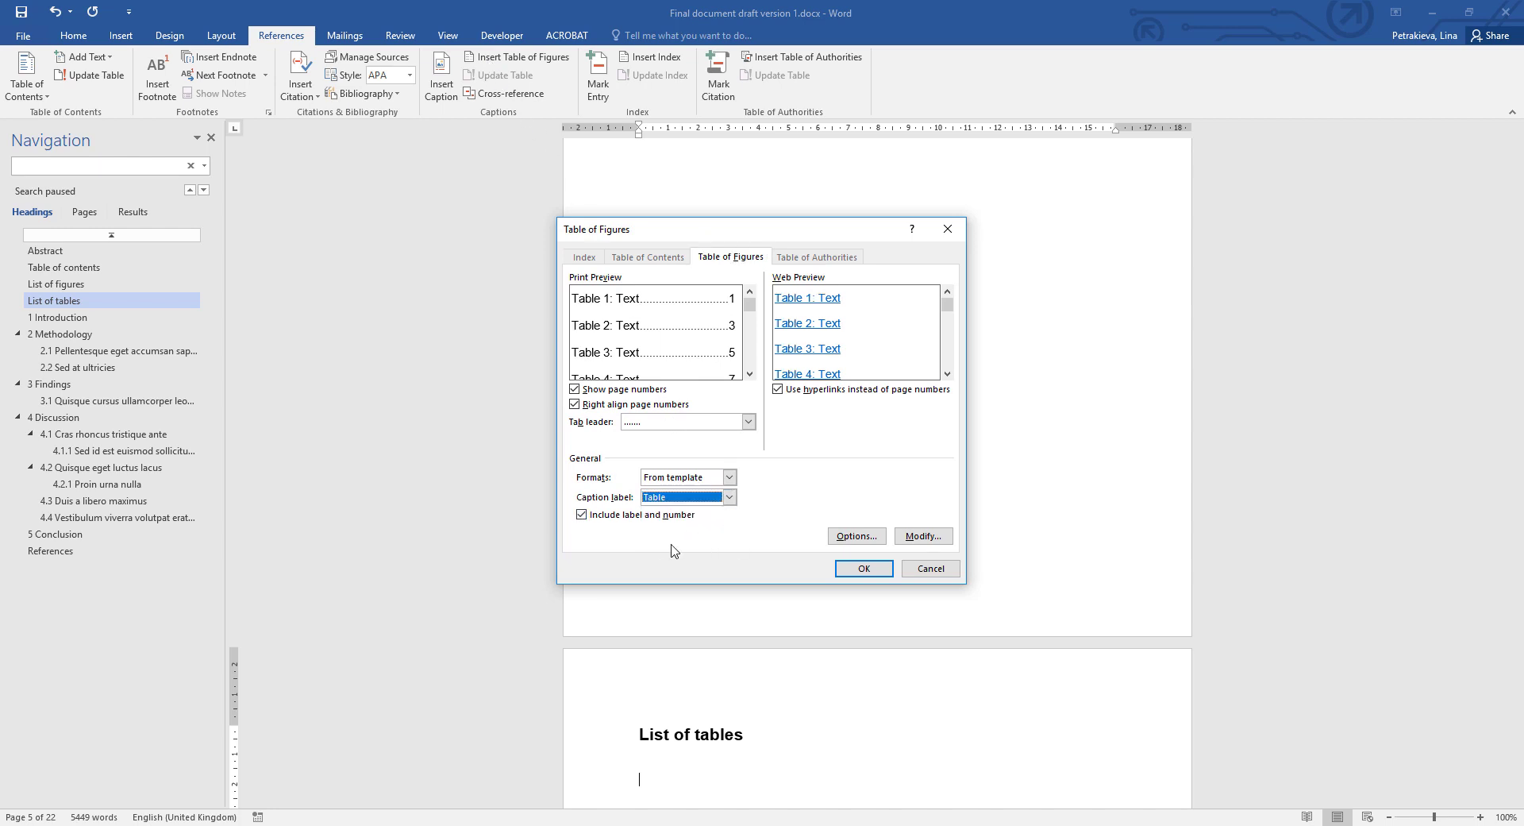
left_click(863, 568)
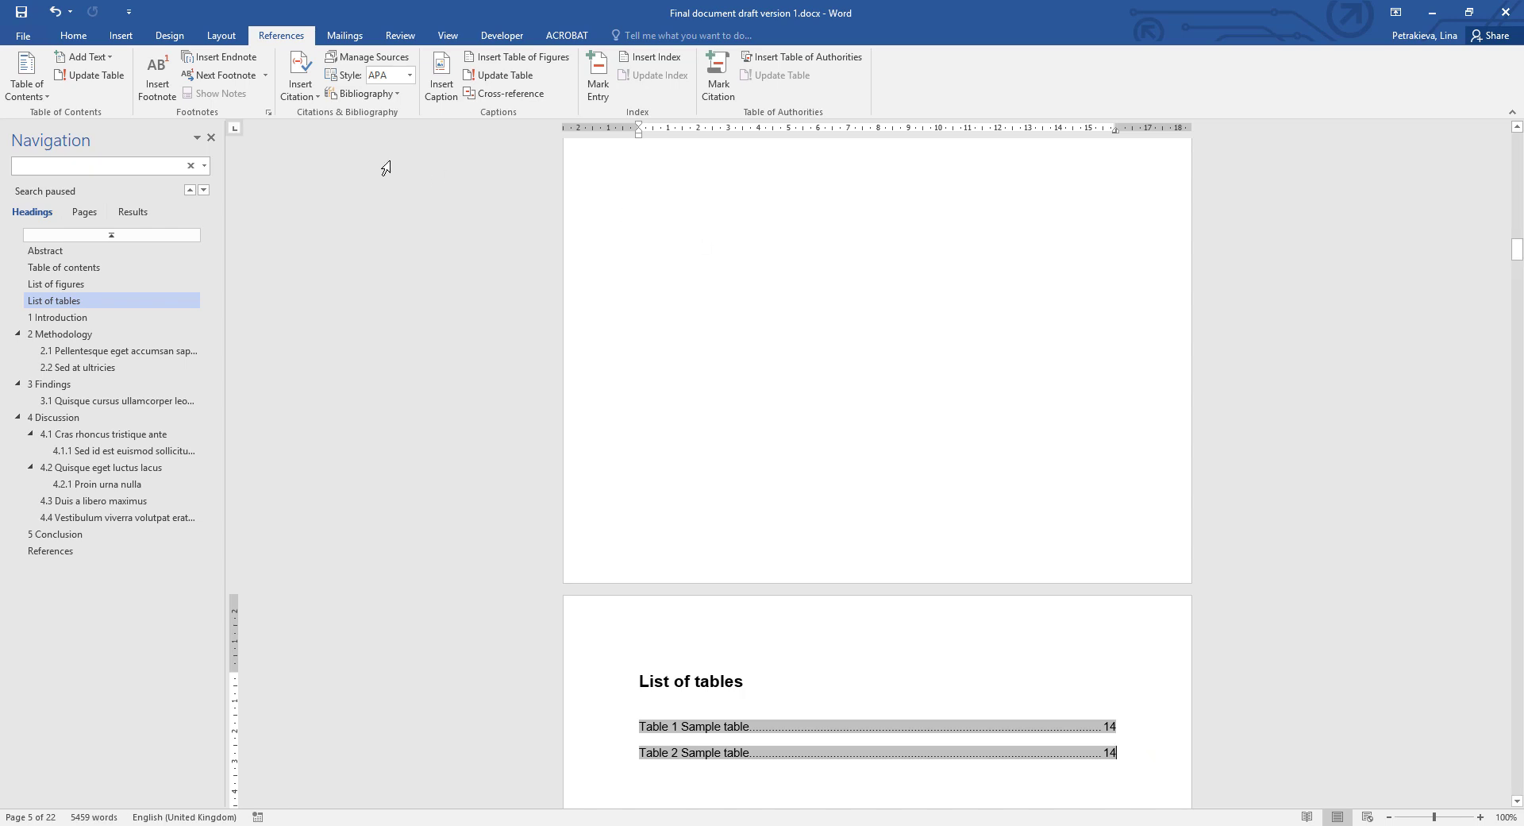
Step: Select all document content and right-click it to reach Update Field
left_click(73, 35)
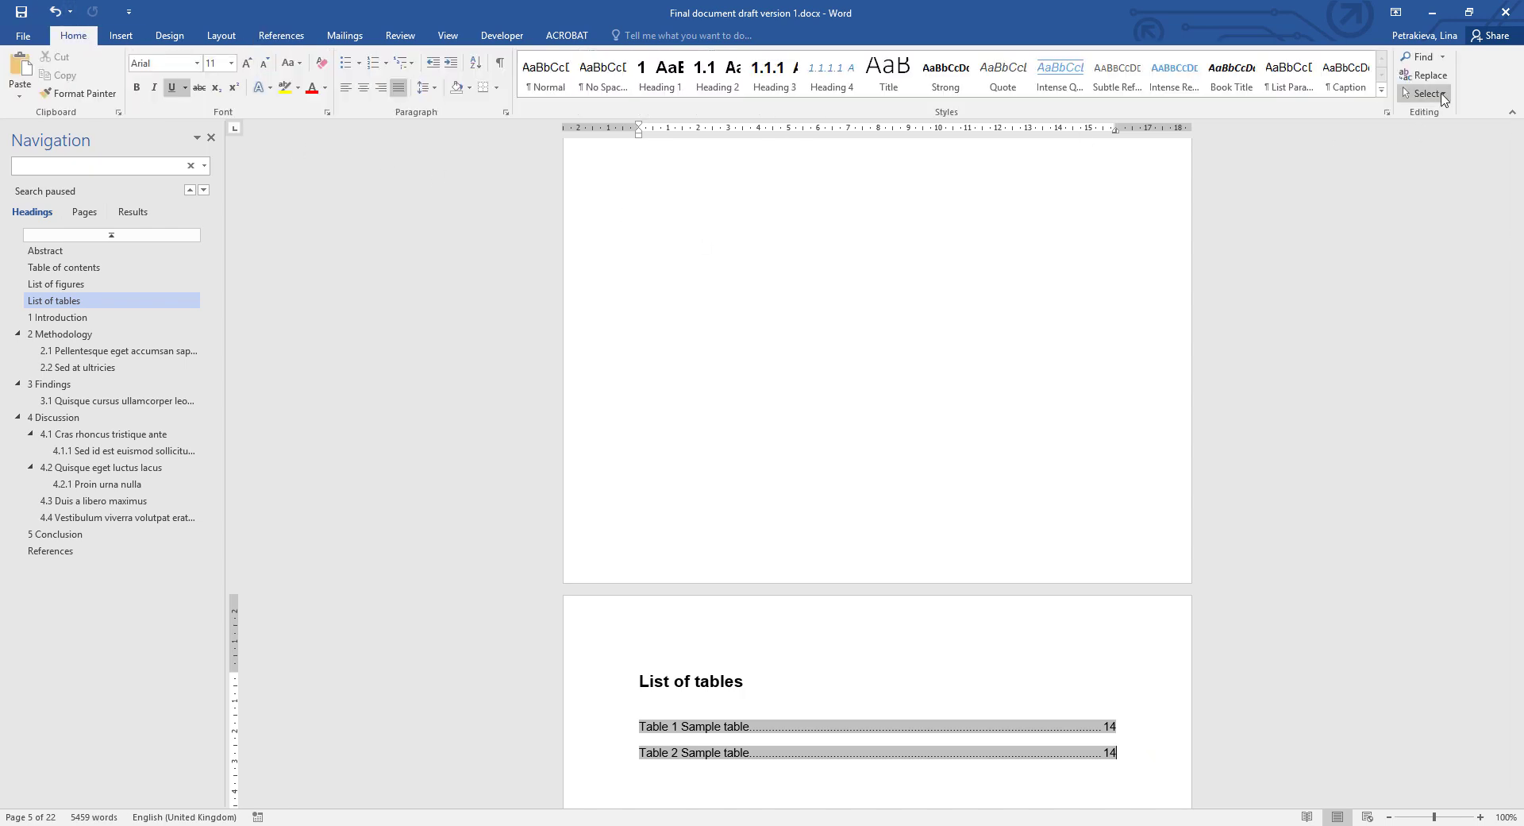
left_click(1425, 94)
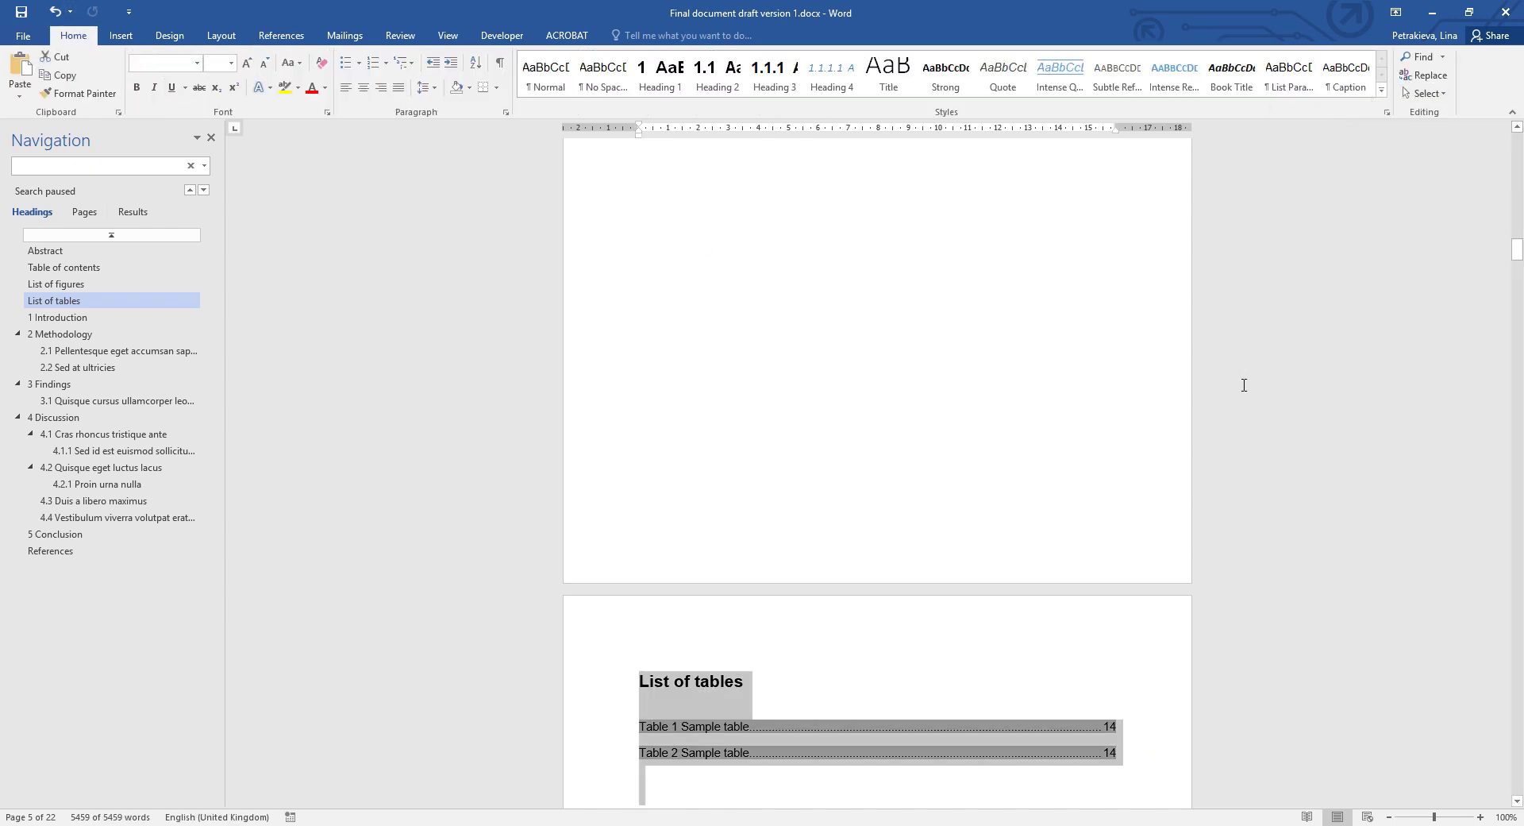
mouse_move(737, 747)
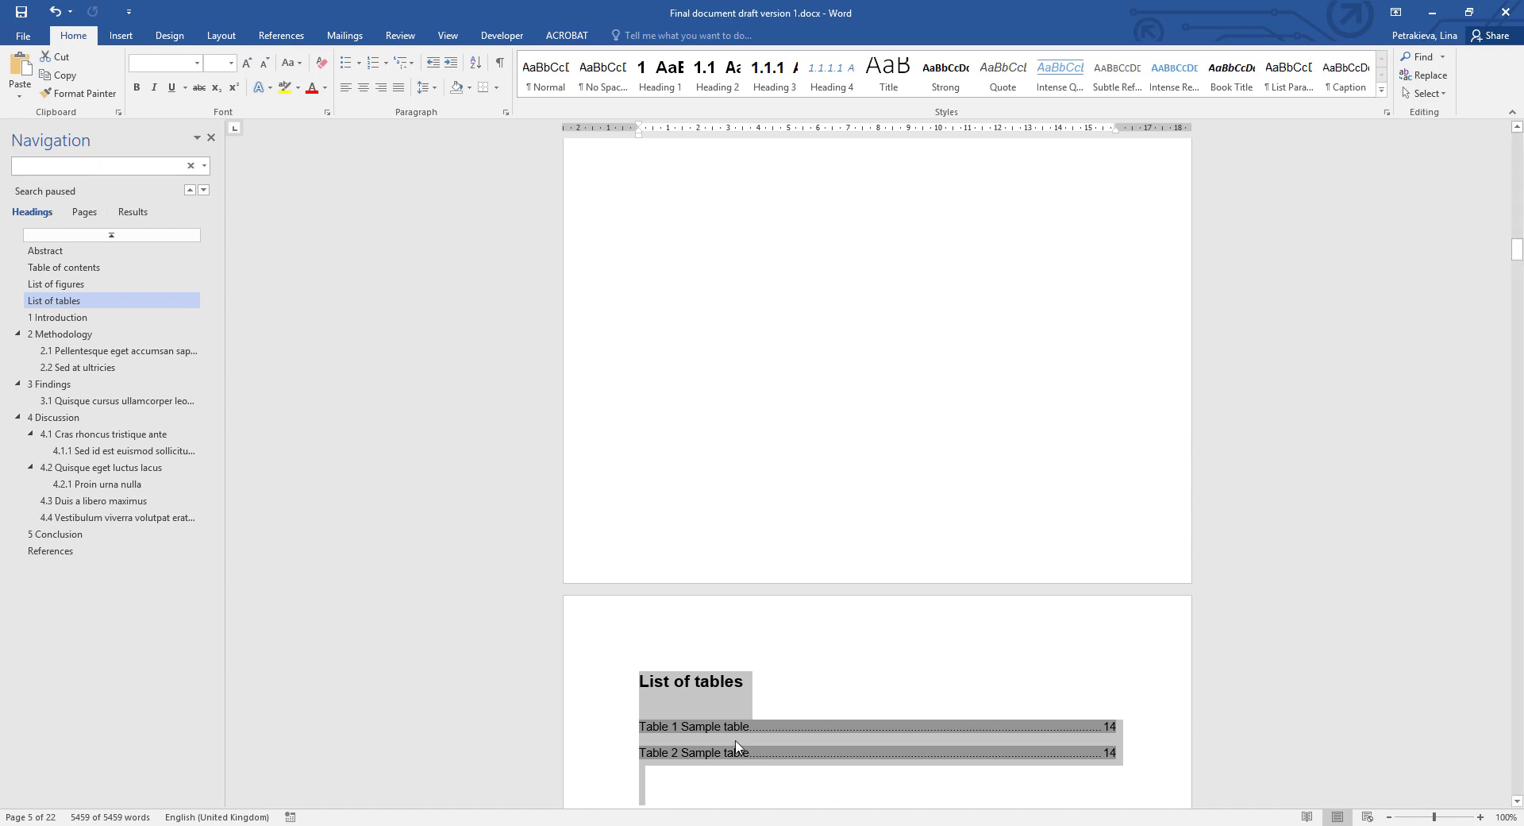
right_click(736, 747)
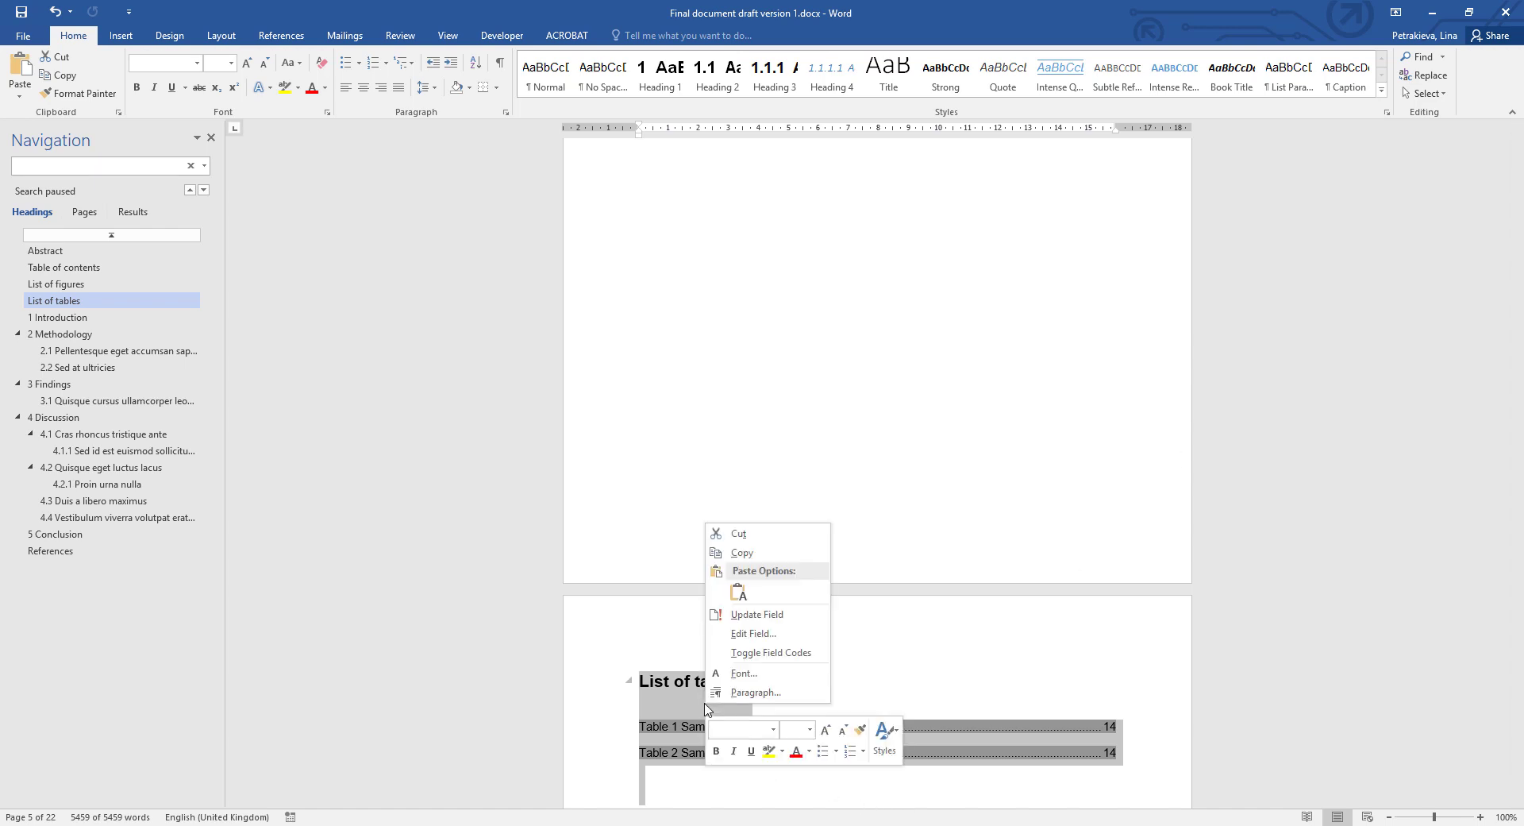
mouse_move(756, 613)
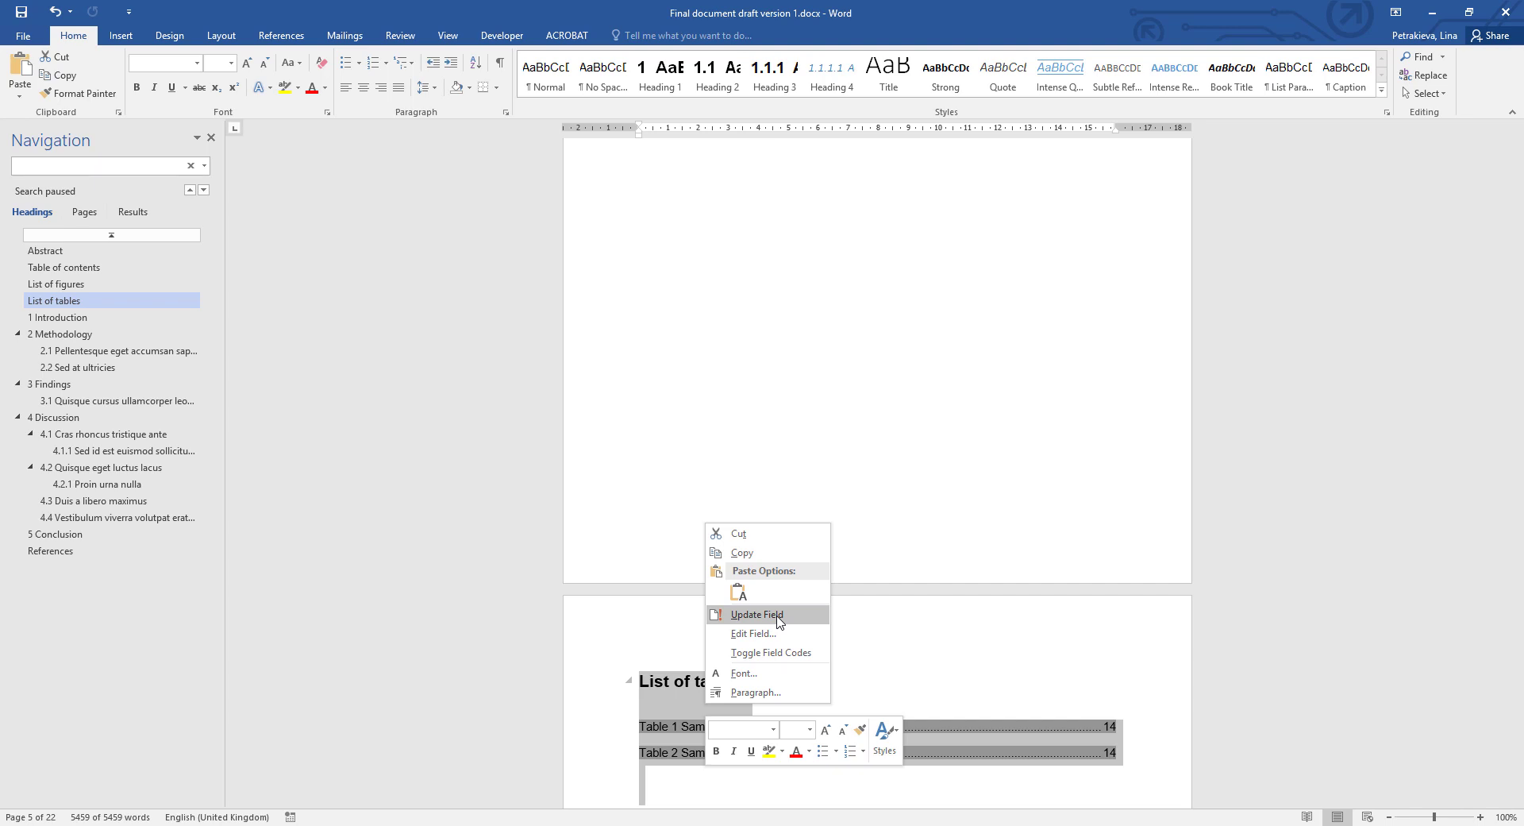
Step: Update fields and rebuild the entire table of contents
left_click(755, 613)
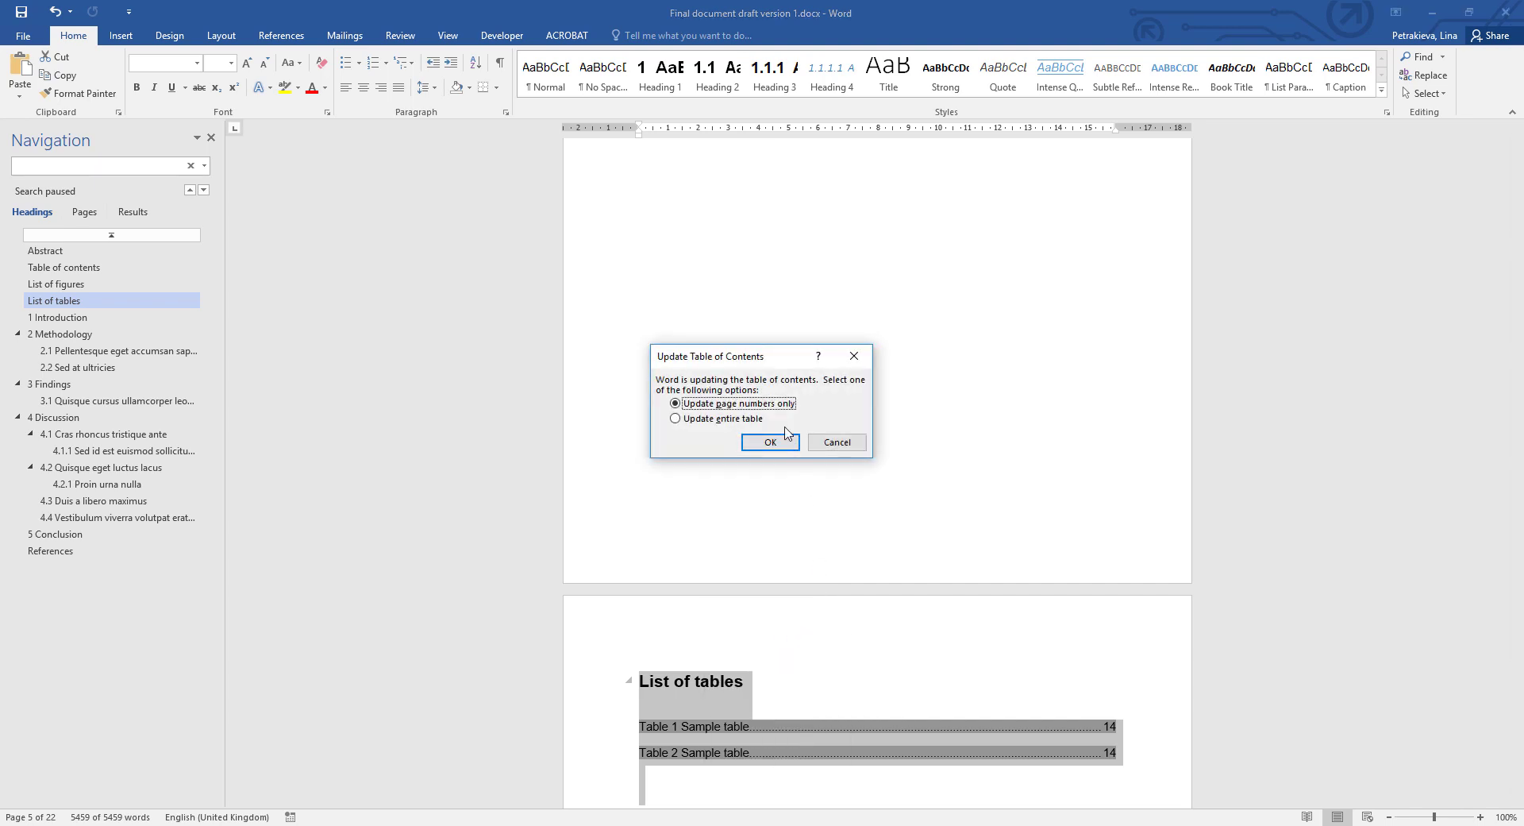
mouse_move(716, 388)
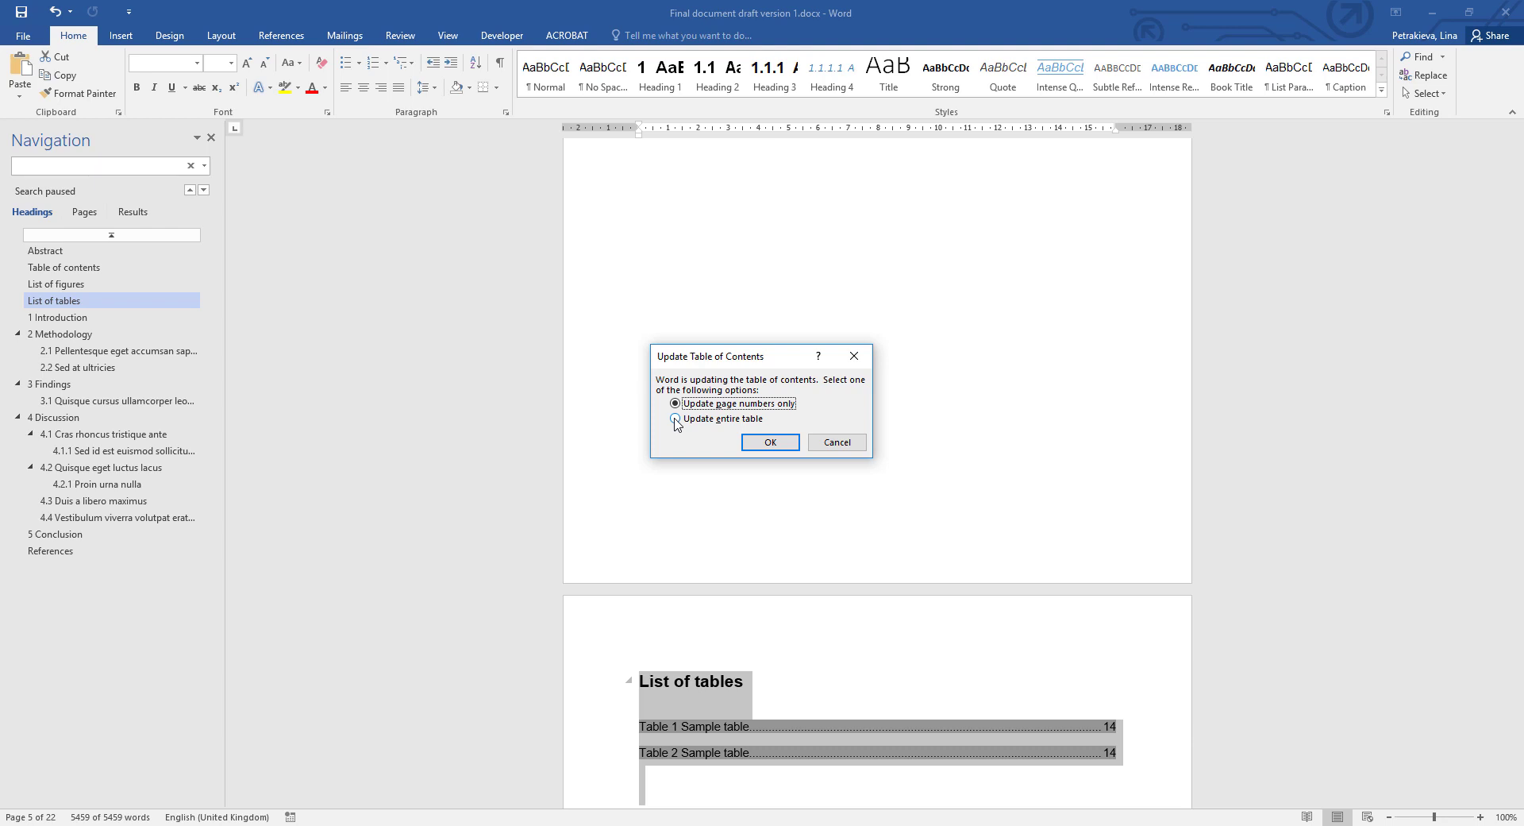
left_click(676, 419)
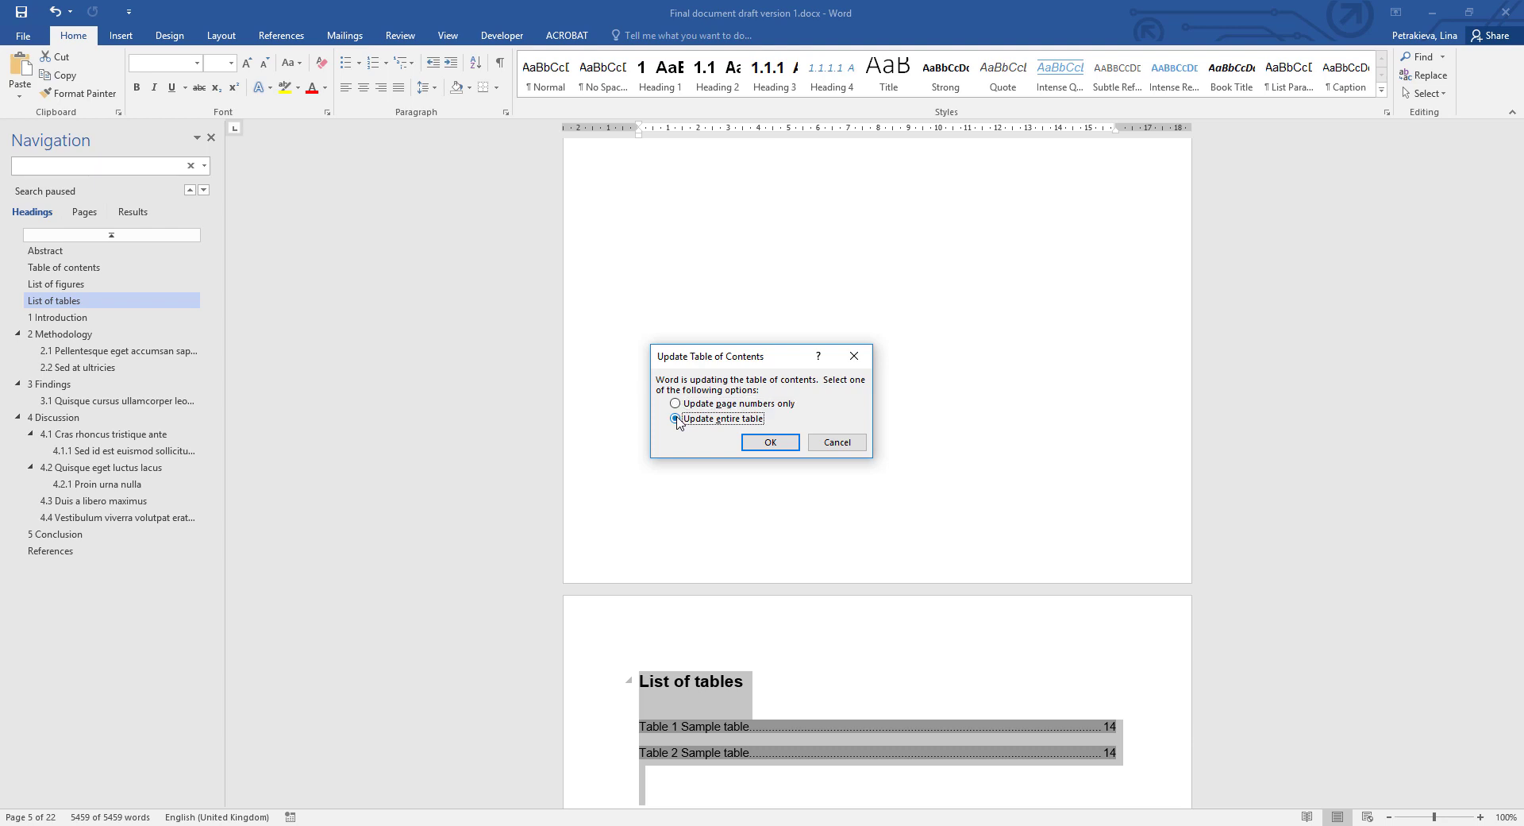
left_click(769, 441)
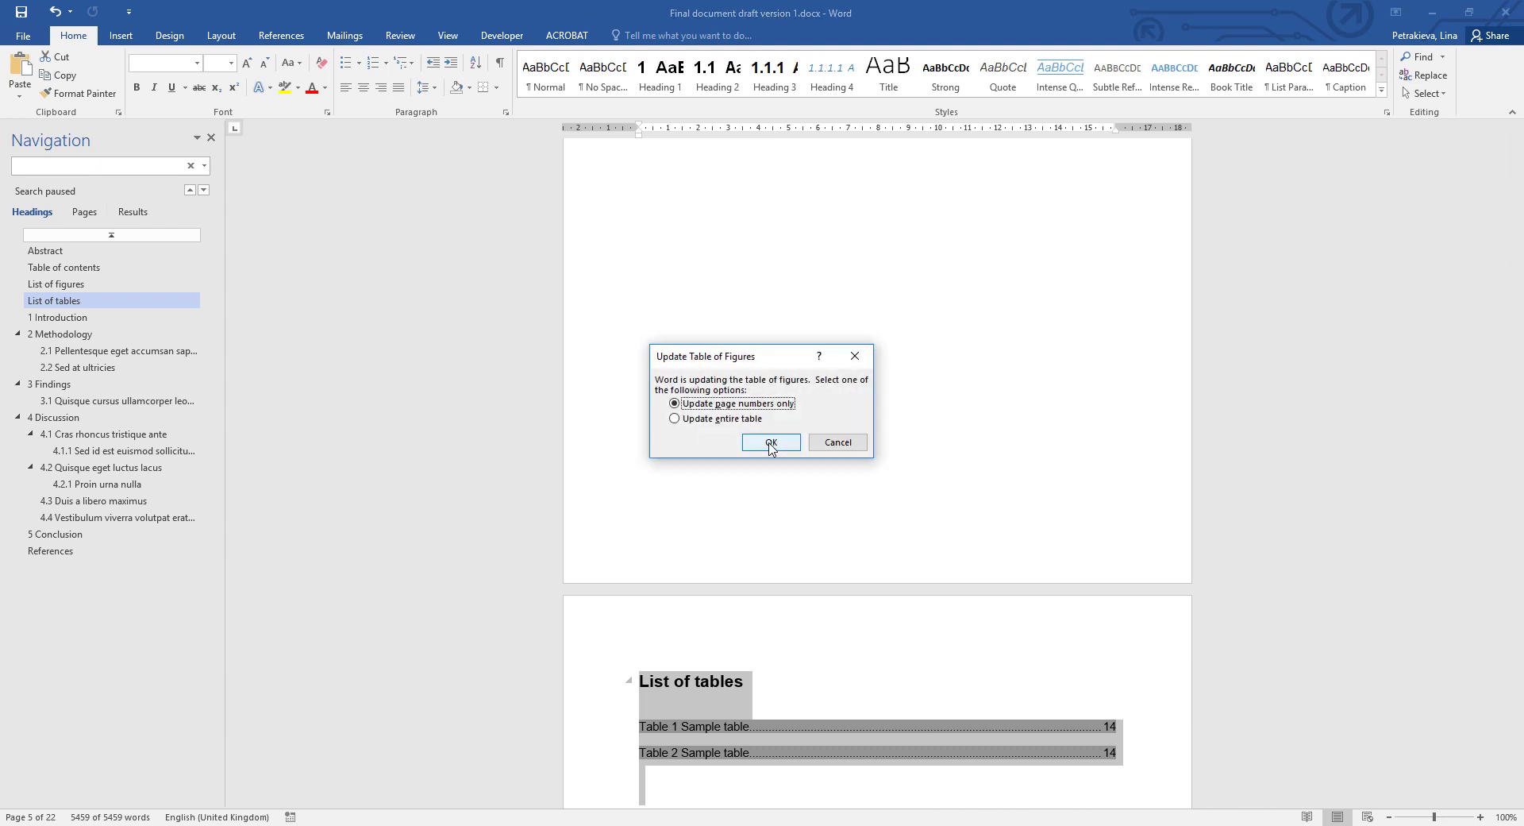
mouse_move(736, 367)
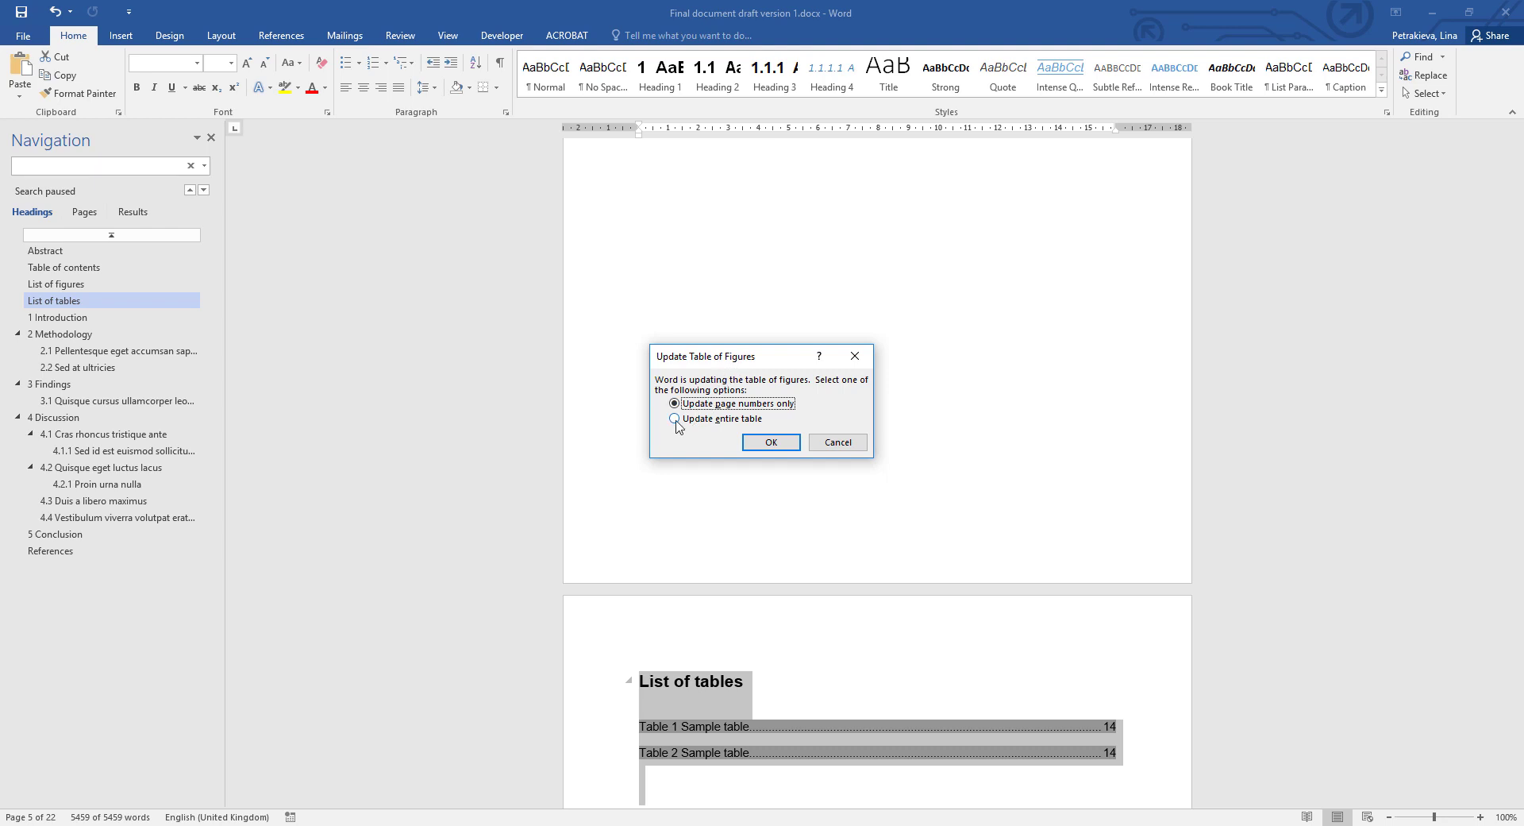
Step: Rebuild the entire list of figures and list of tables
left_click(675, 418)
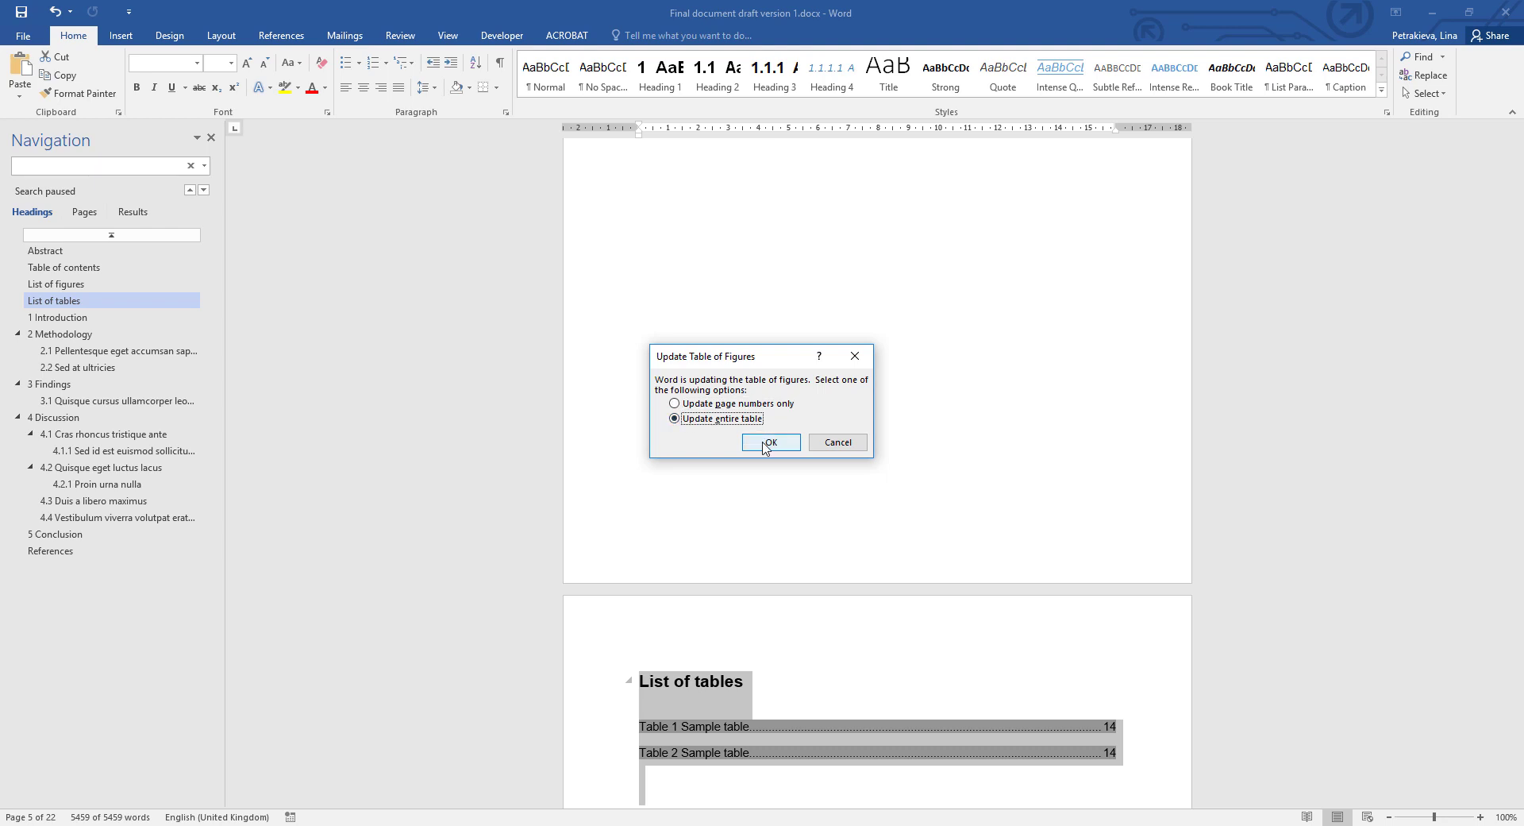
left_click(675, 403)
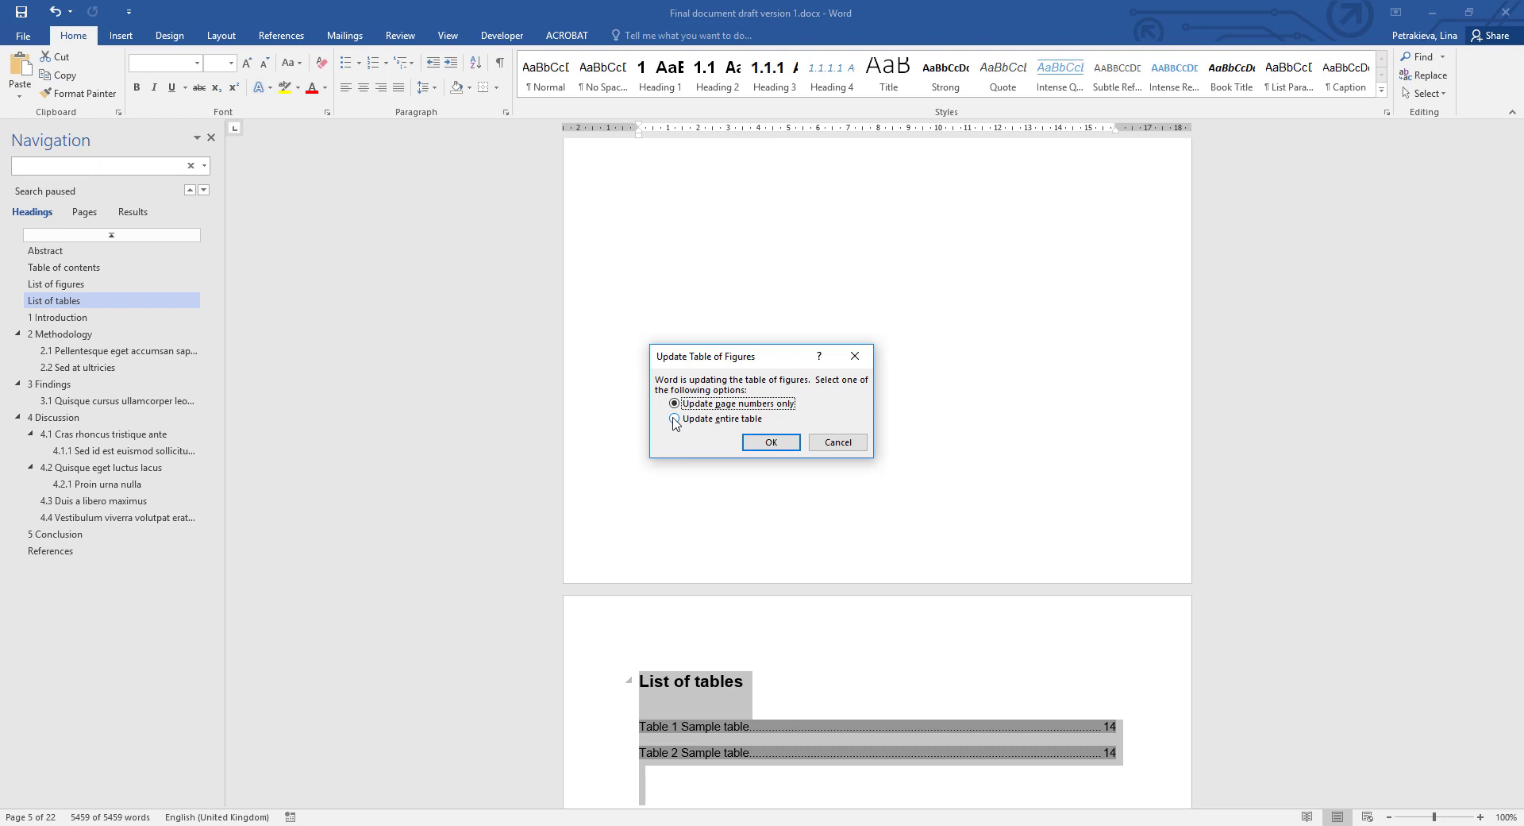
left_click(770, 442)
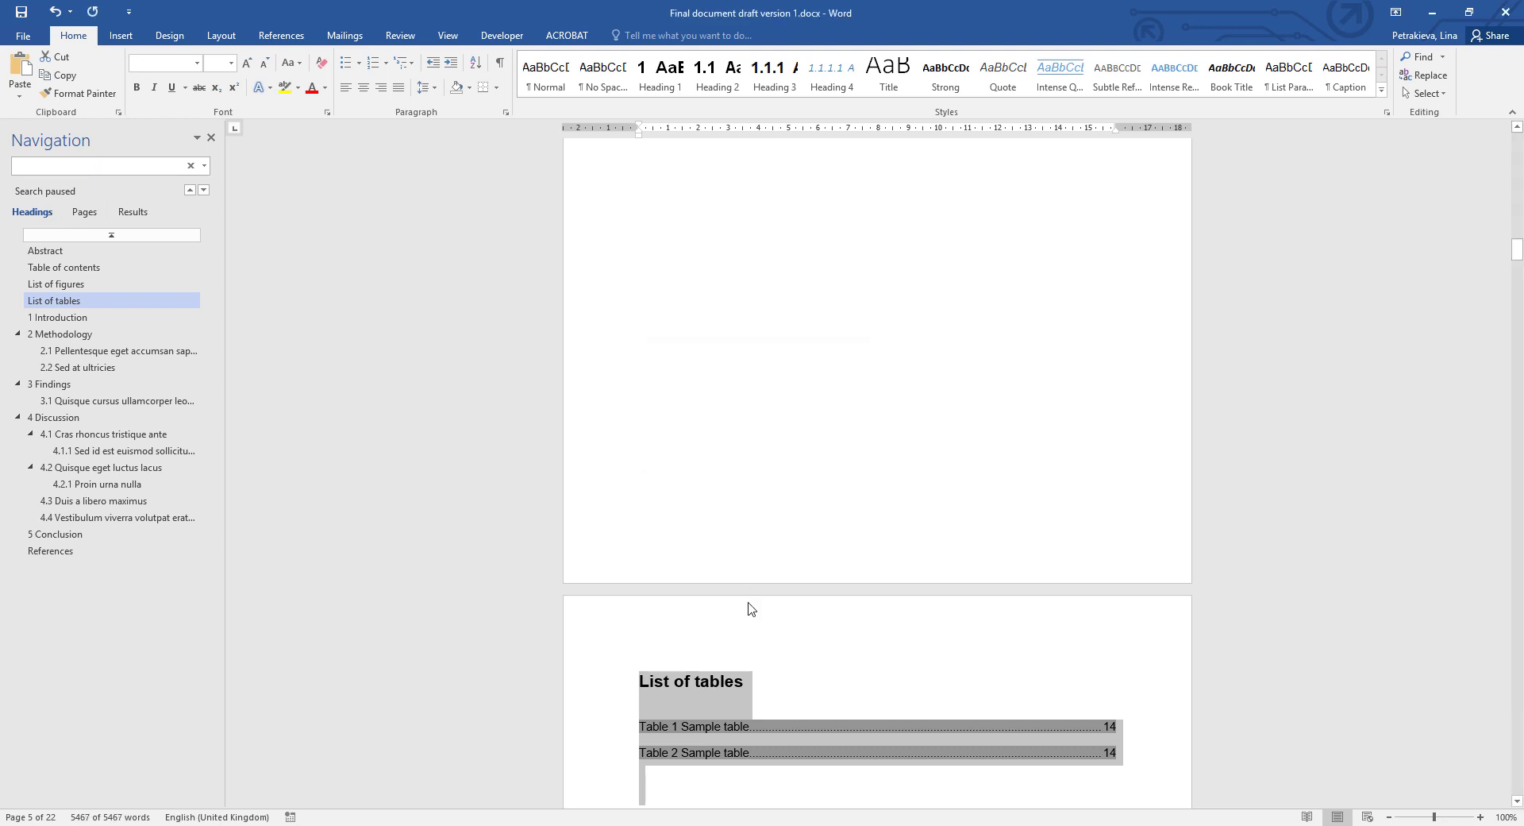
mouse_move(765, 750)
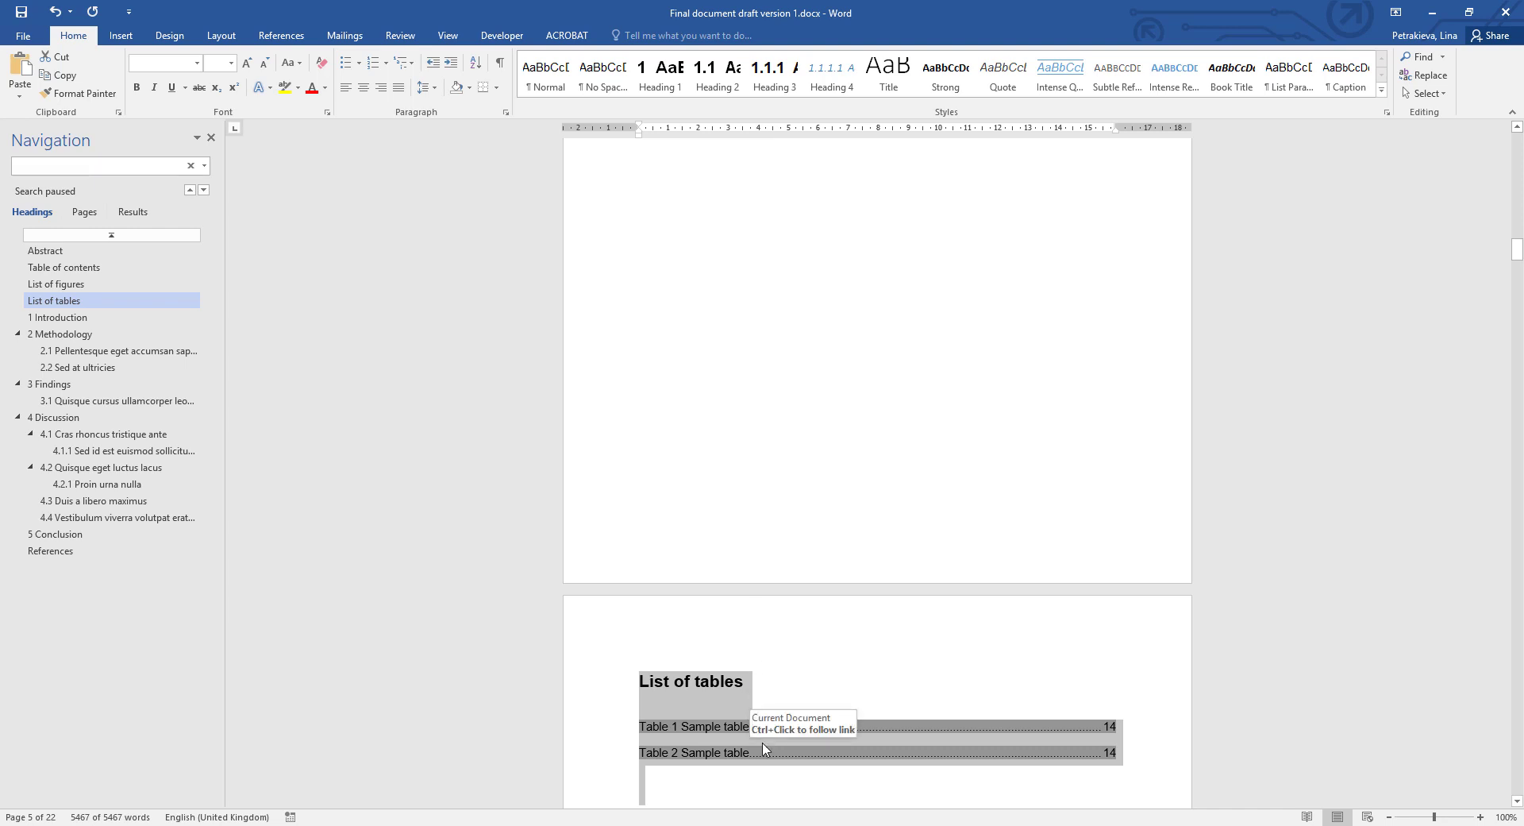